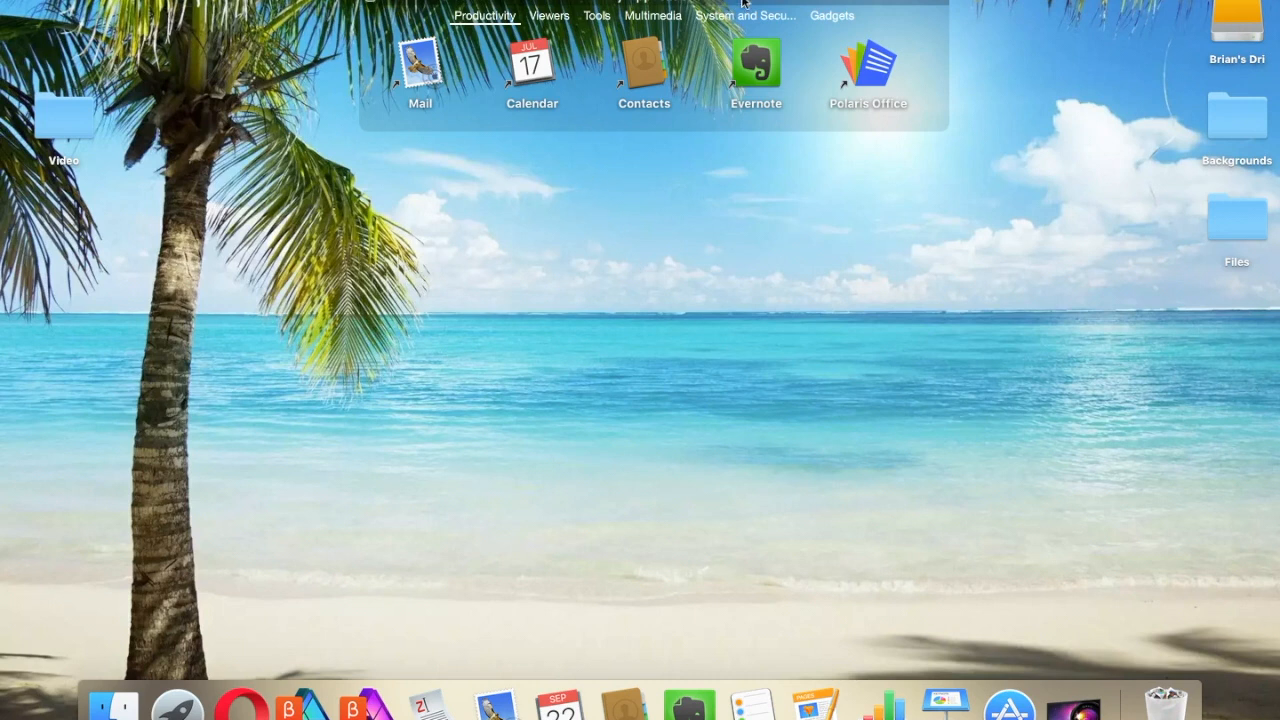
Launch Affinity Designer Beta from Launchpad's Multimedia group
left_click(652, 16)
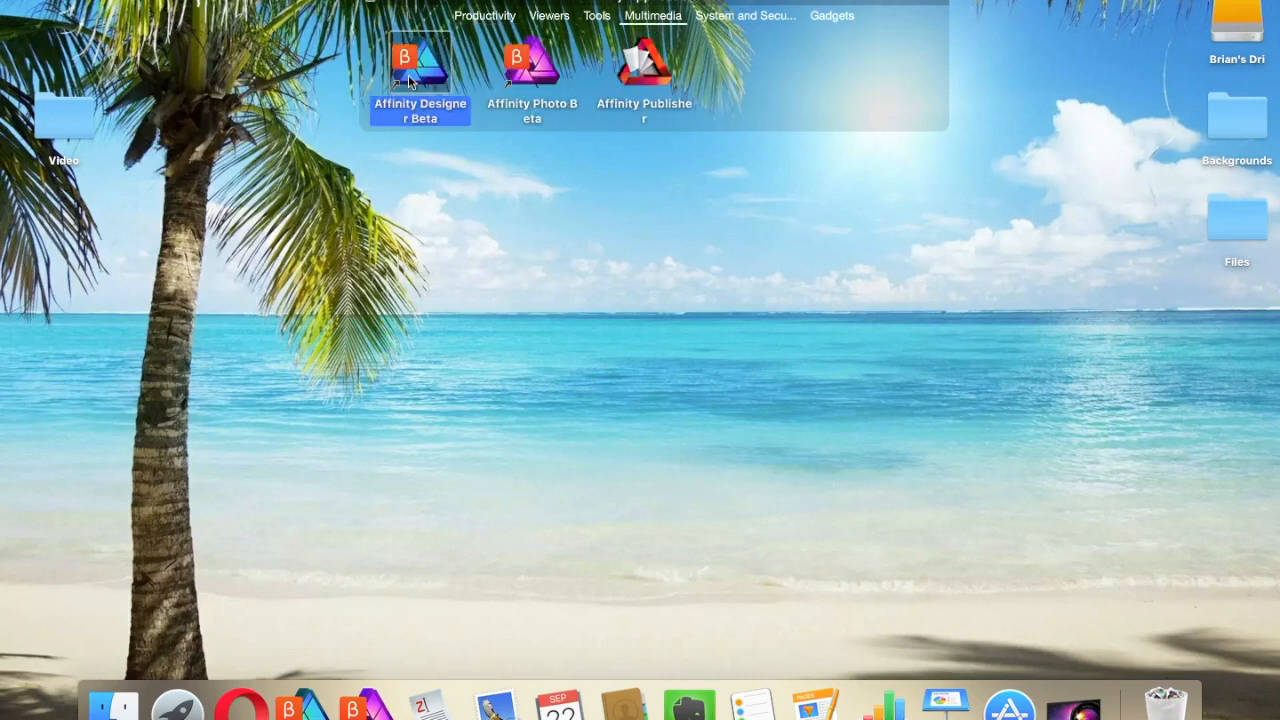
double_click(420, 62)
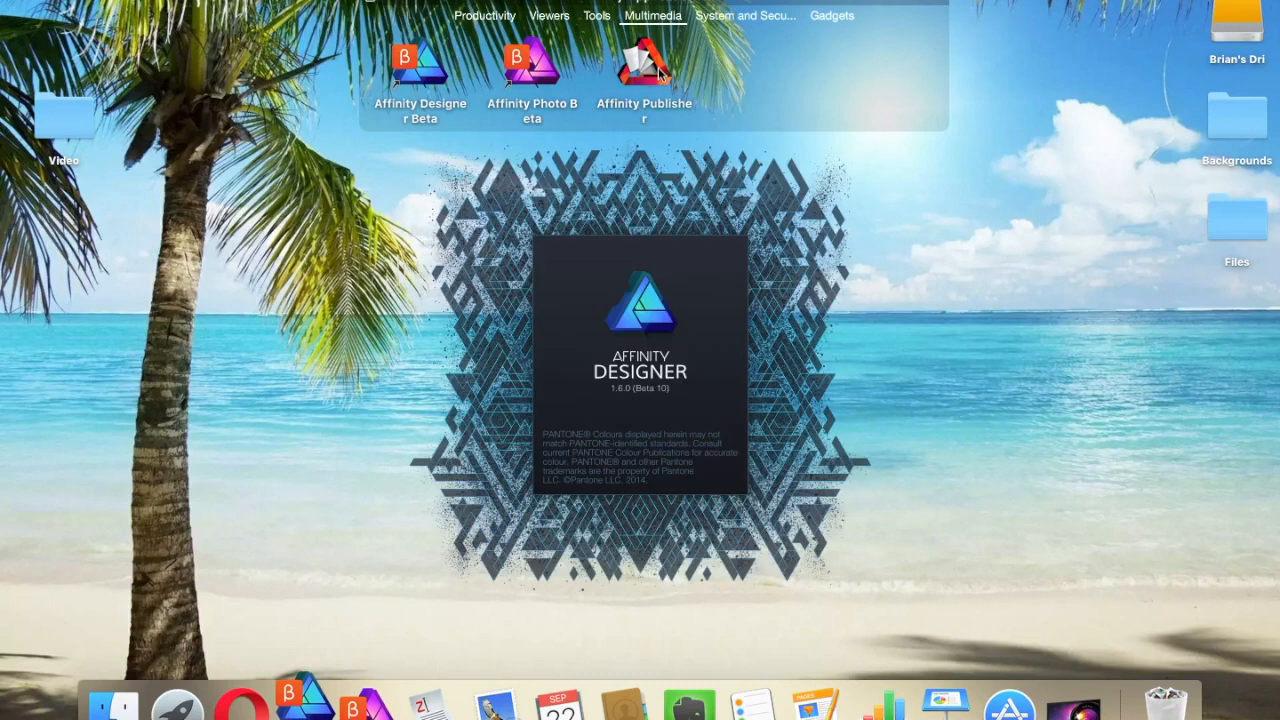
mouse_move(716, 84)
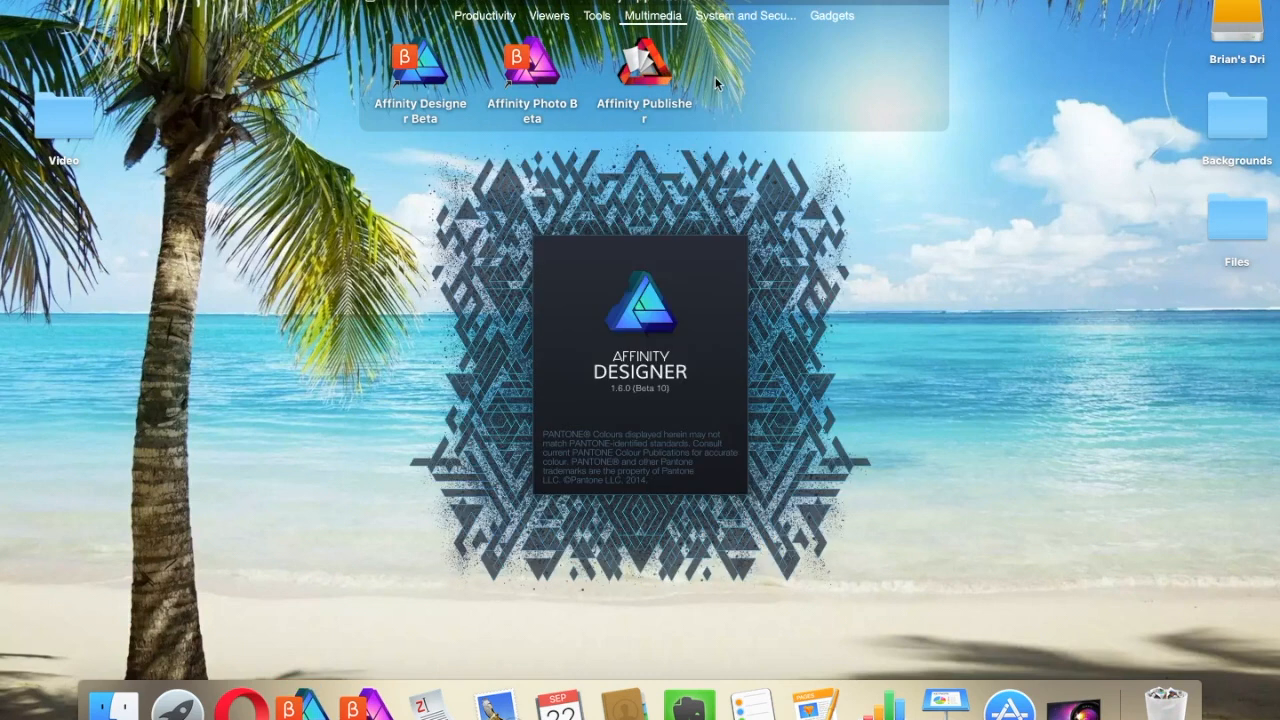
left_click(420, 64)
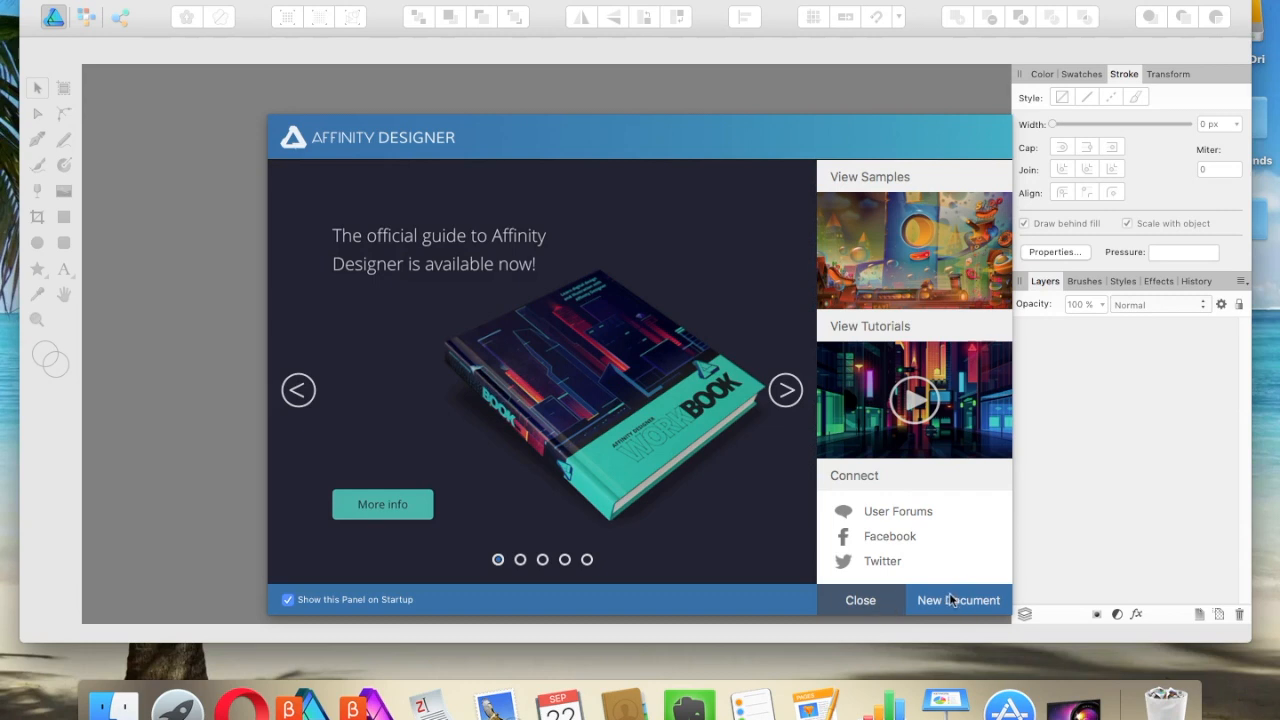
Create a new Letter (ANSI A) 8.5×11 in portrait print document at 300 DPI
left_click(956, 600)
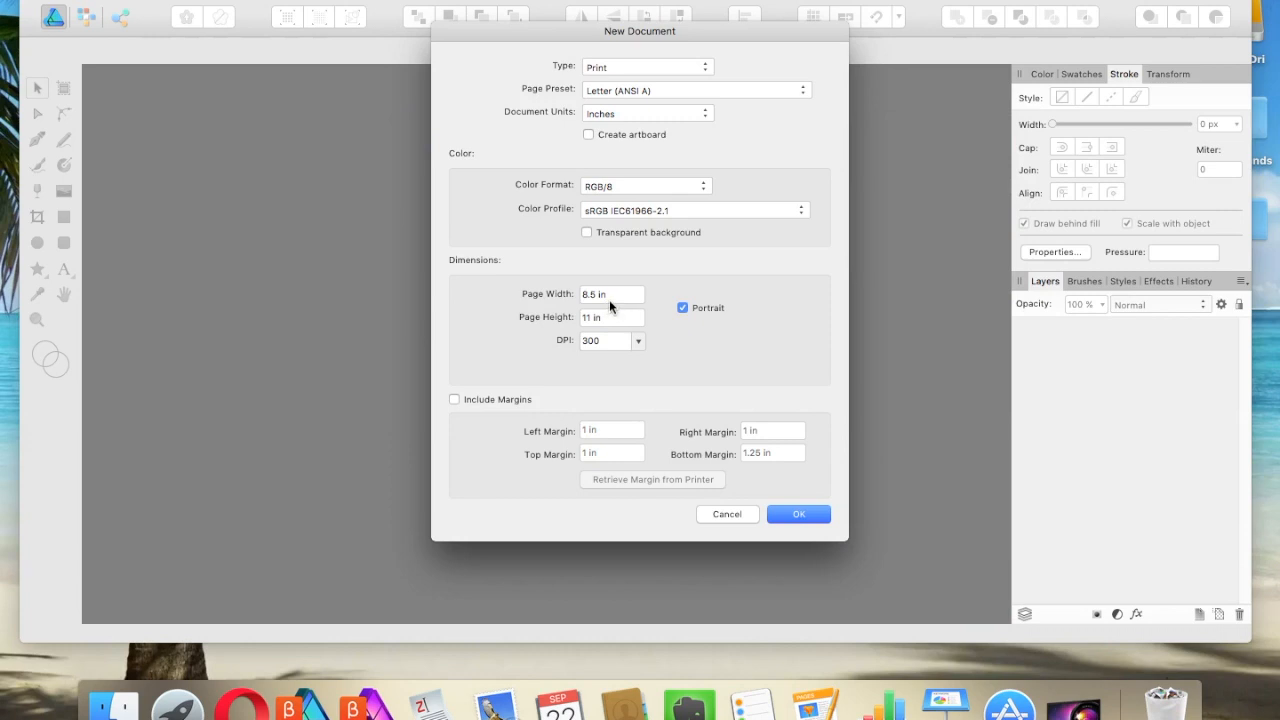
mouse_move(590, 318)
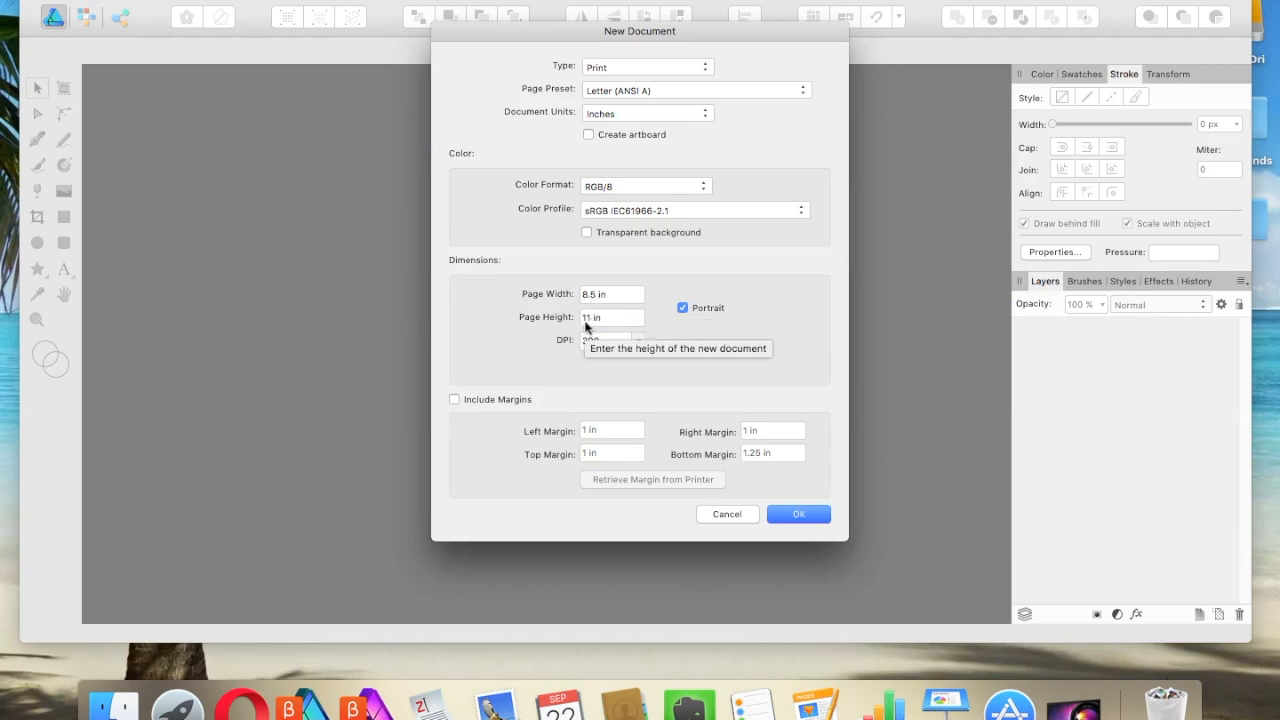
mouse_move(688, 344)
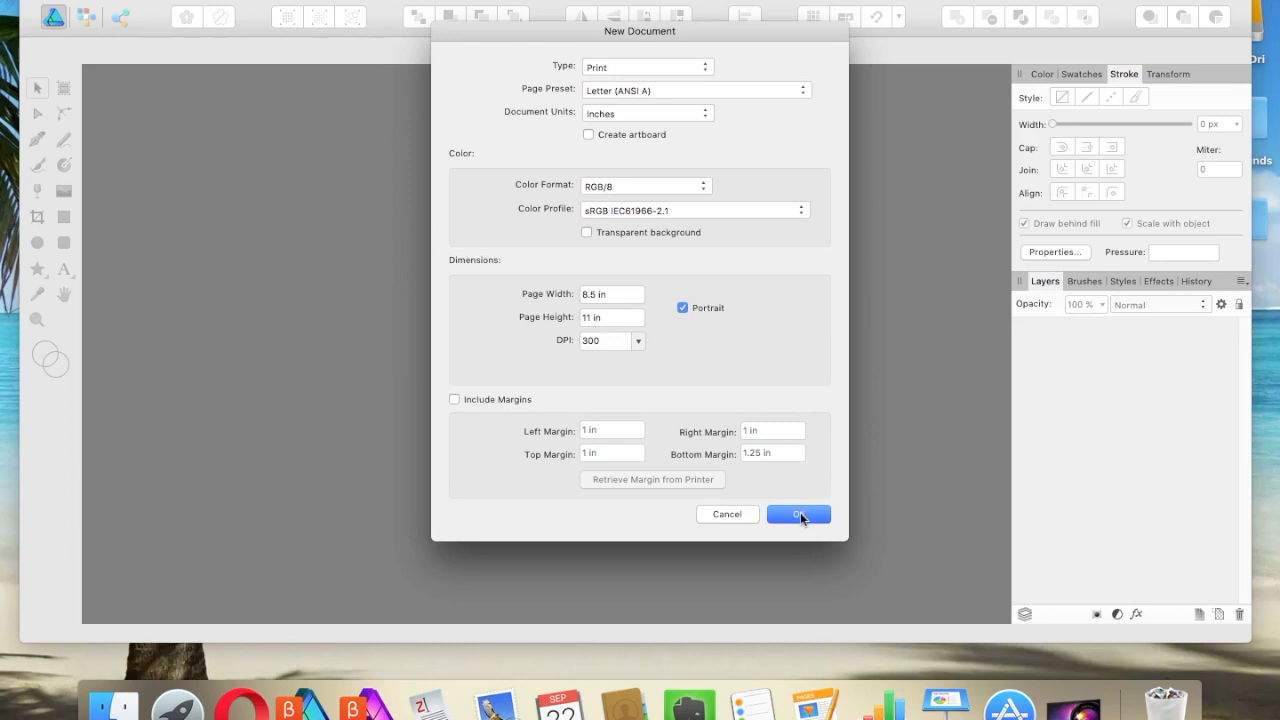
left_click(798, 512)
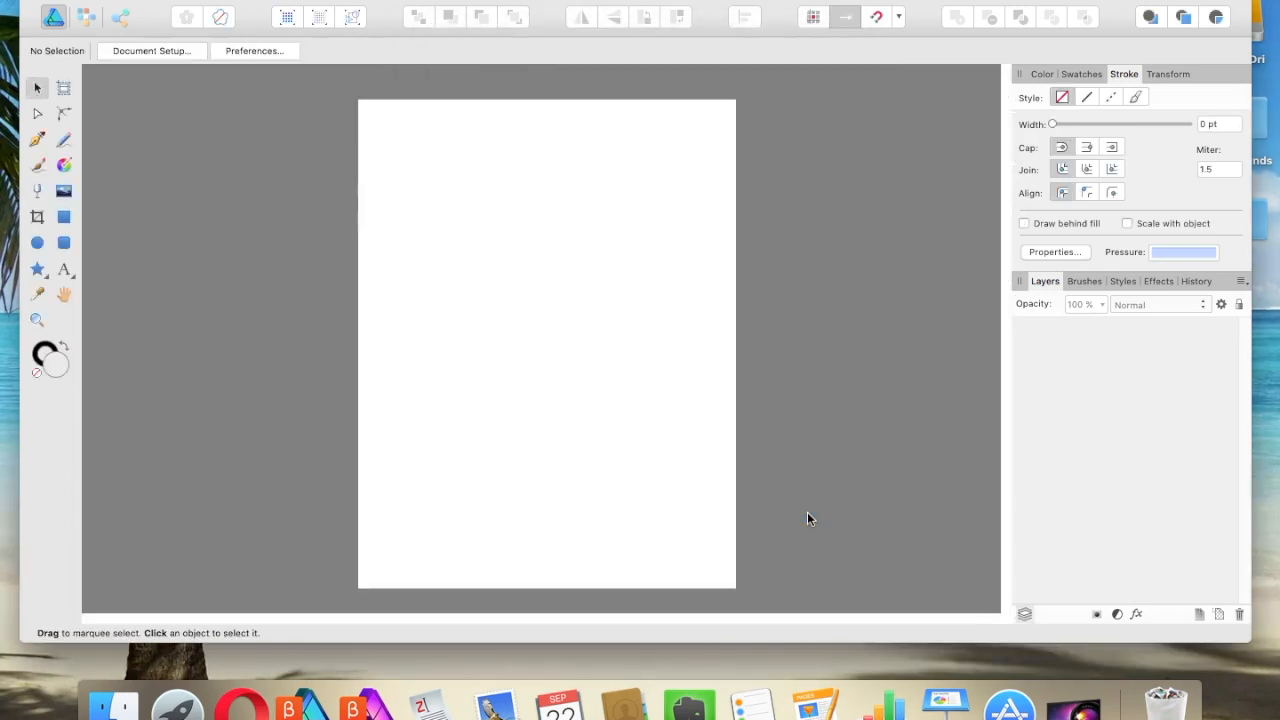
mouse_move(1204, 614)
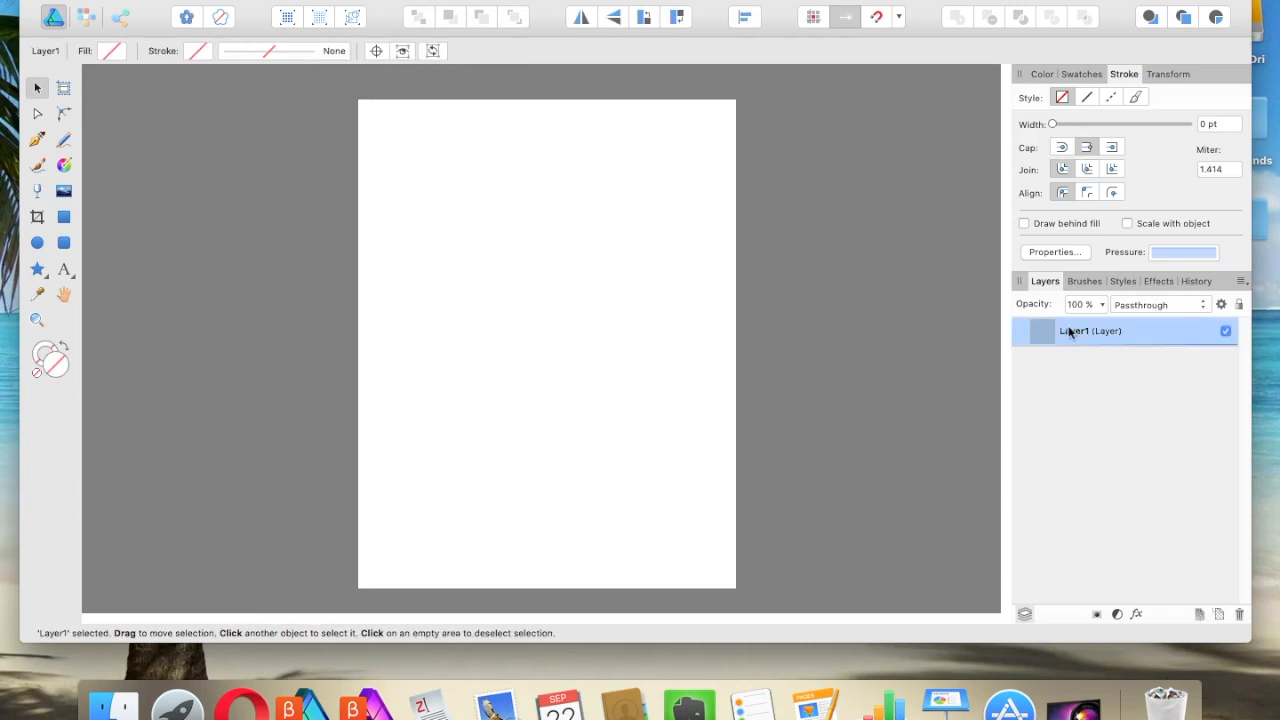
Rename the document's only layer from Layer1 to Grid
double_click(1090, 332)
type("Grid")
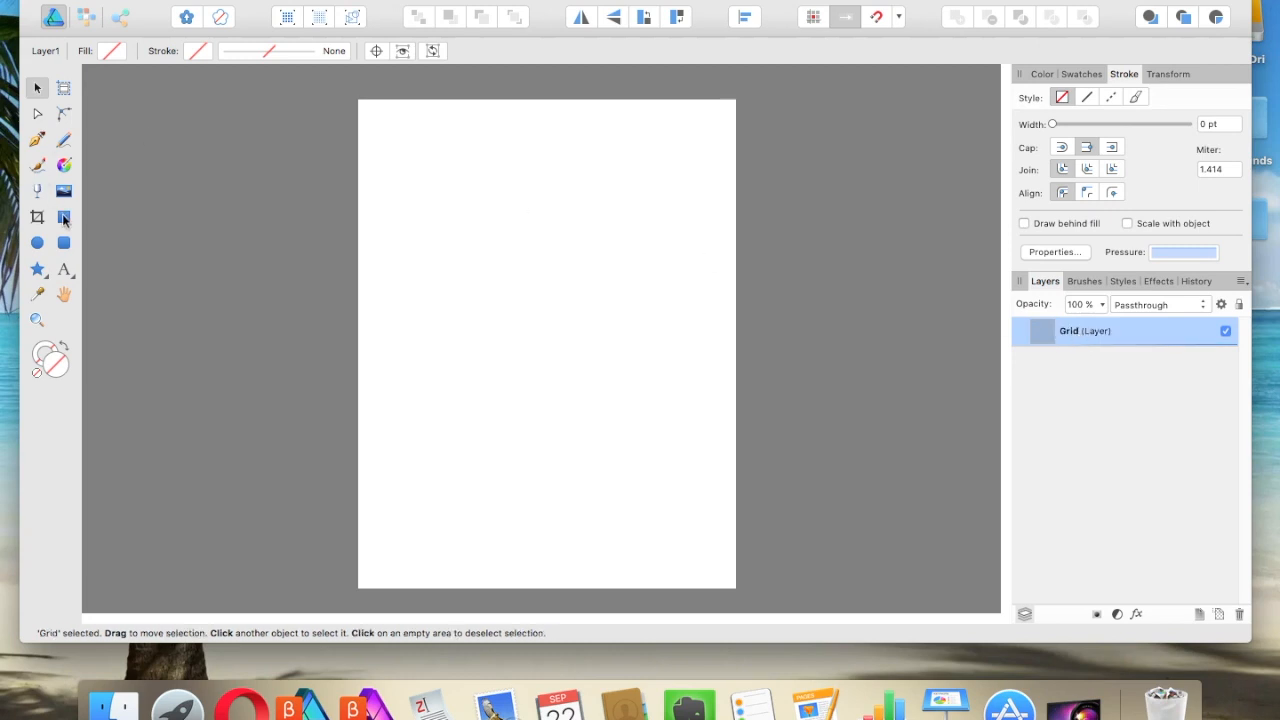
left_click(64, 216)
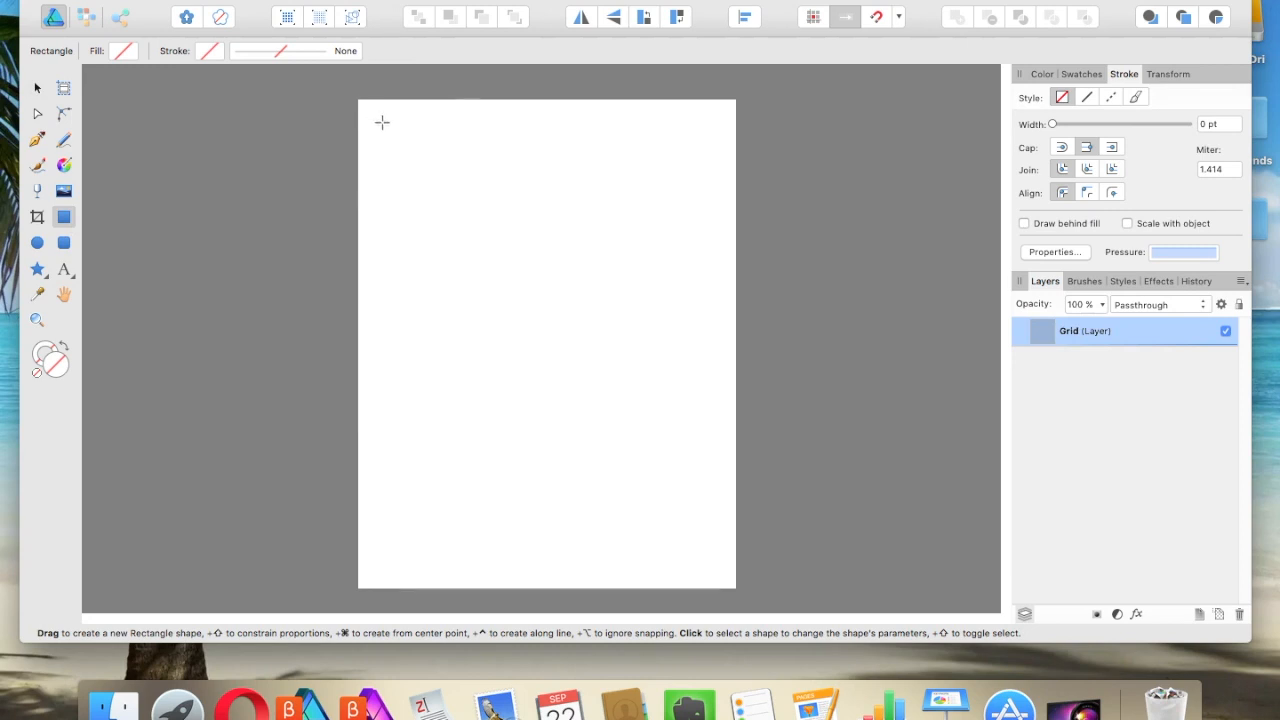
Draw an unfilled square panel at the page's top-left with a 3.5 pt black outline
left_click_drag(382, 122, 528, 270)
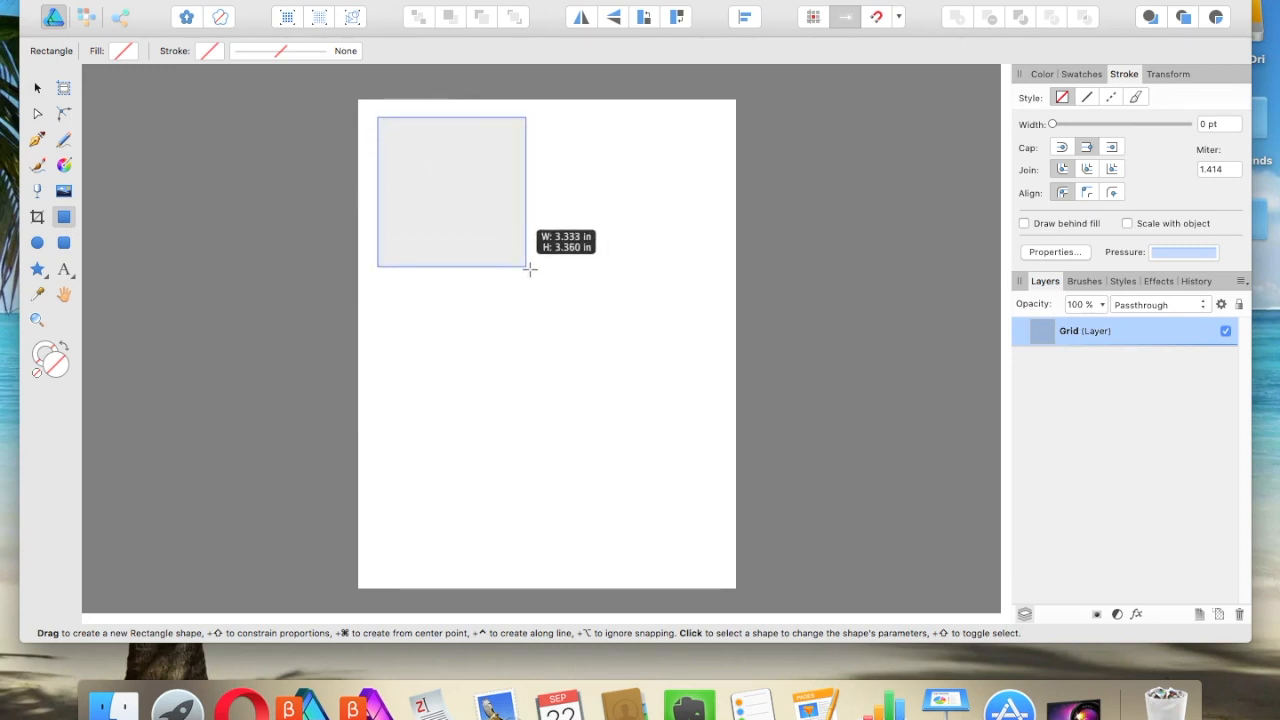
left_click_drag(528, 268, 532, 264)
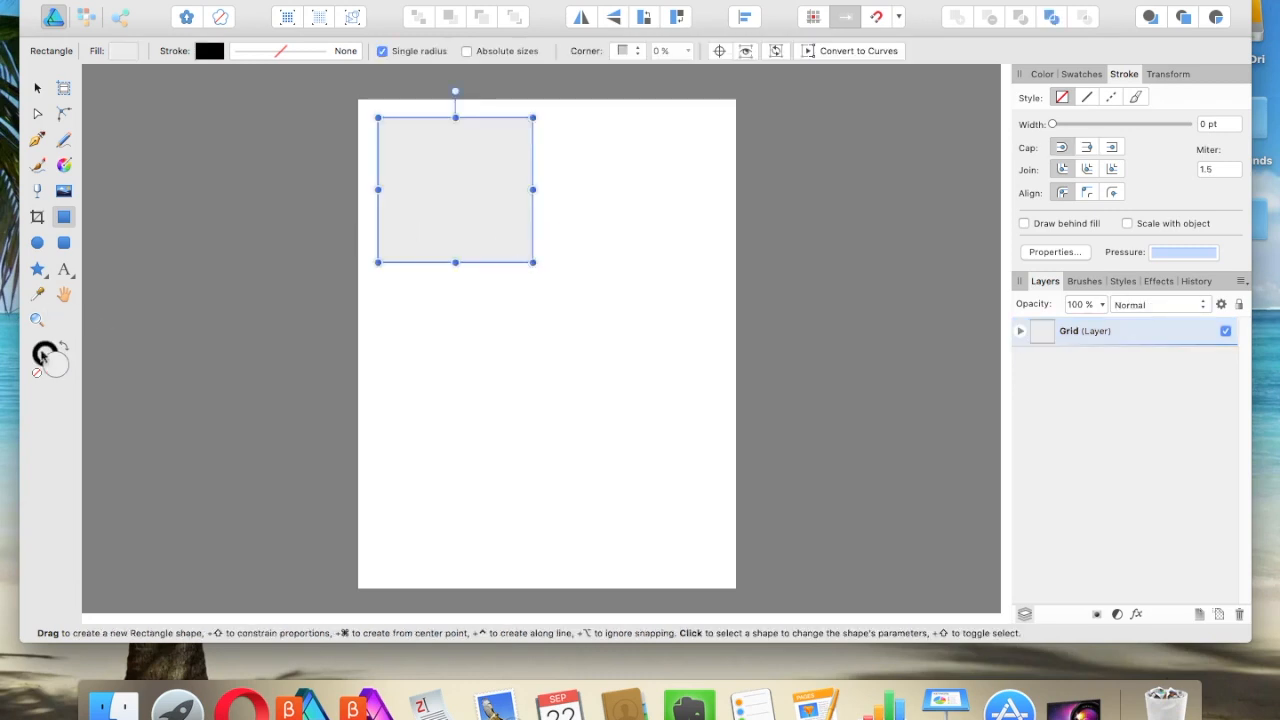
mouse_move(40, 378)
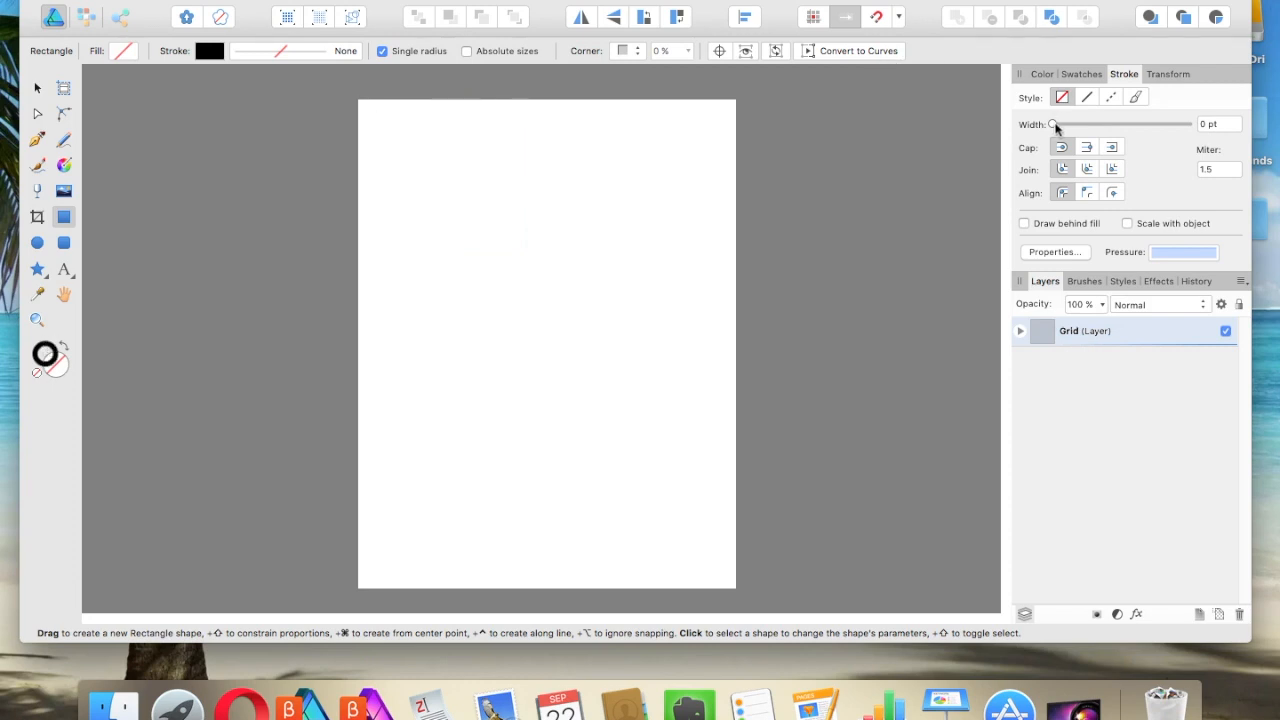
left_click_drag(1052, 124, 1090, 124)
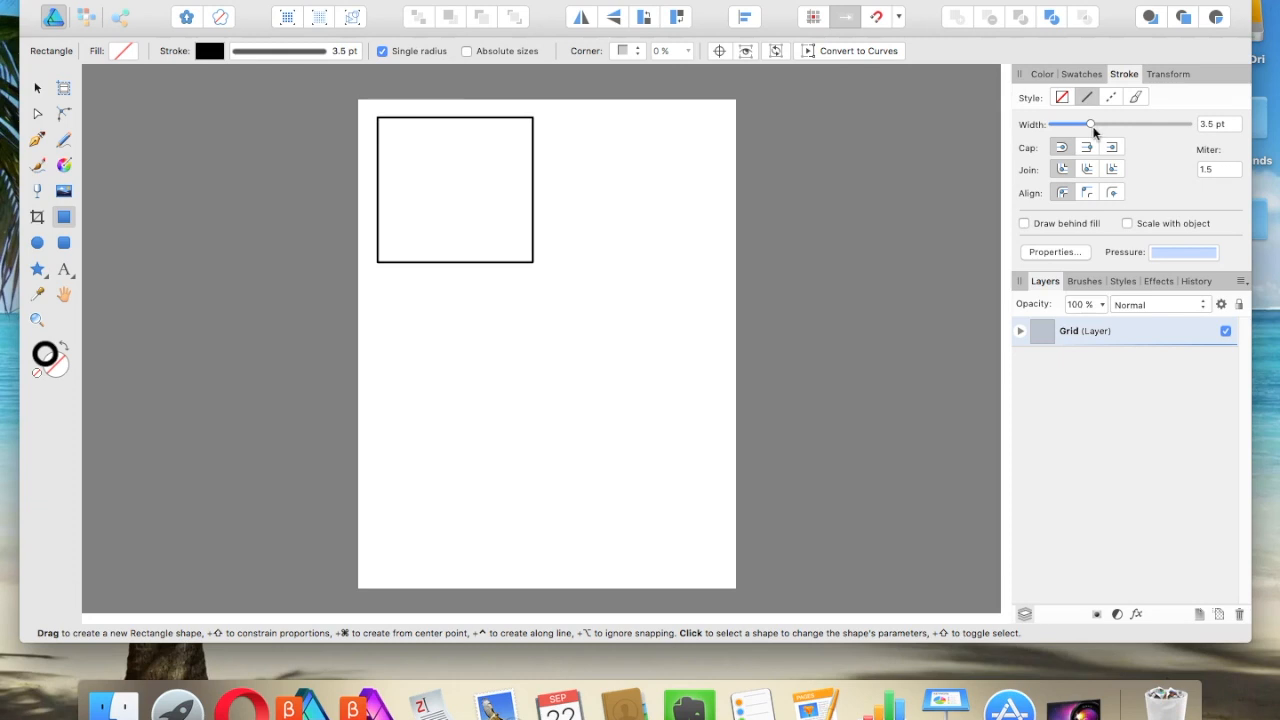
left_click_drag(1092, 124, 1088, 124)
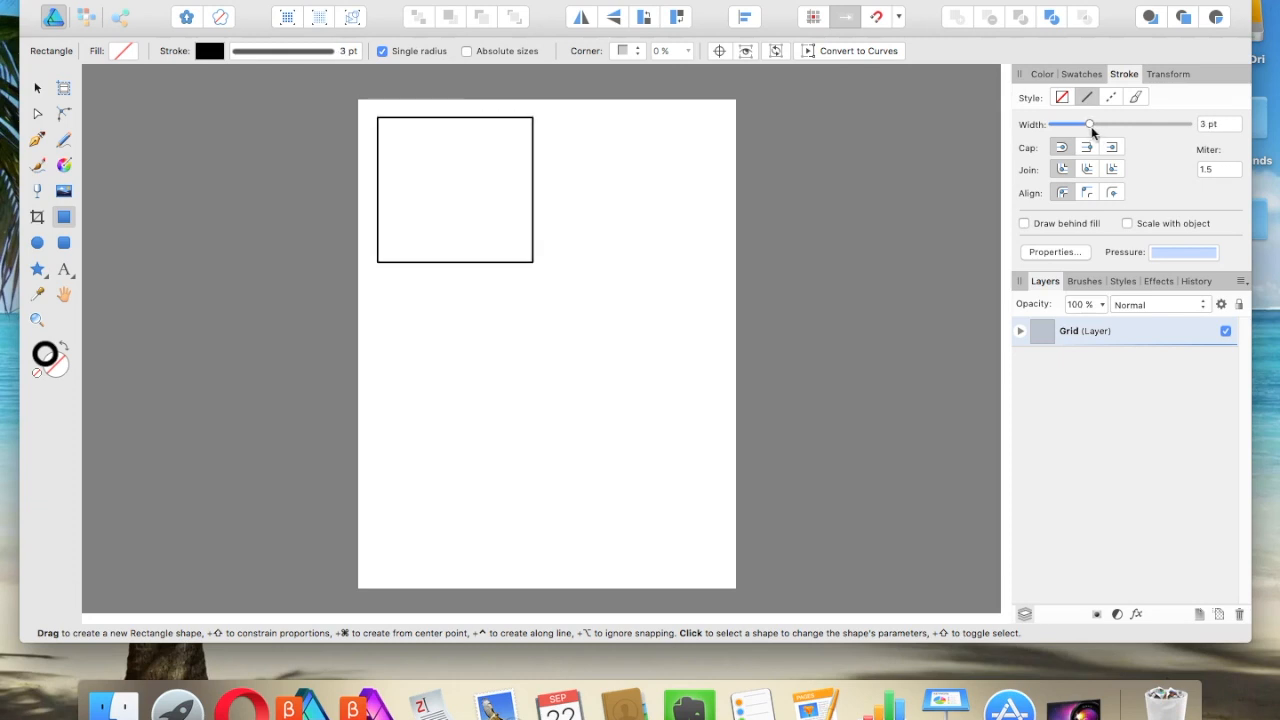
left_click_drag(1088, 124, 1092, 124)
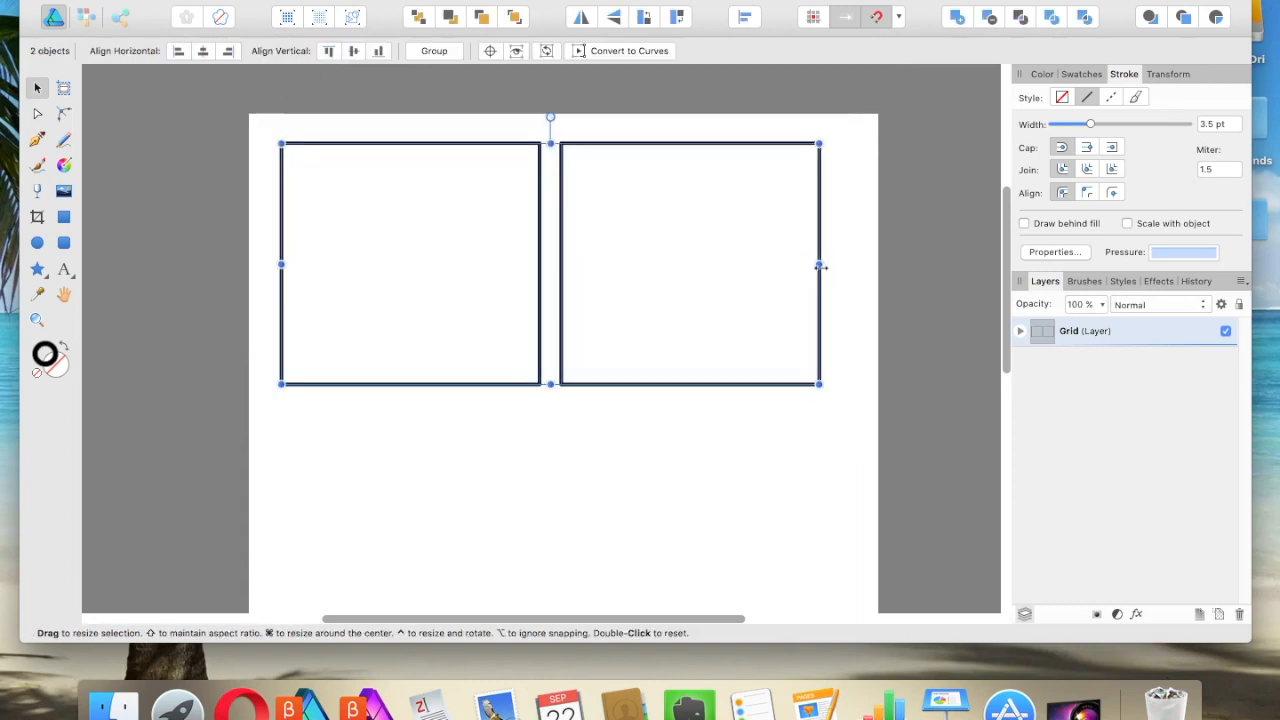
Widen the panel pair to page width and duplicate it downward into more rows
left_click_drag(820, 264, 838, 264)
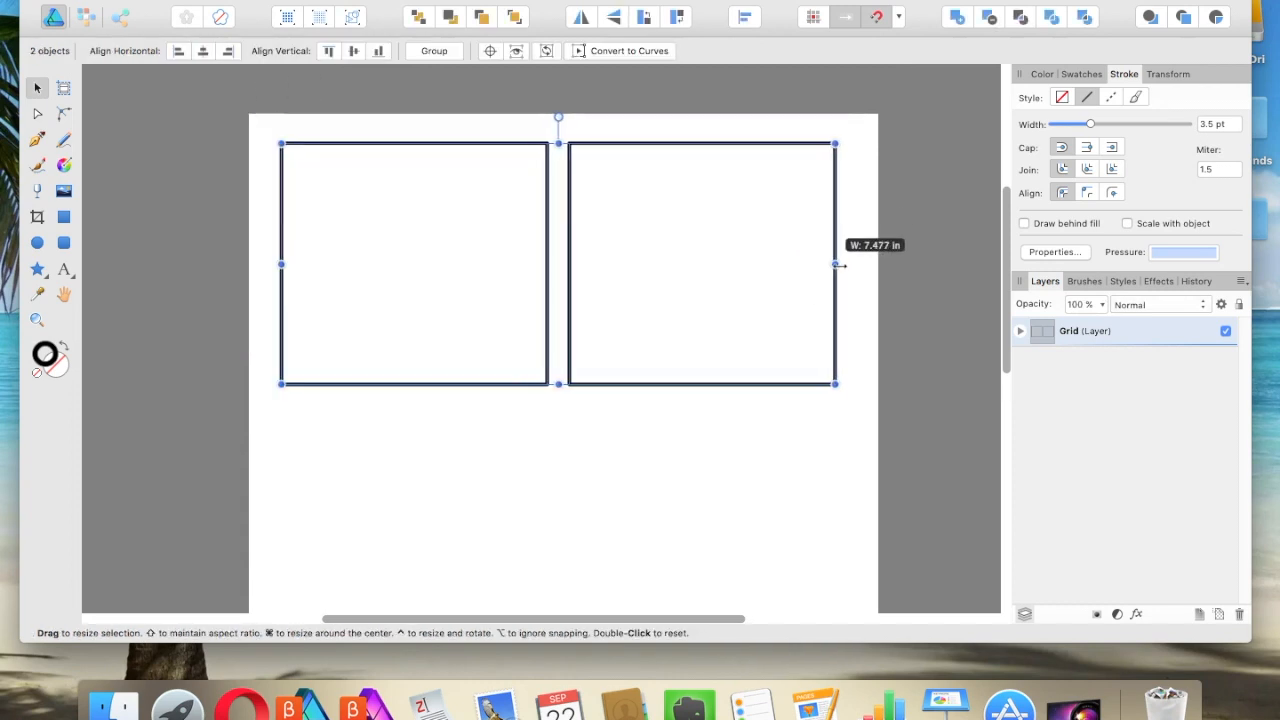
left_click_drag(836, 264, 824, 264)
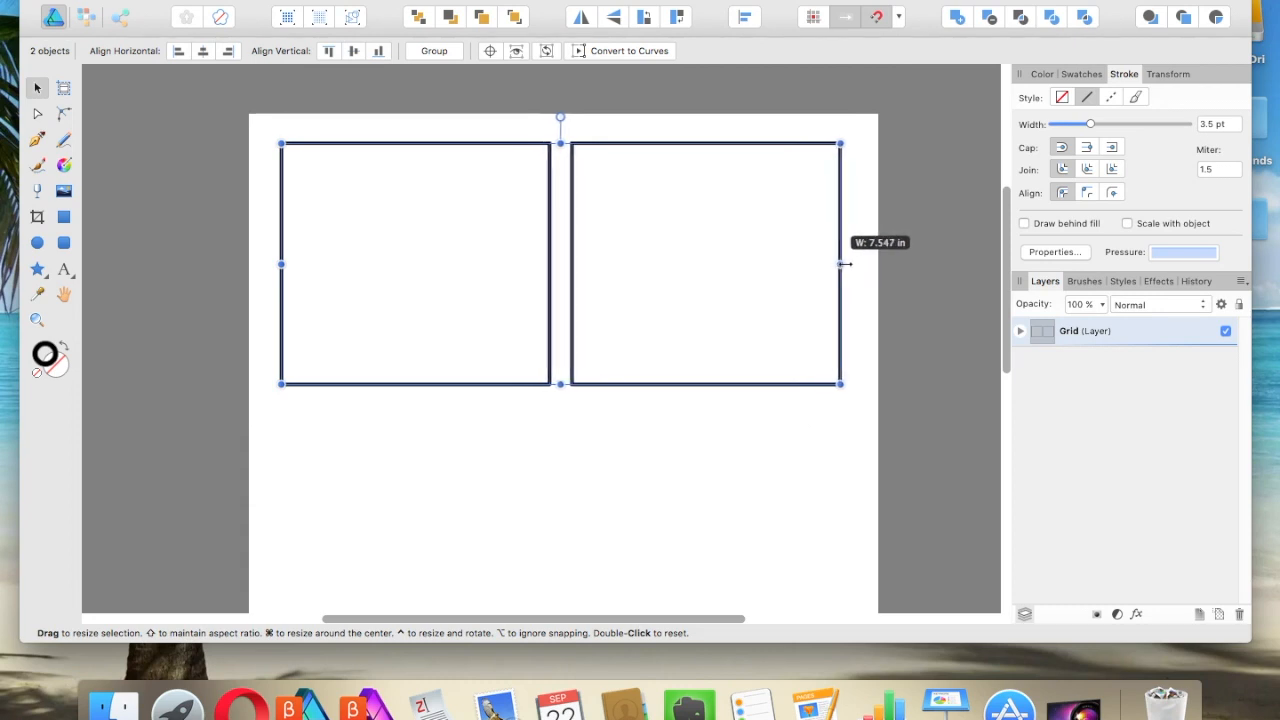
left_click_drag(840, 264, 852, 264)
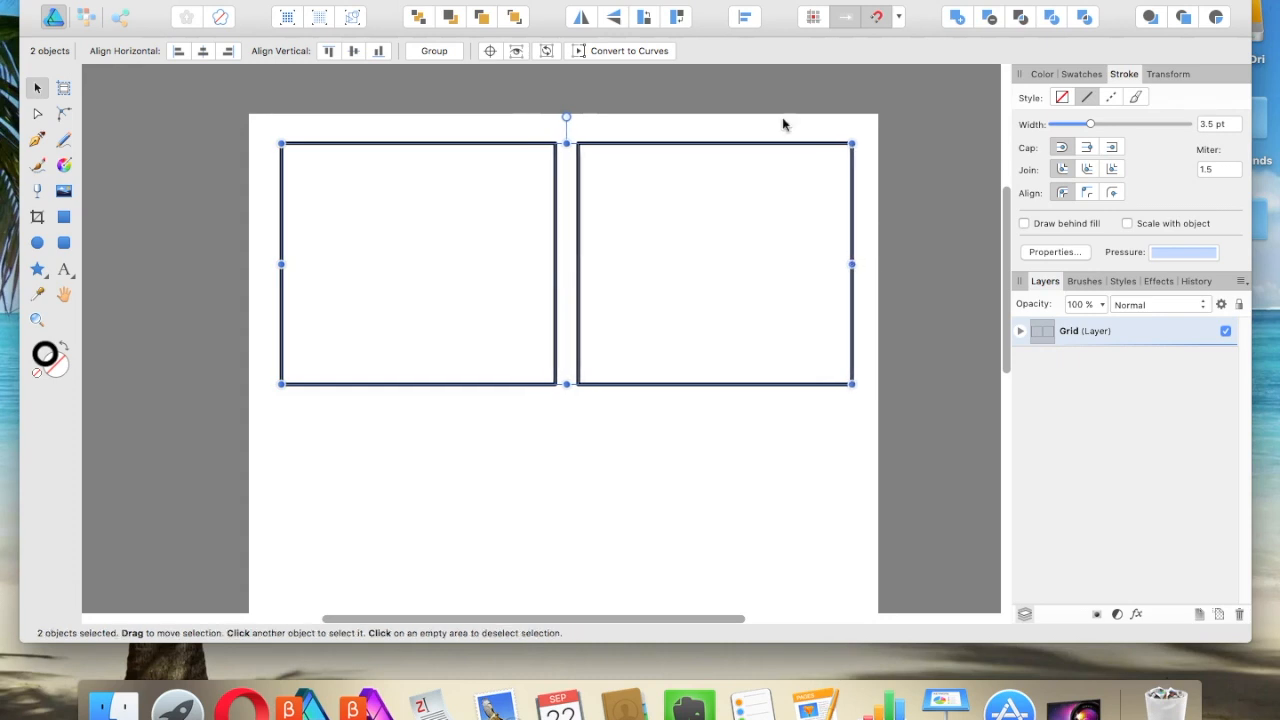
mouse_move(698, 148)
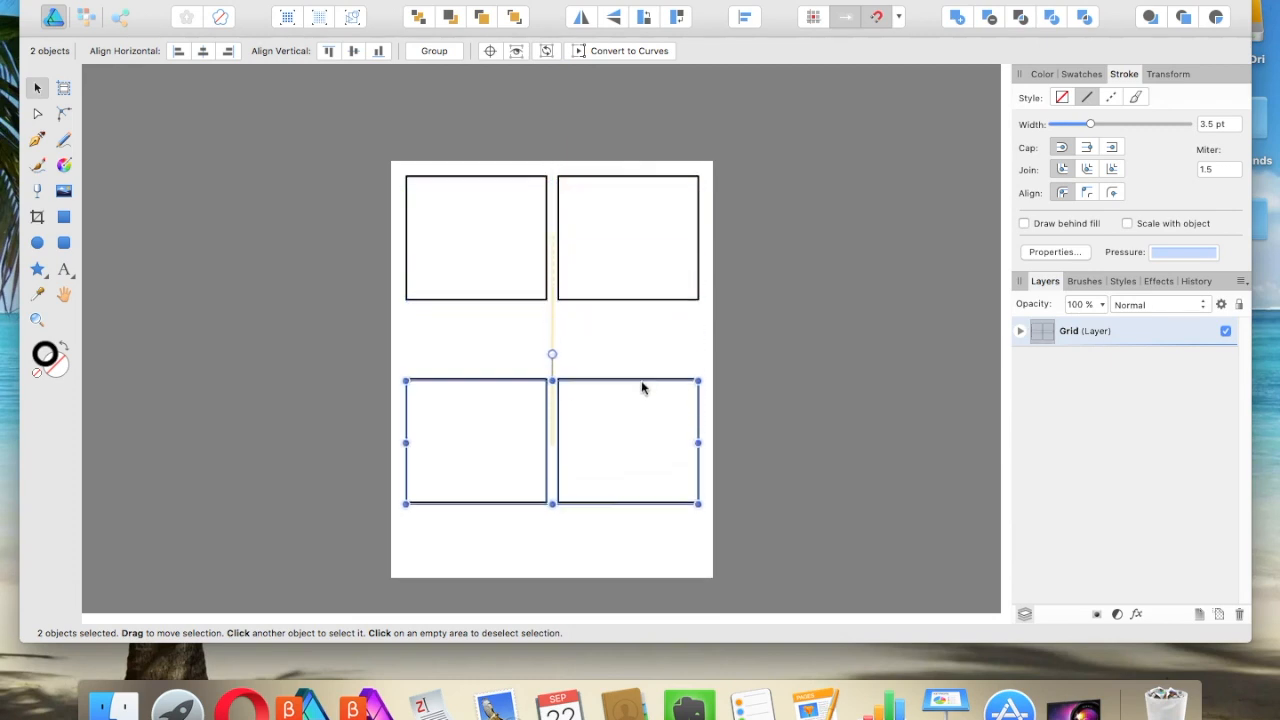
left_click_drag(644, 388, 646, 442)
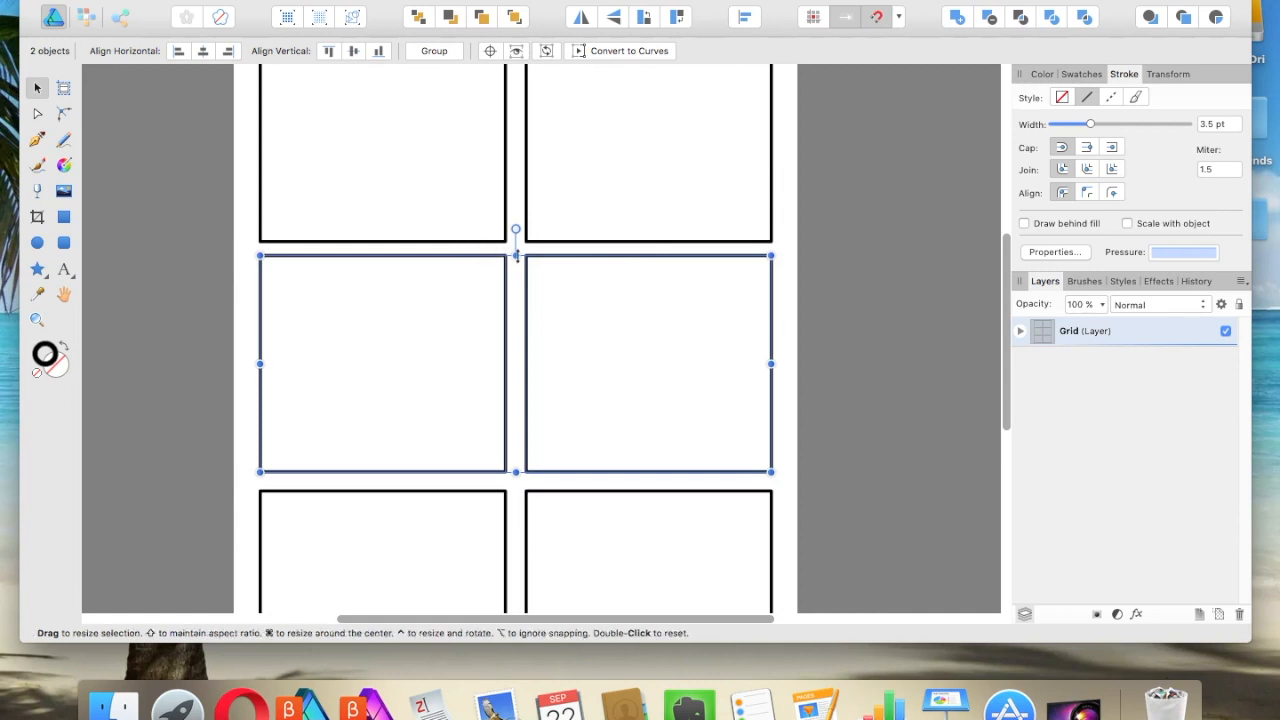
left_click(876, 16)
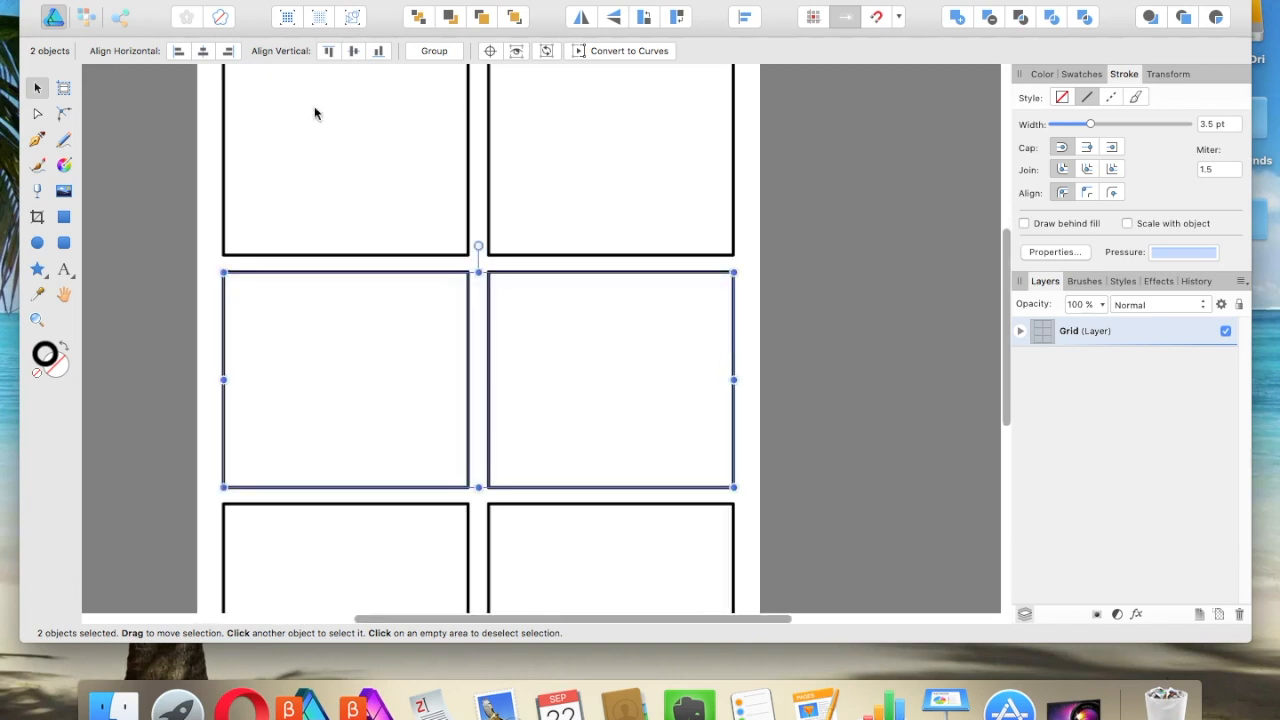
mouse_move(432, 414)
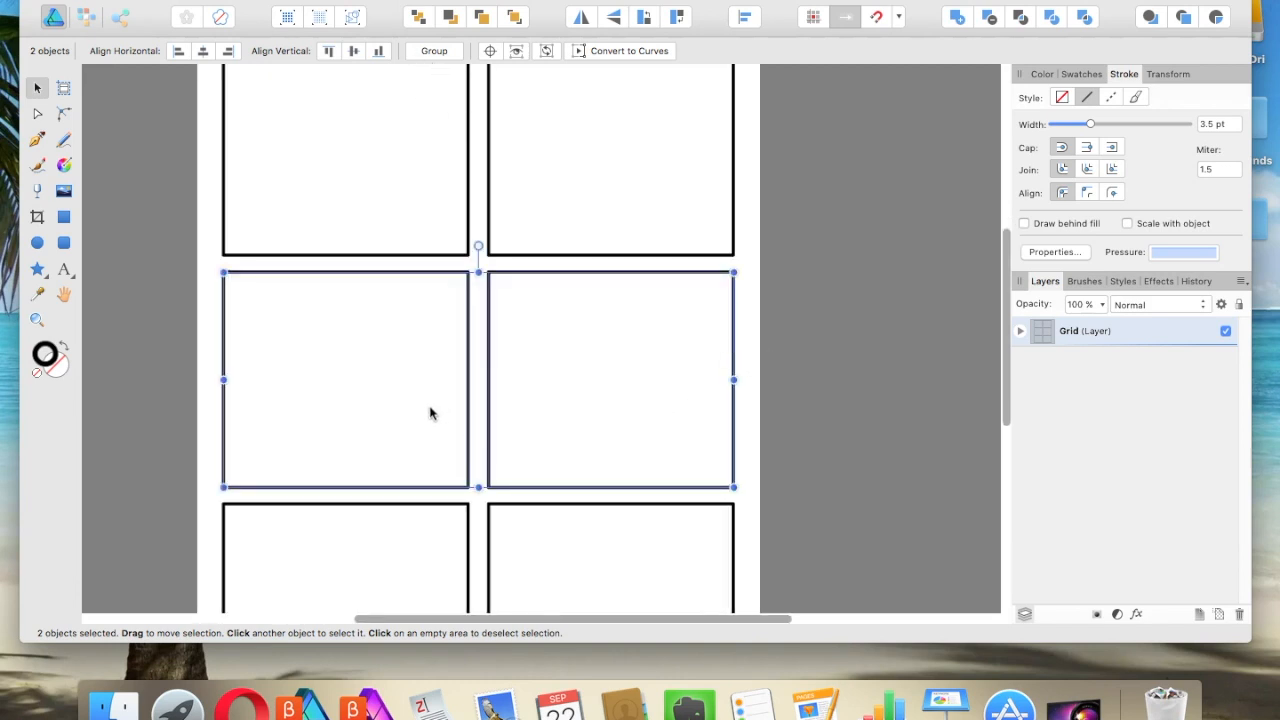
mouse_move(464, 256)
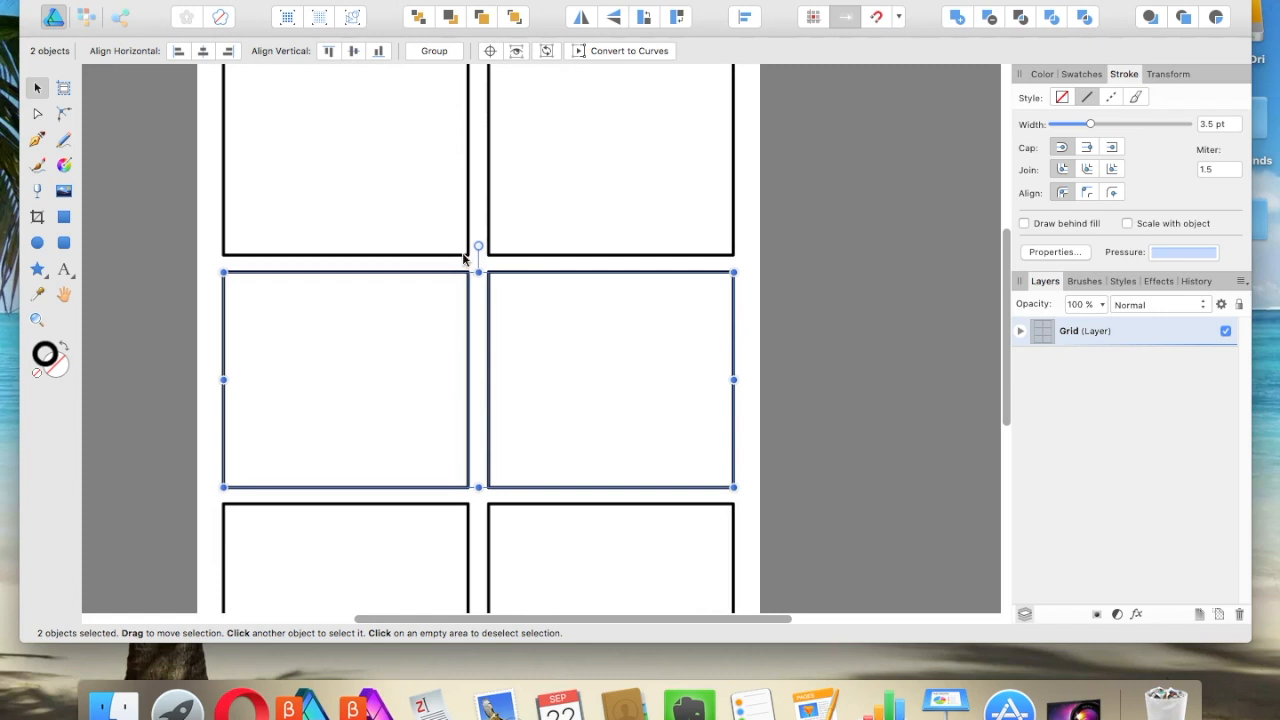
mouse_move(764, 380)
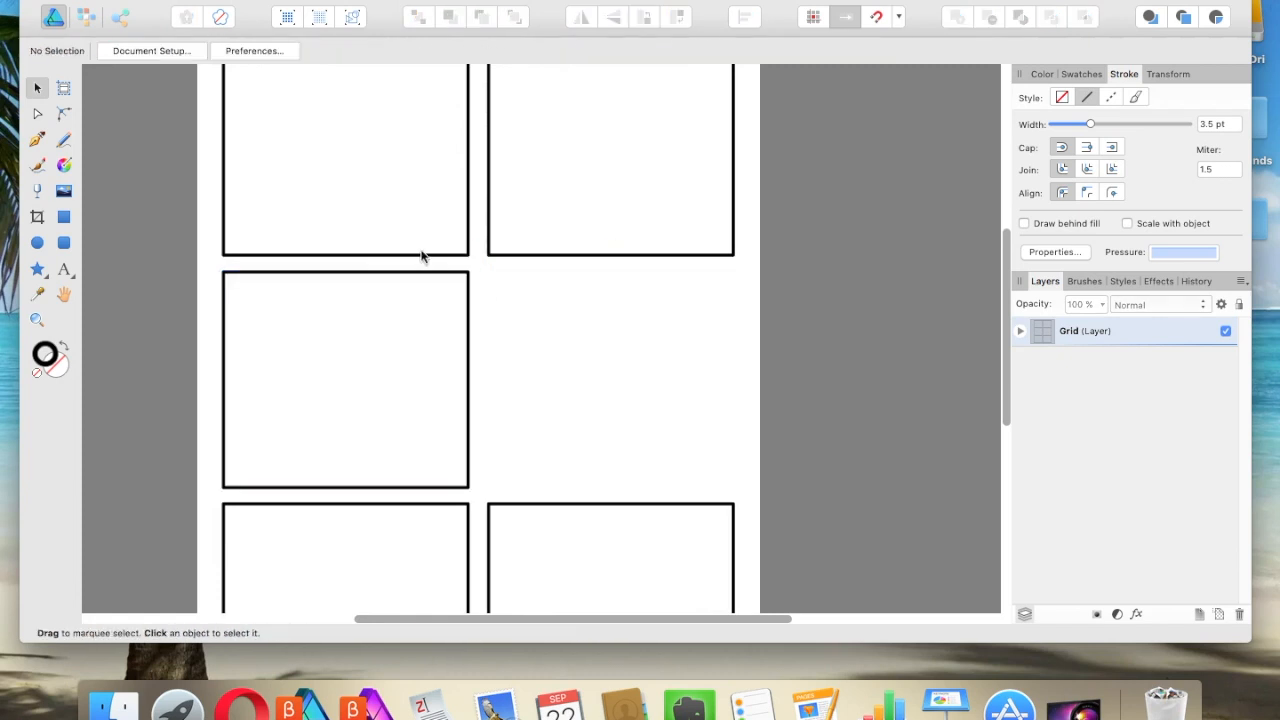
Narrow the middle panel, duplicate it across the row and fit the three to page width
left_click(344, 380)
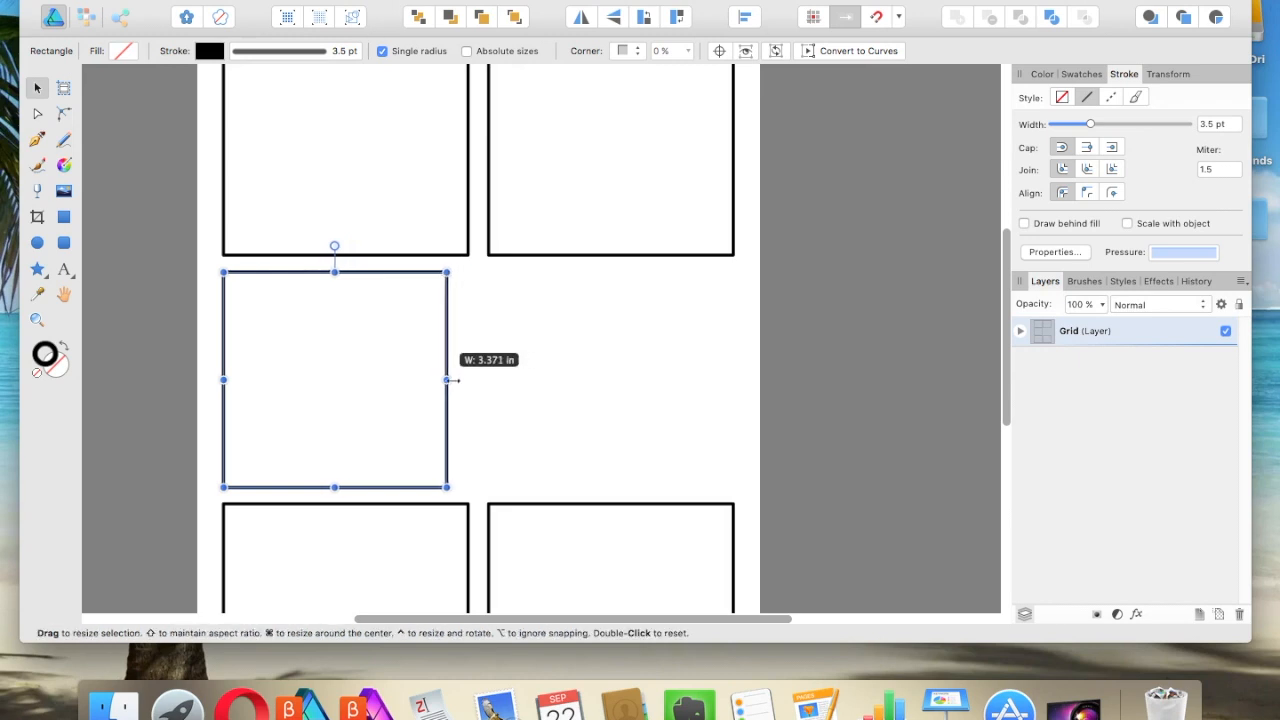
left_click_drag(444, 380, 400, 380)
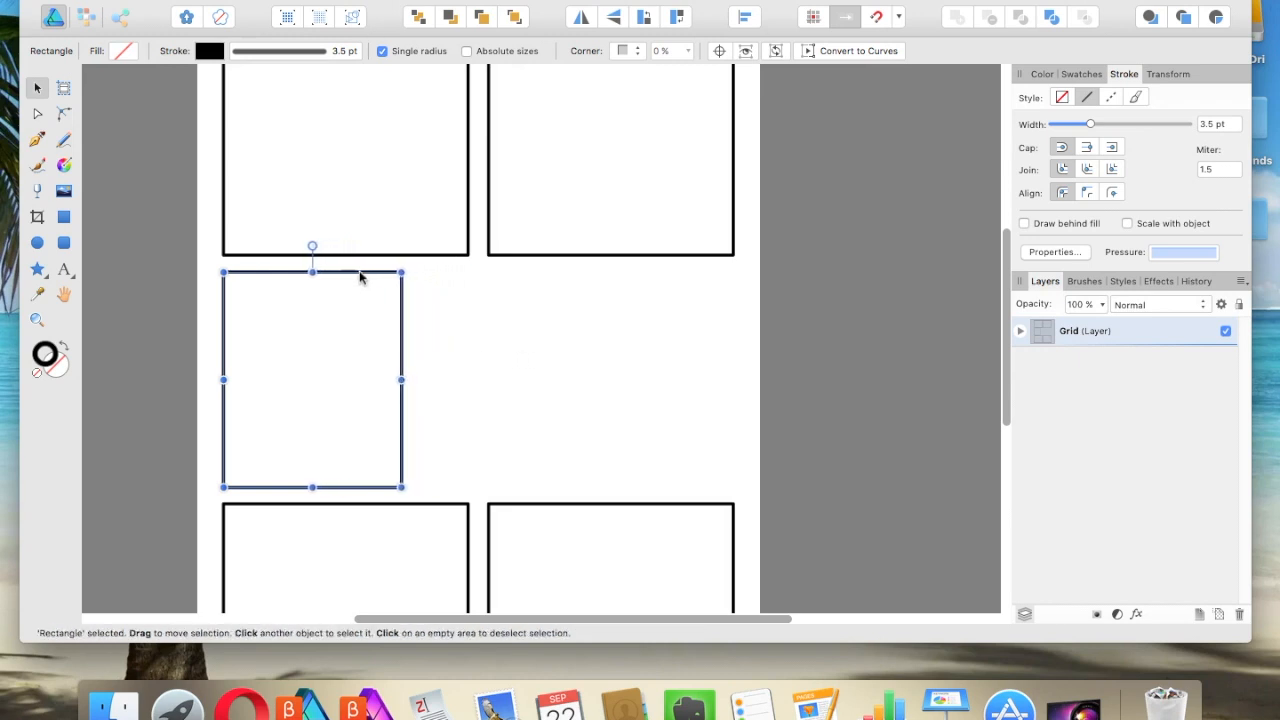
left_click_drag(310, 380, 490, 380)
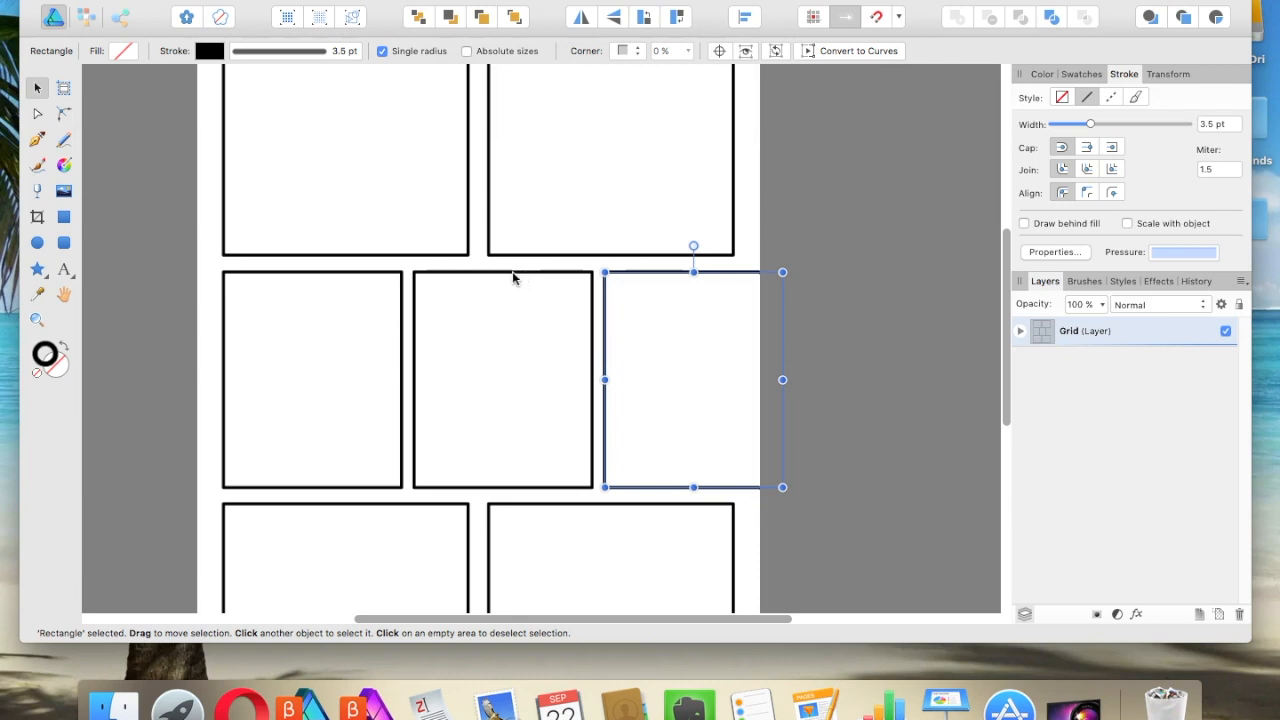
mouse_move(518, 274)
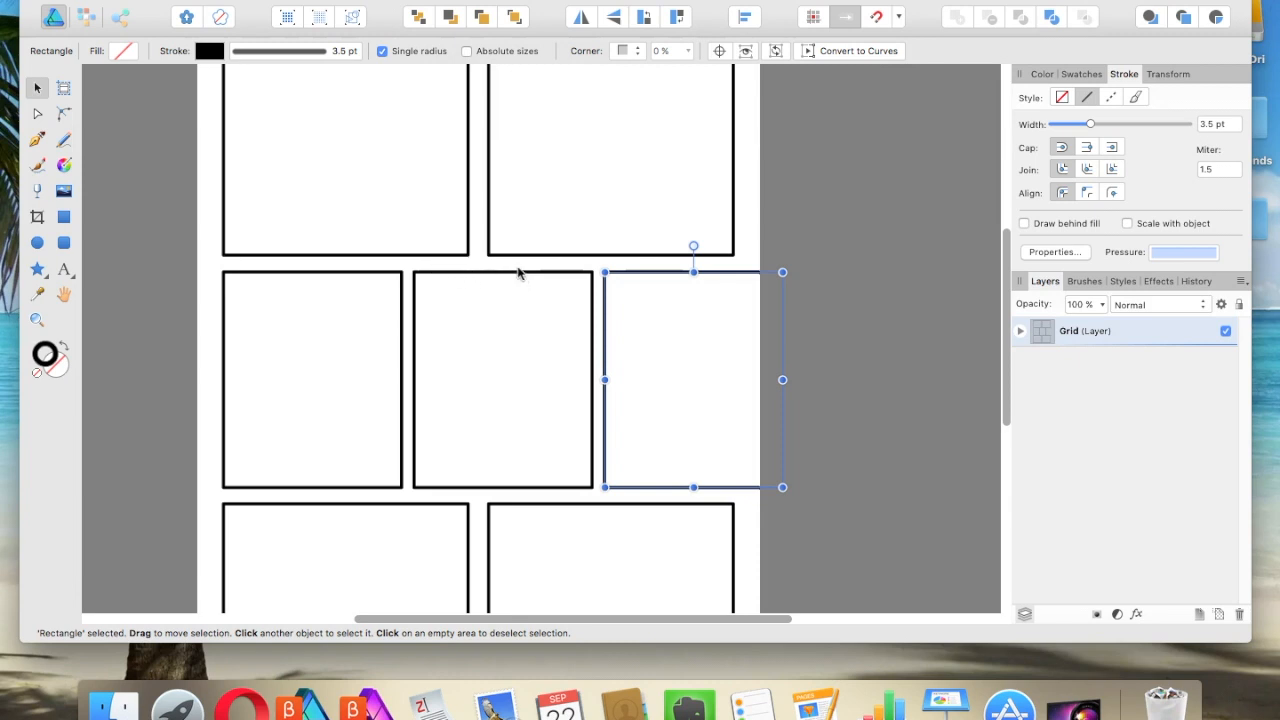
mouse_move(698, 292)
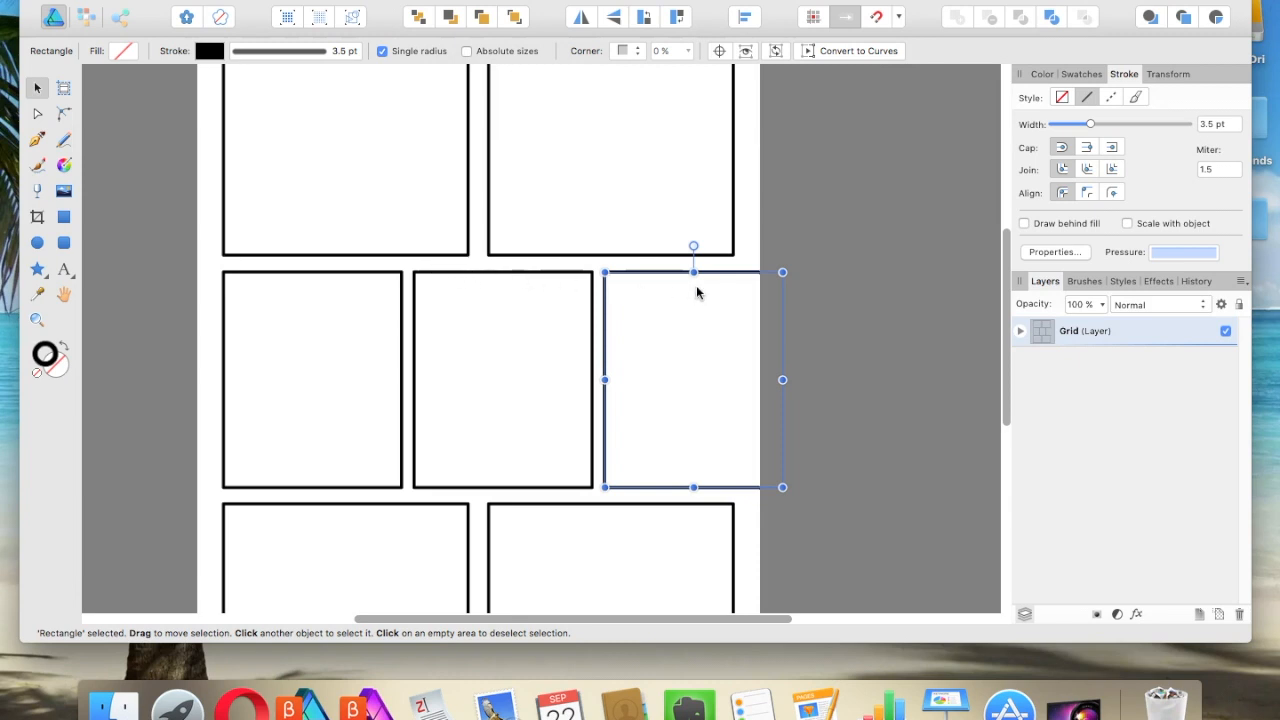
mouse_move(622, 286)
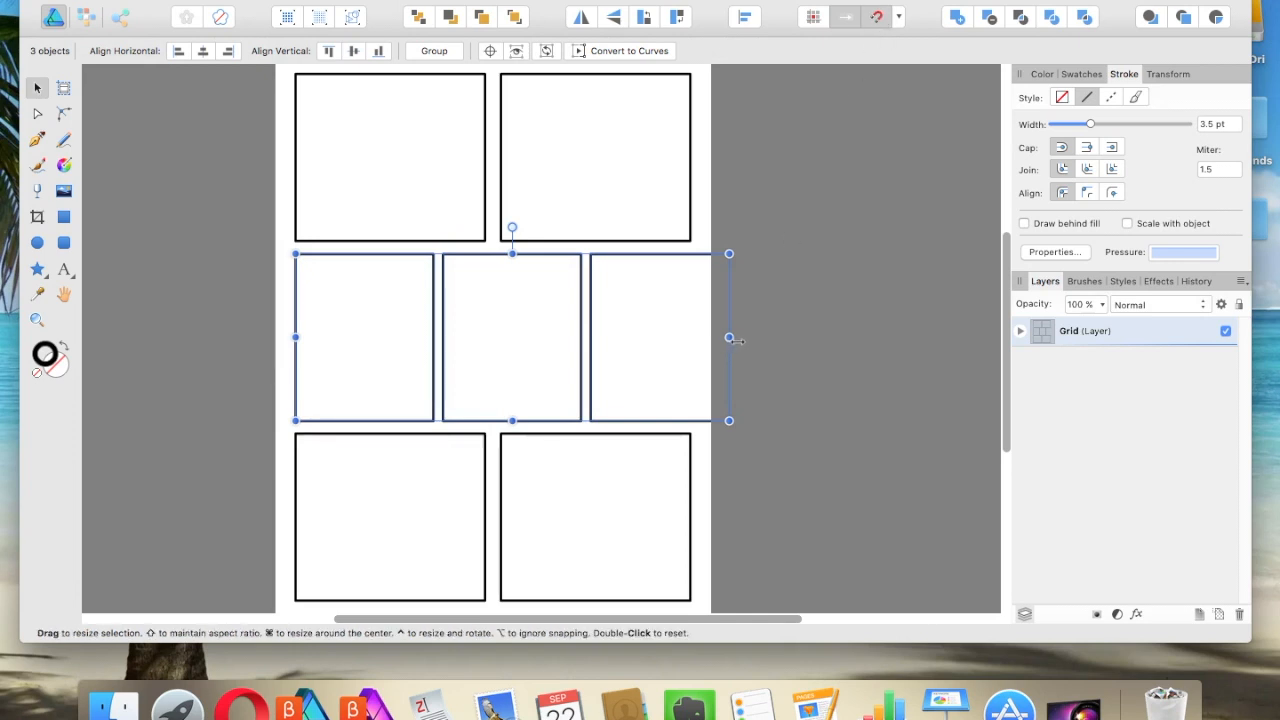
left_click_drag(728, 338, 710, 338)
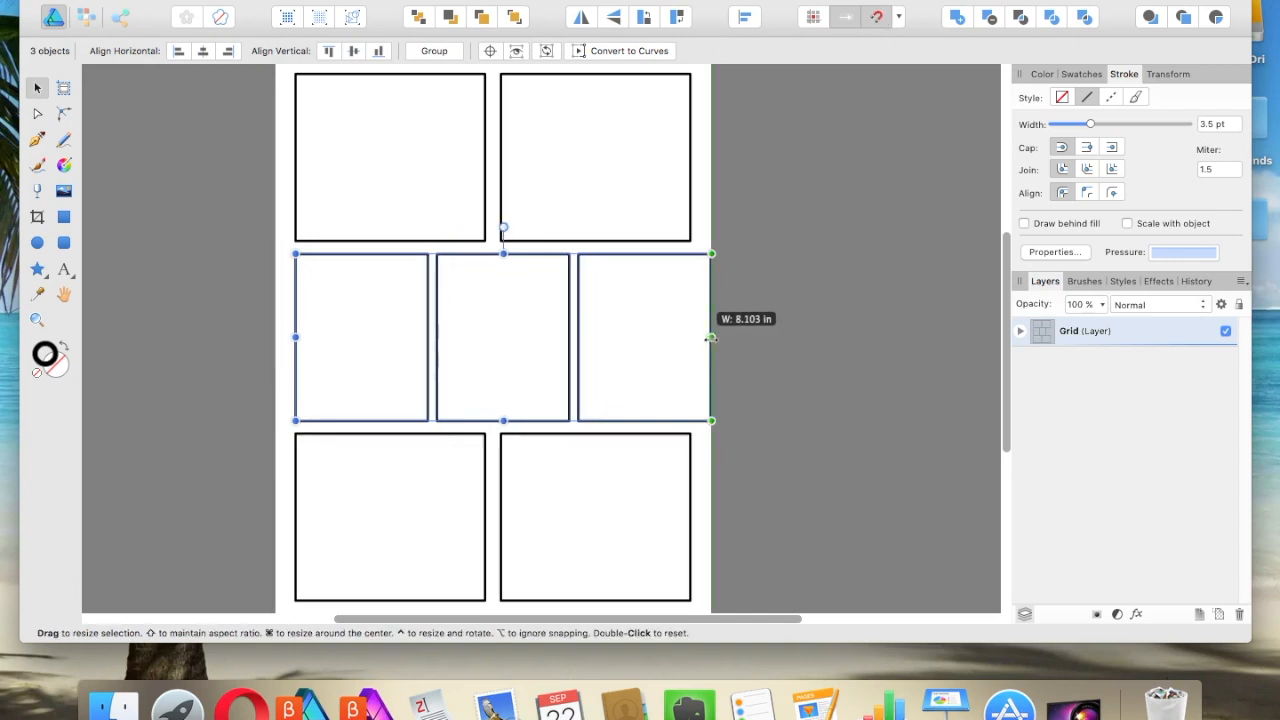
left_click_drag(712, 336, 692, 336)
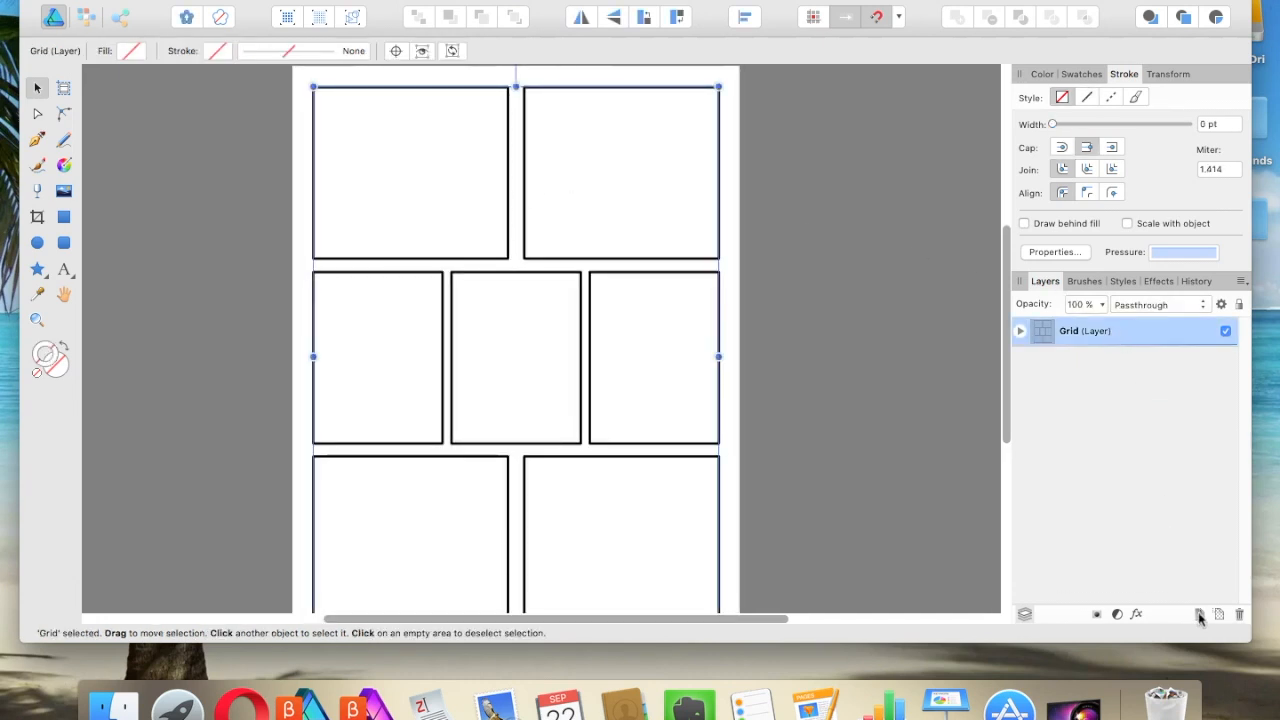
Add a Panel 1 layer below Grid and choose the Pencil tool for drawing
left_click(1200, 614)
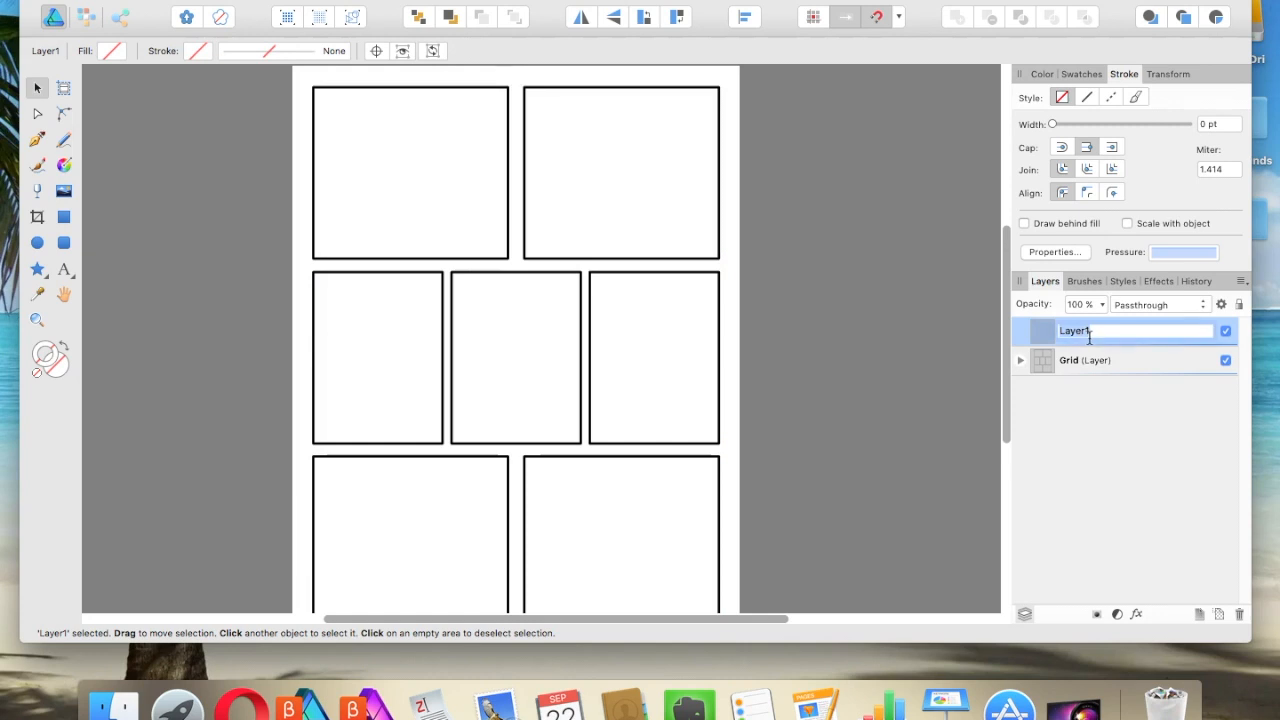
type("Panel")
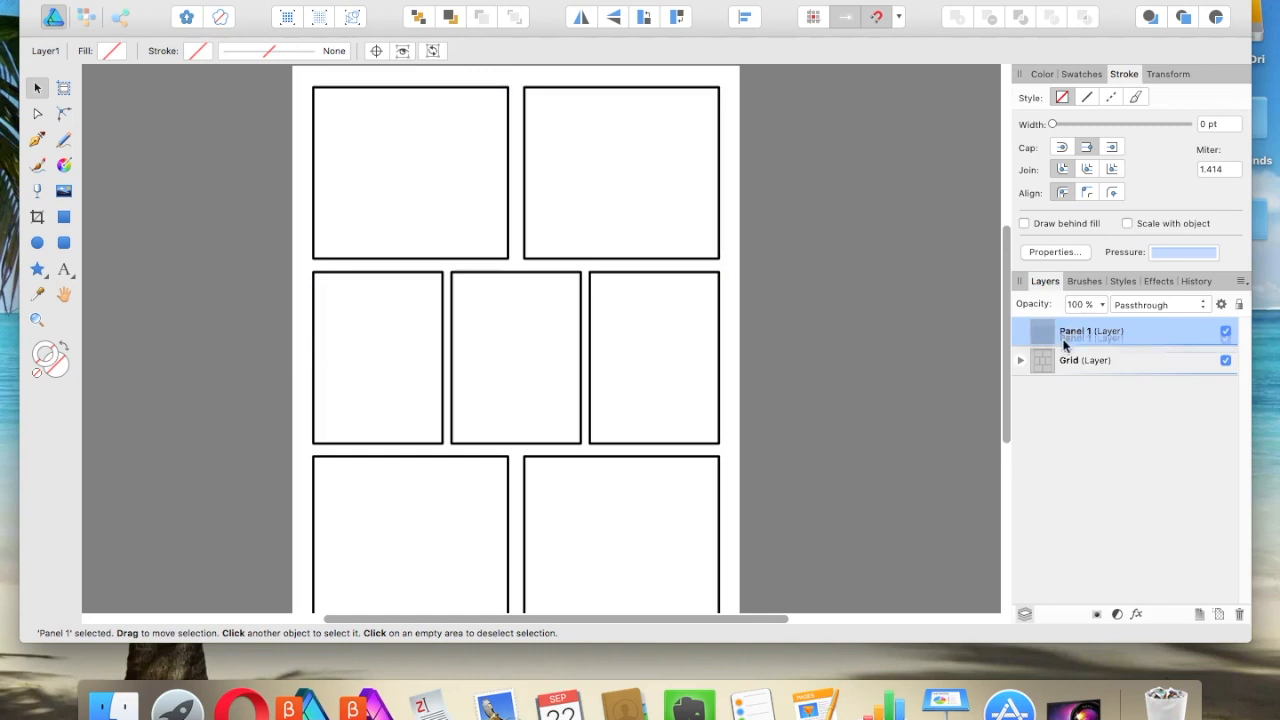
left_click_drag(1090, 332, 1090, 360)
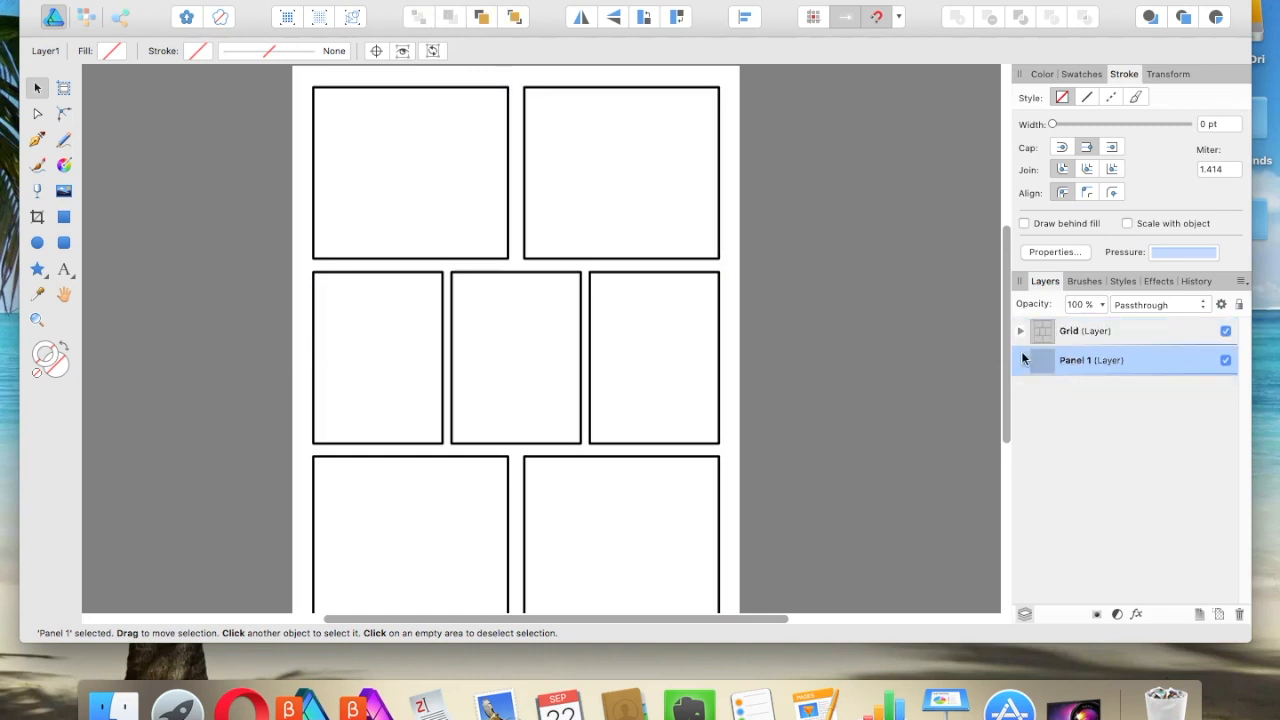
left_click(64, 140)
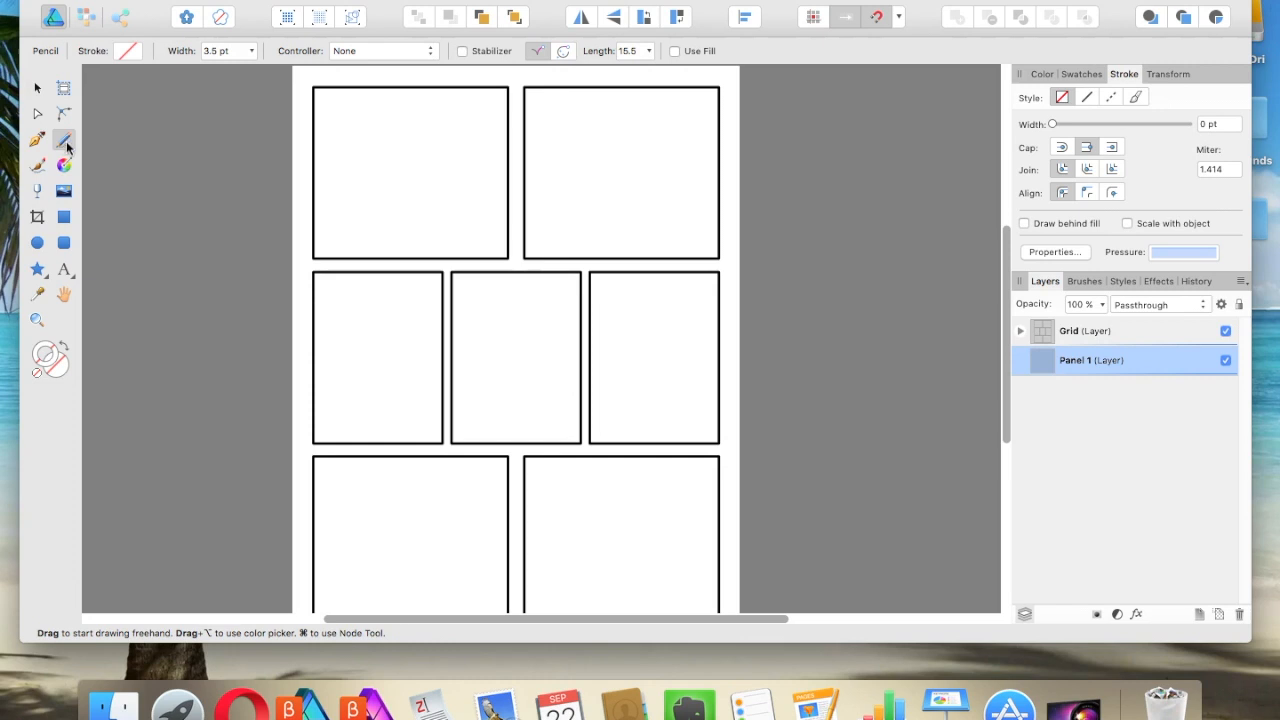
left_click(1042, 72)
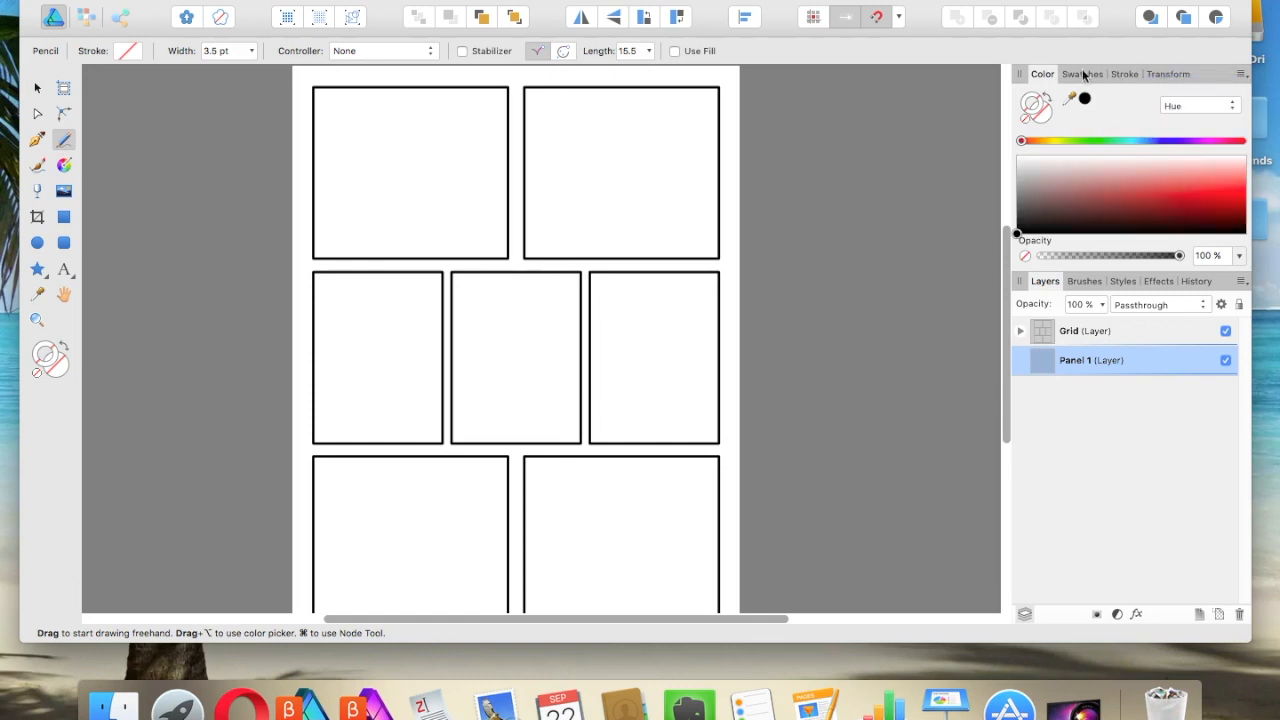
Sketch the character's head, eyes and curved body in black pencil in the top-left panel
left_click(1124, 72)
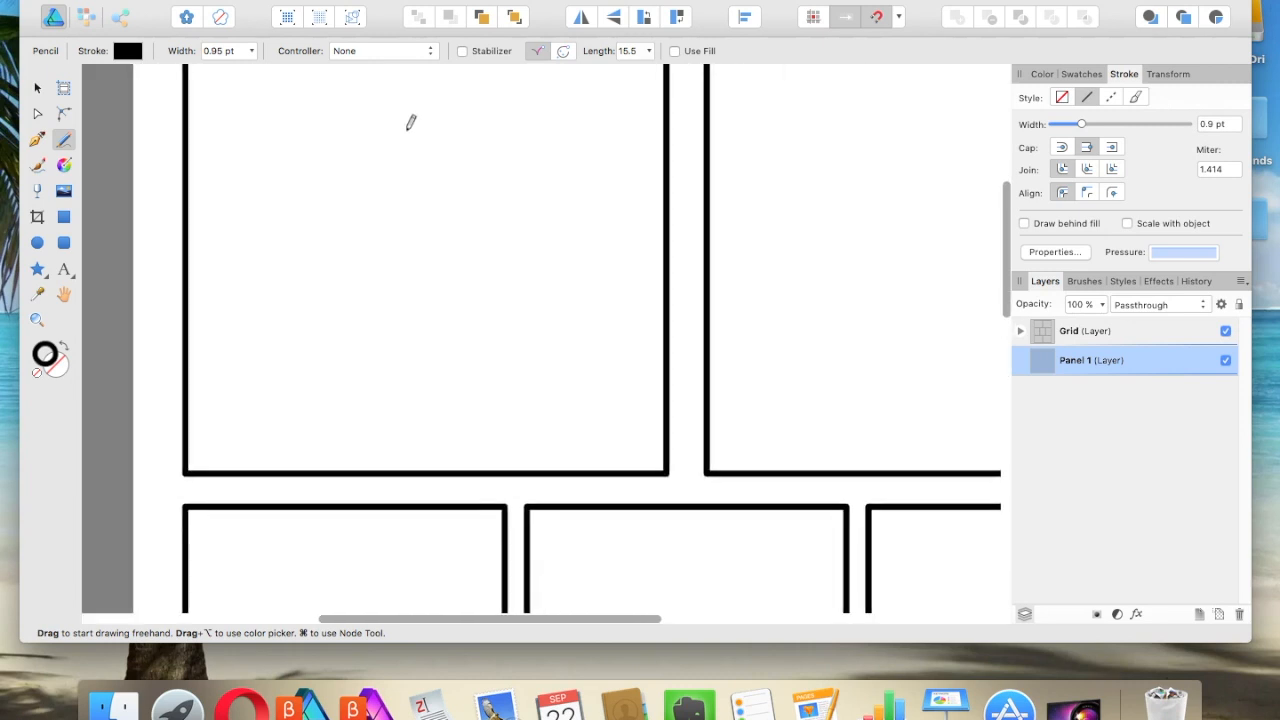
mouse_move(464, 164)
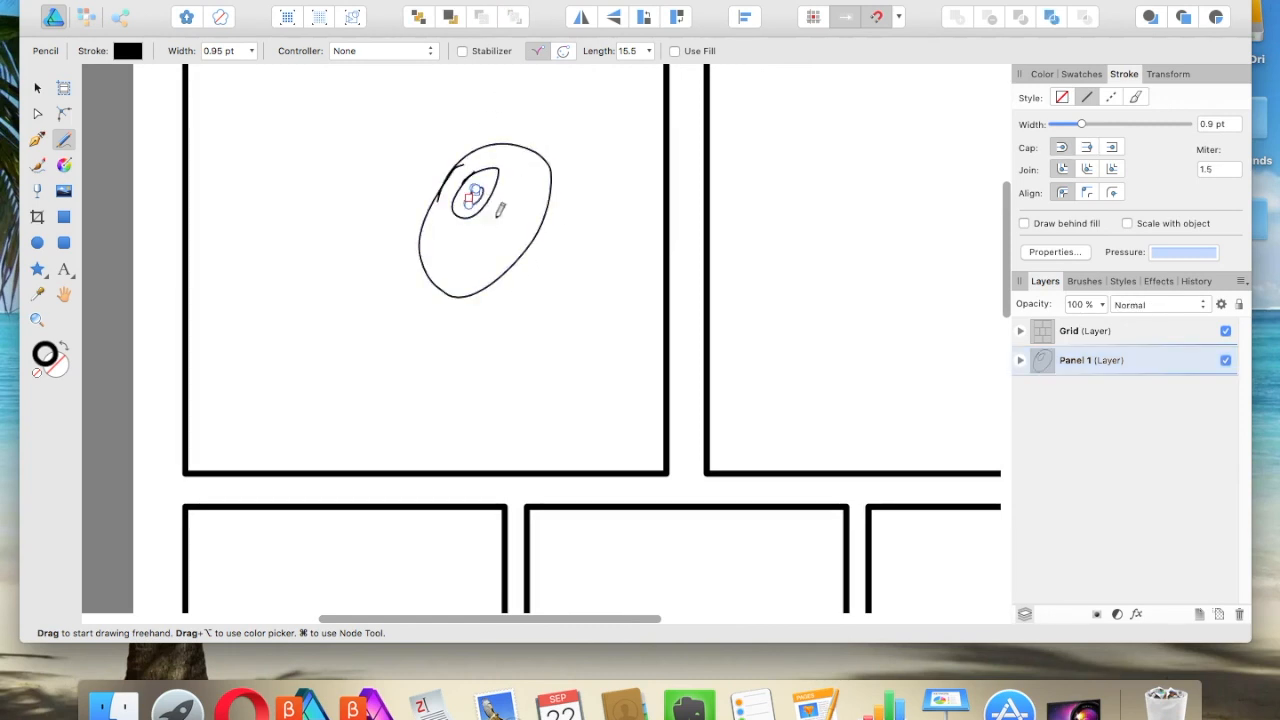
left_click_drag(500, 180, 524, 216)
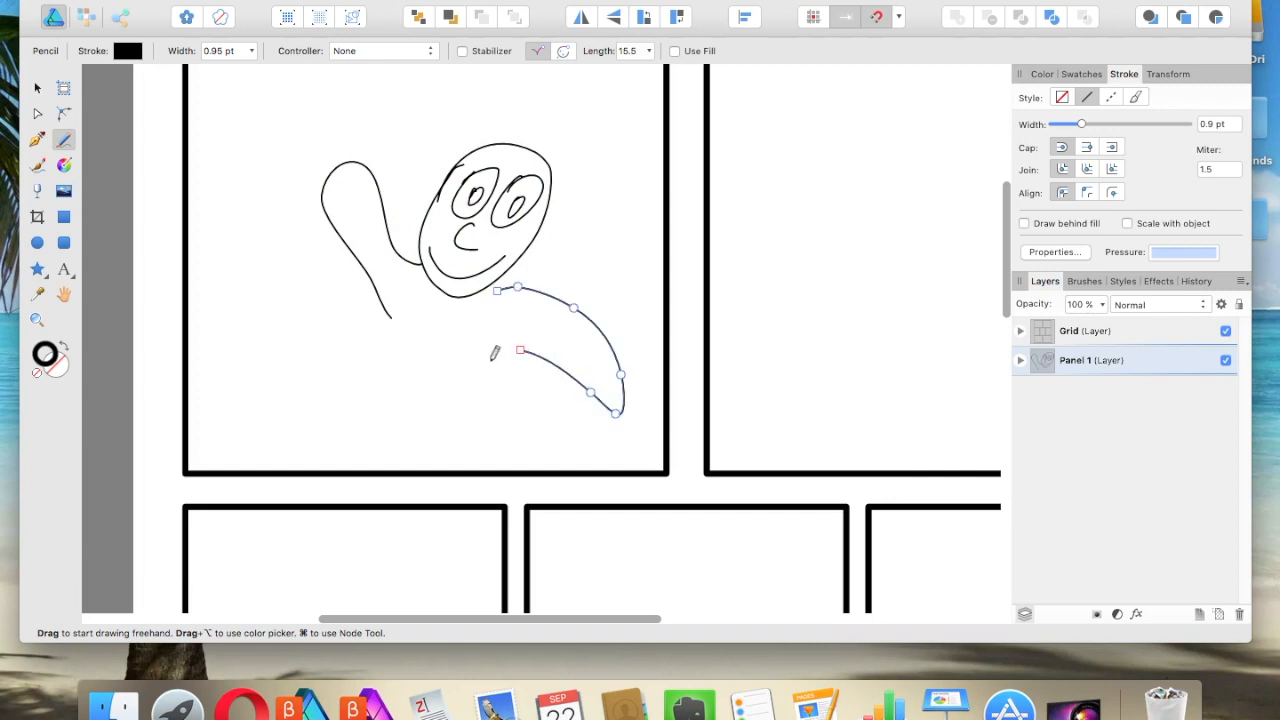
left_click_drag(520, 350, 500, 500)
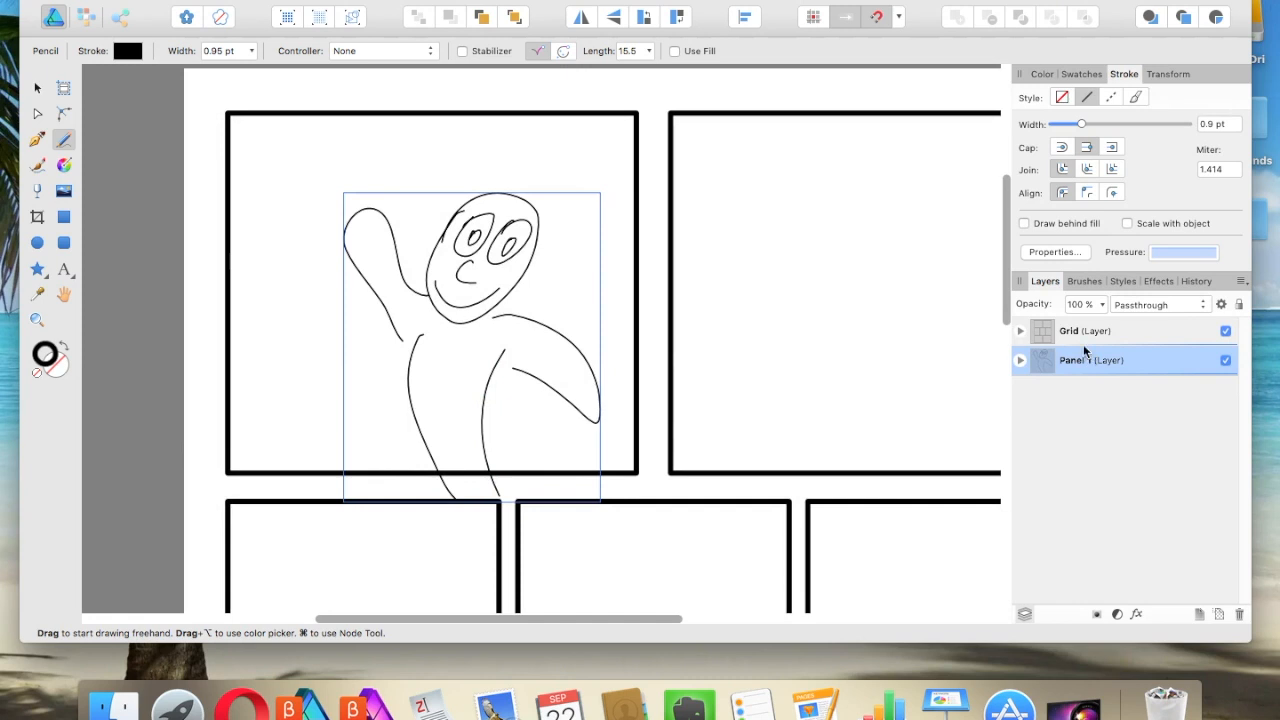
Vector-crop the Panel 1 layer to the top-left panel's rectangle edges
left_click(36, 216)
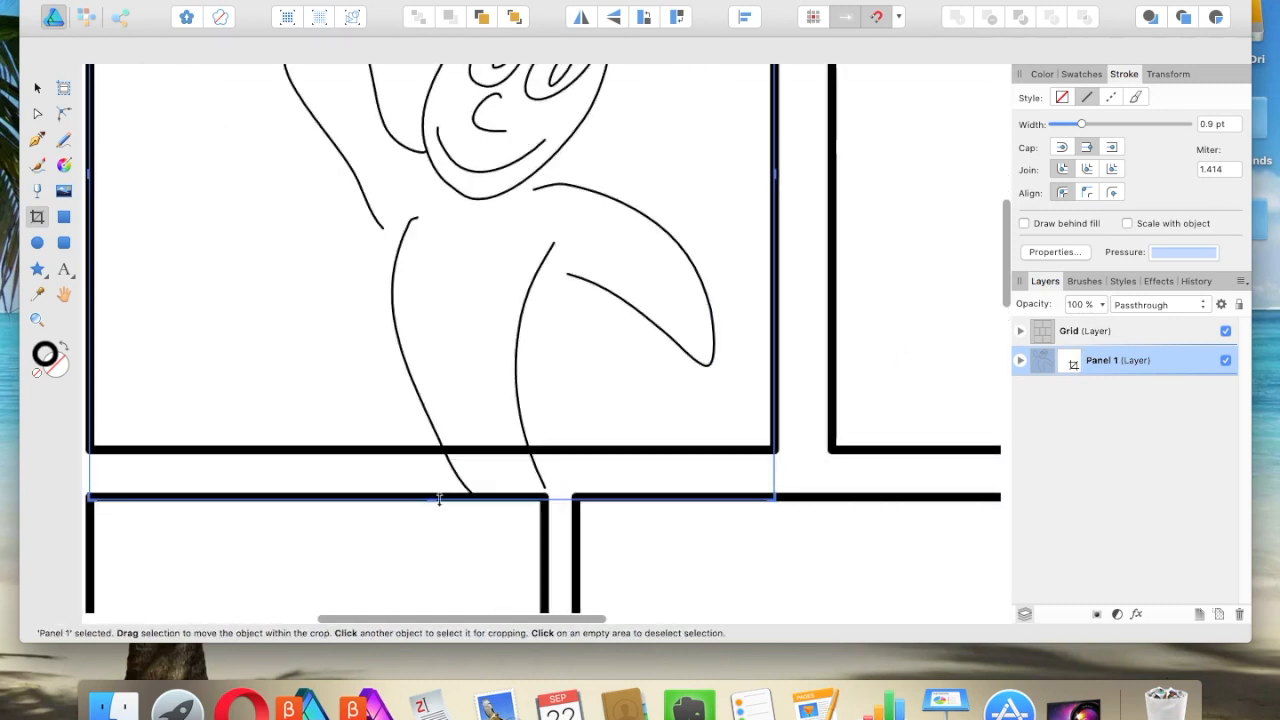
left_click_drag(438, 498, 438, 448)
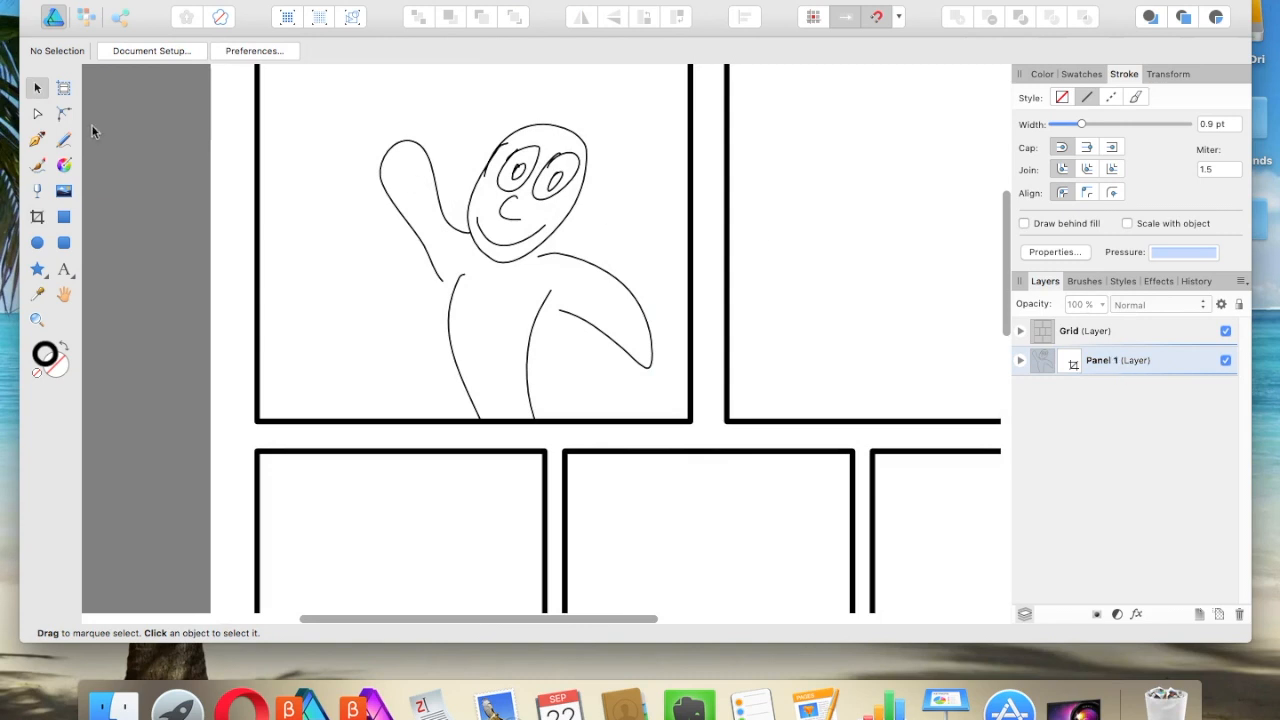
Reposition the character in its crop and add a Character layer inside Panel 1
left_click(516, 250)
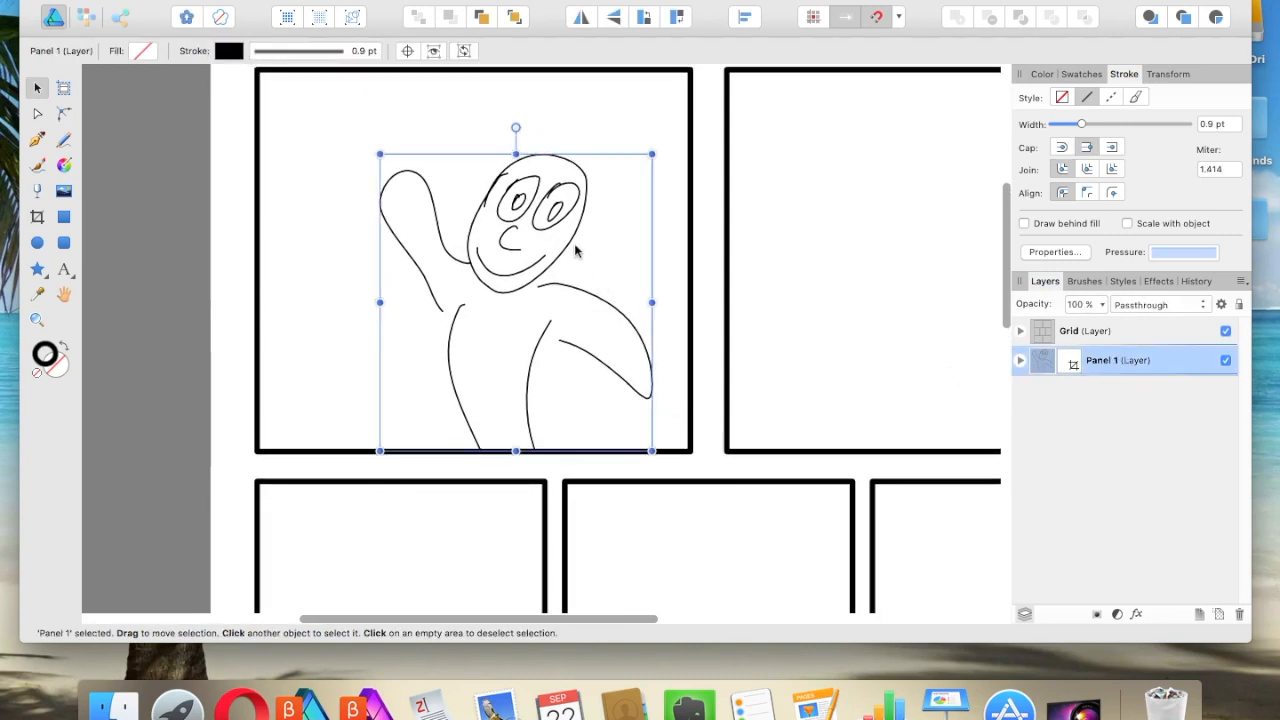
left_click_drag(516, 300, 572, 260)
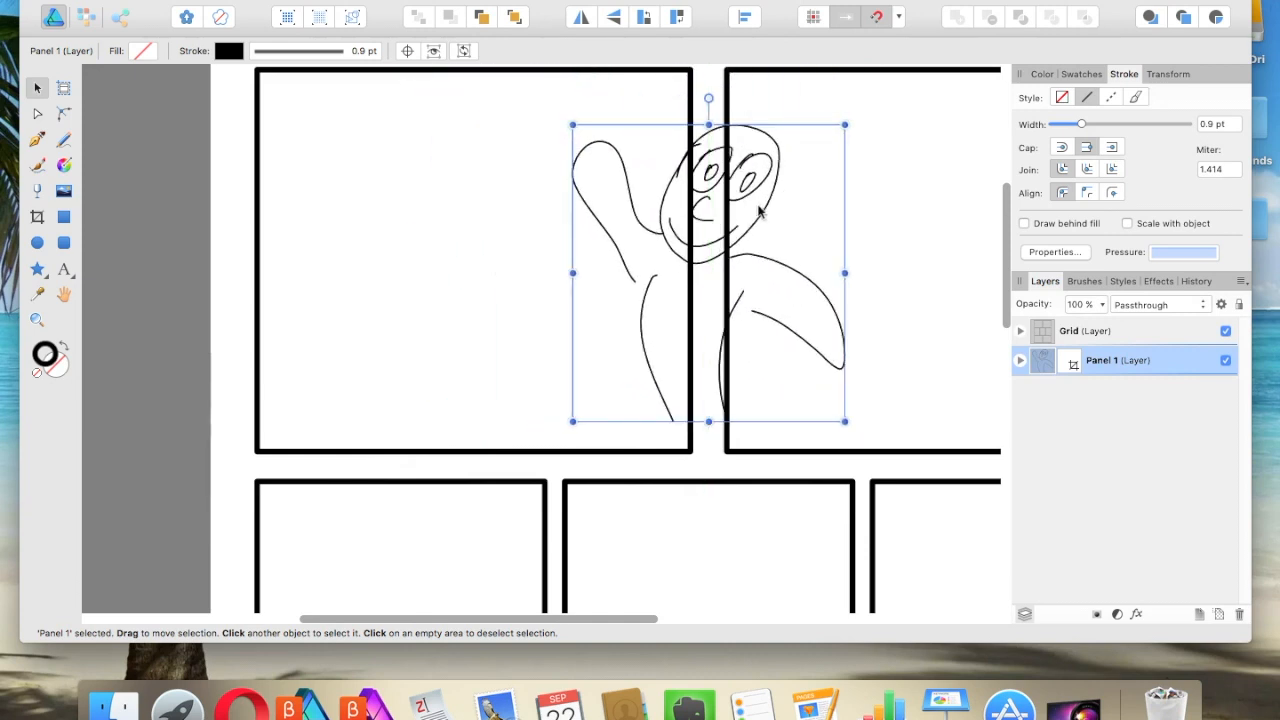
mouse_move(760, 204)
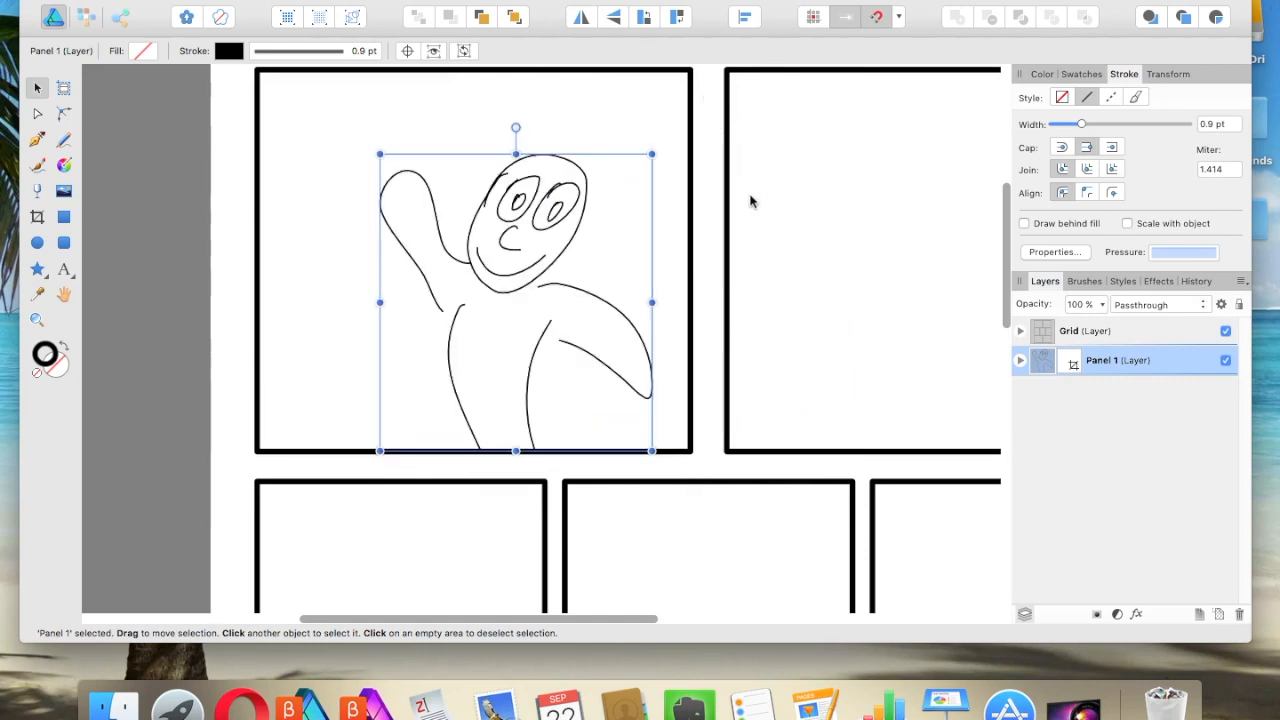
left_click(1020, 360)
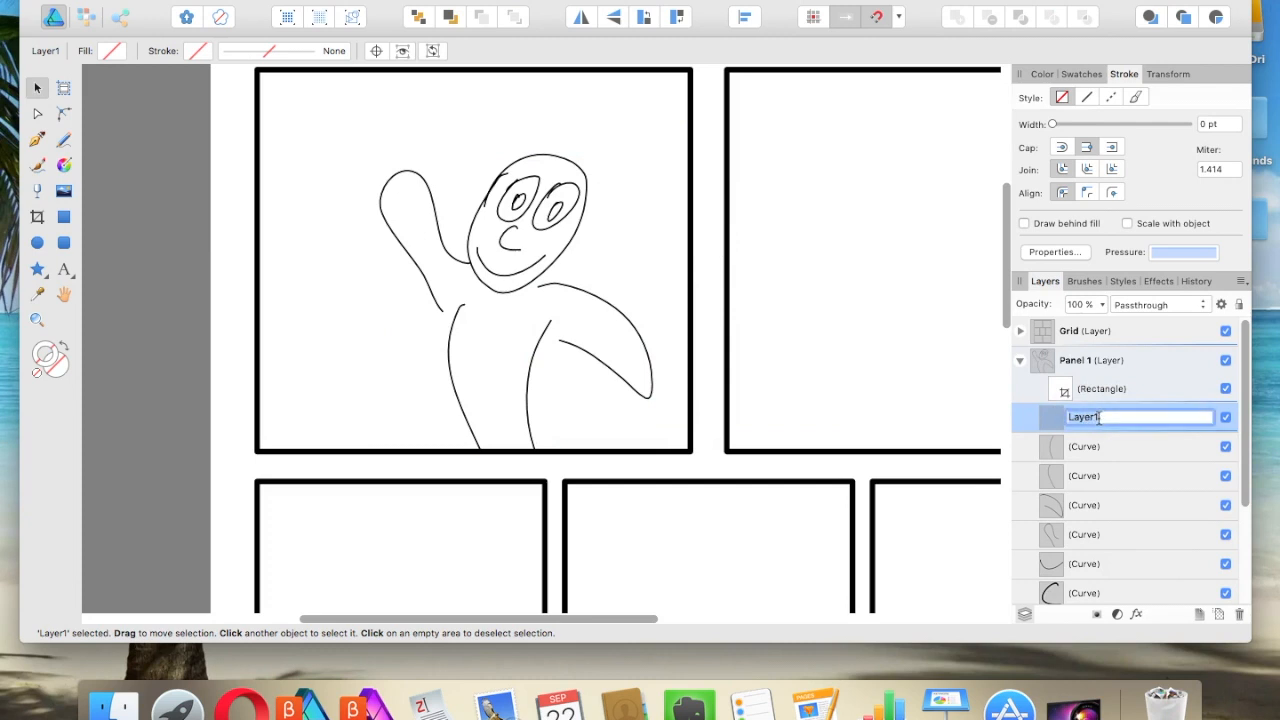
type("Characte")
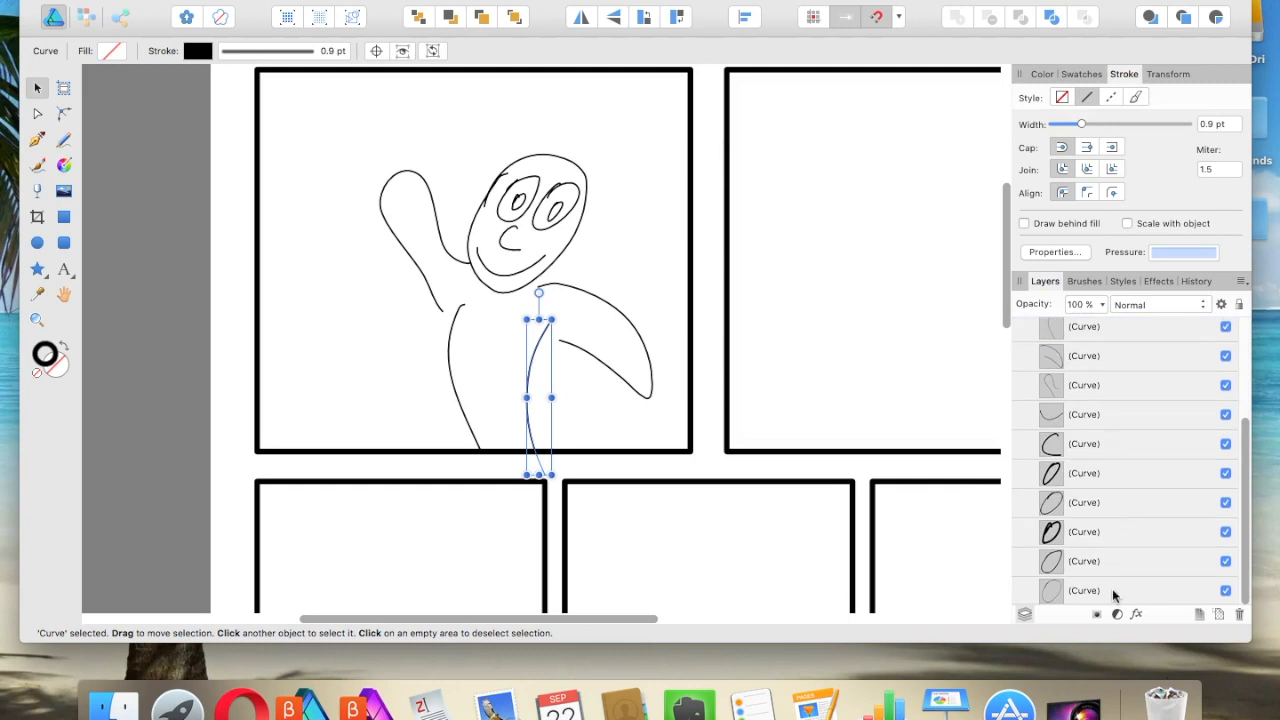
mouse_move(1130, 604)
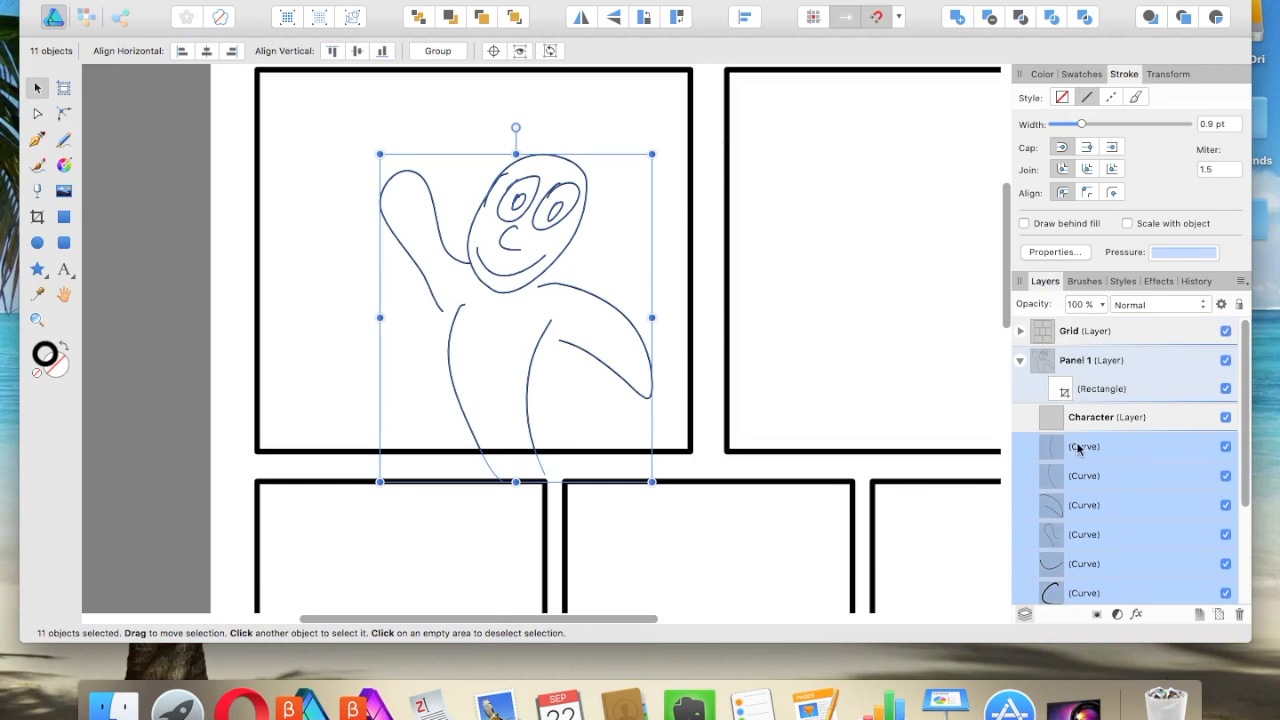
Gather the figure's strokes into the Character layer and add a Panel 2 layer
left_click(1020, 418)
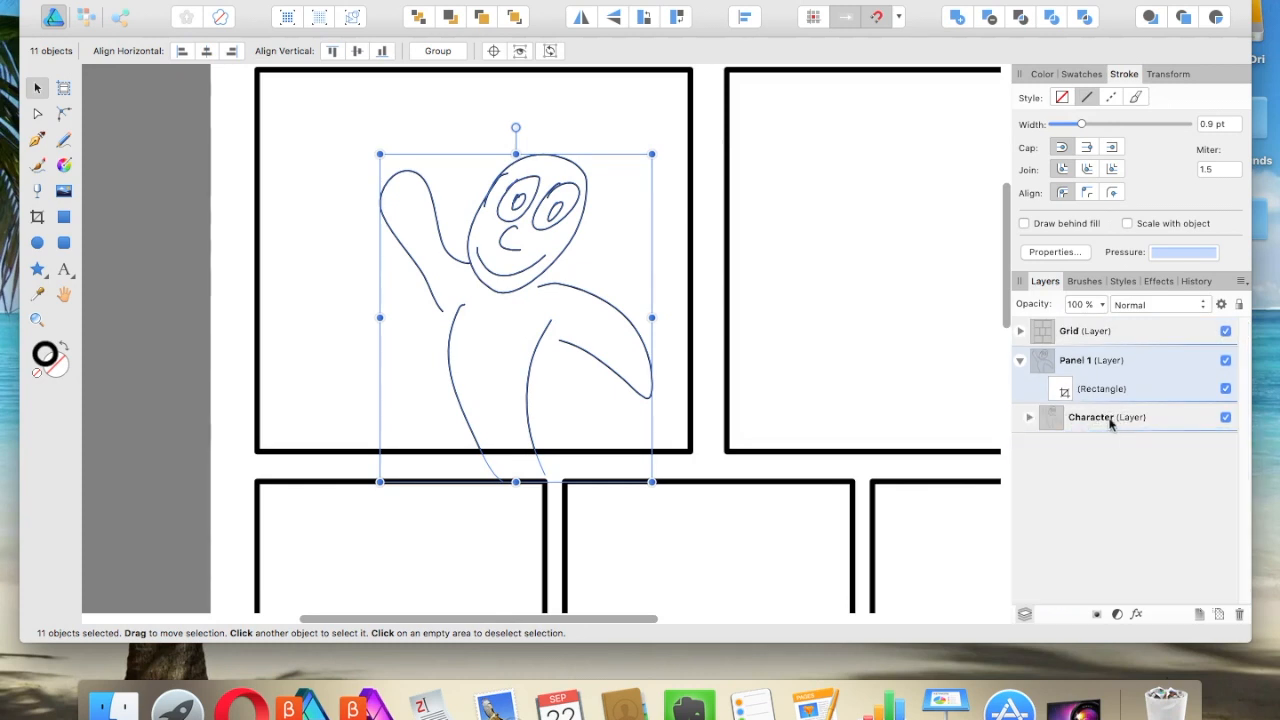
left_click(1090, 418)
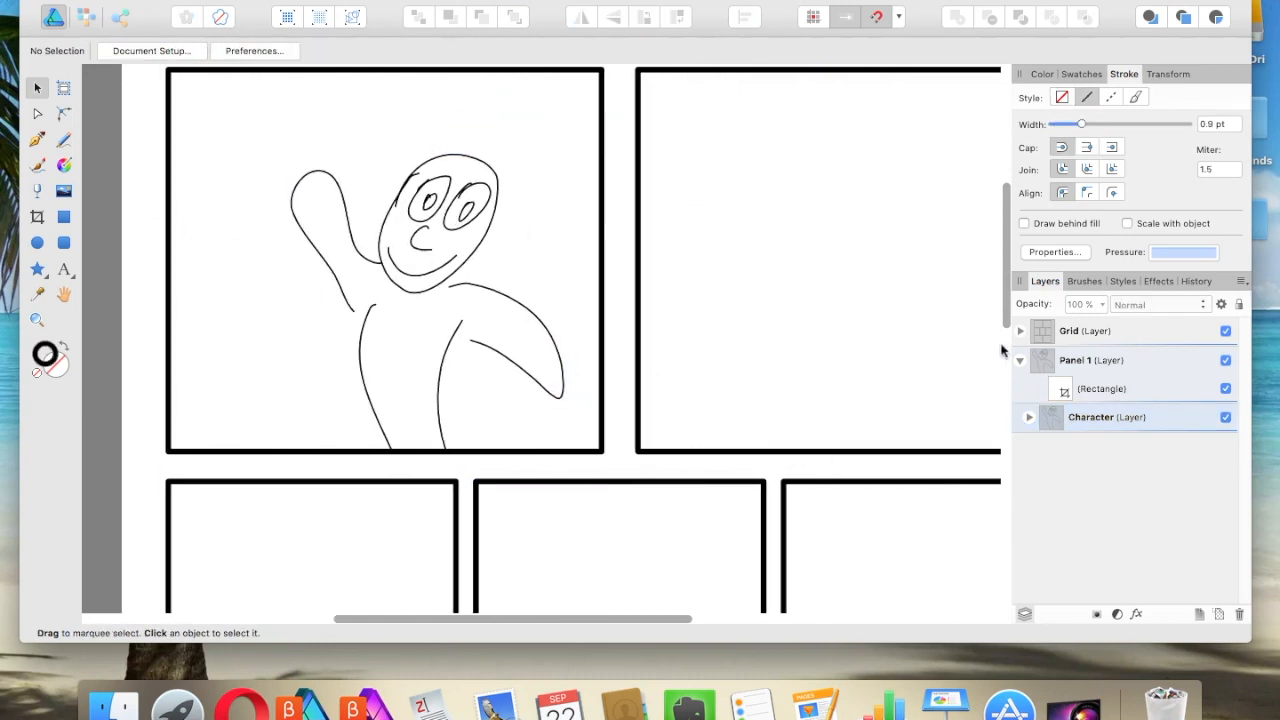
left_click(1100, 360)
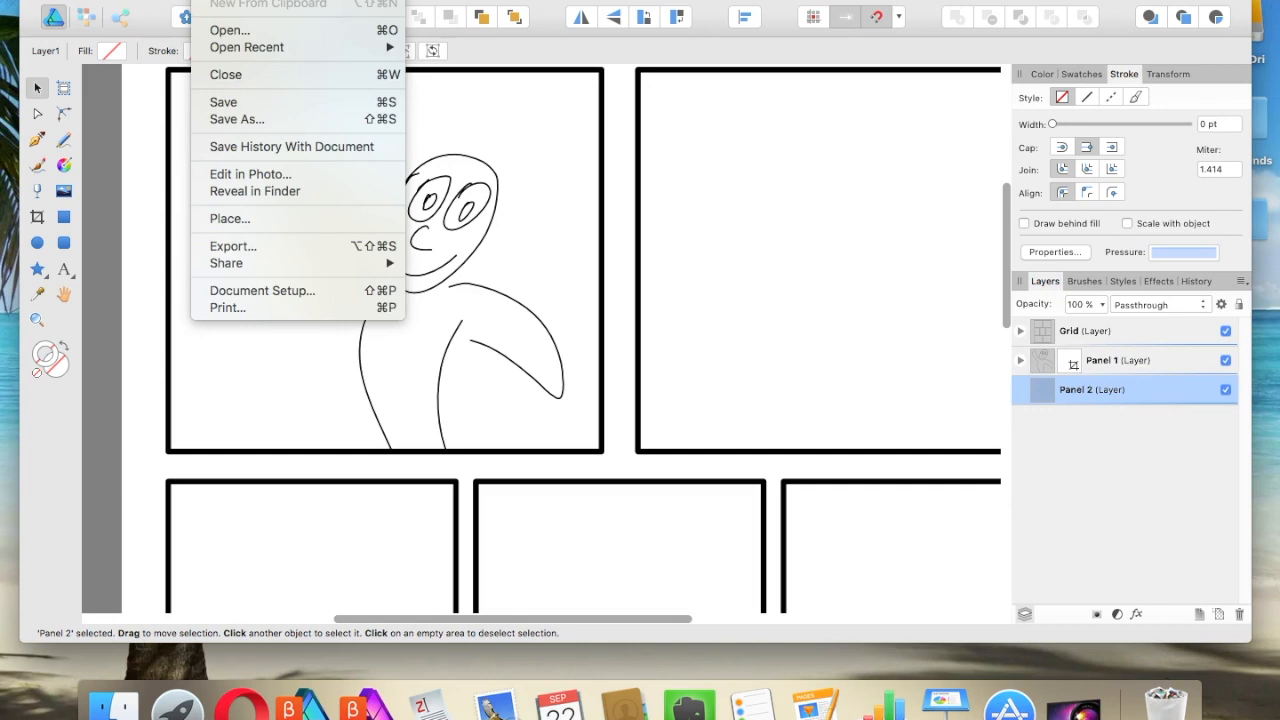
mouse_move(248, 48)
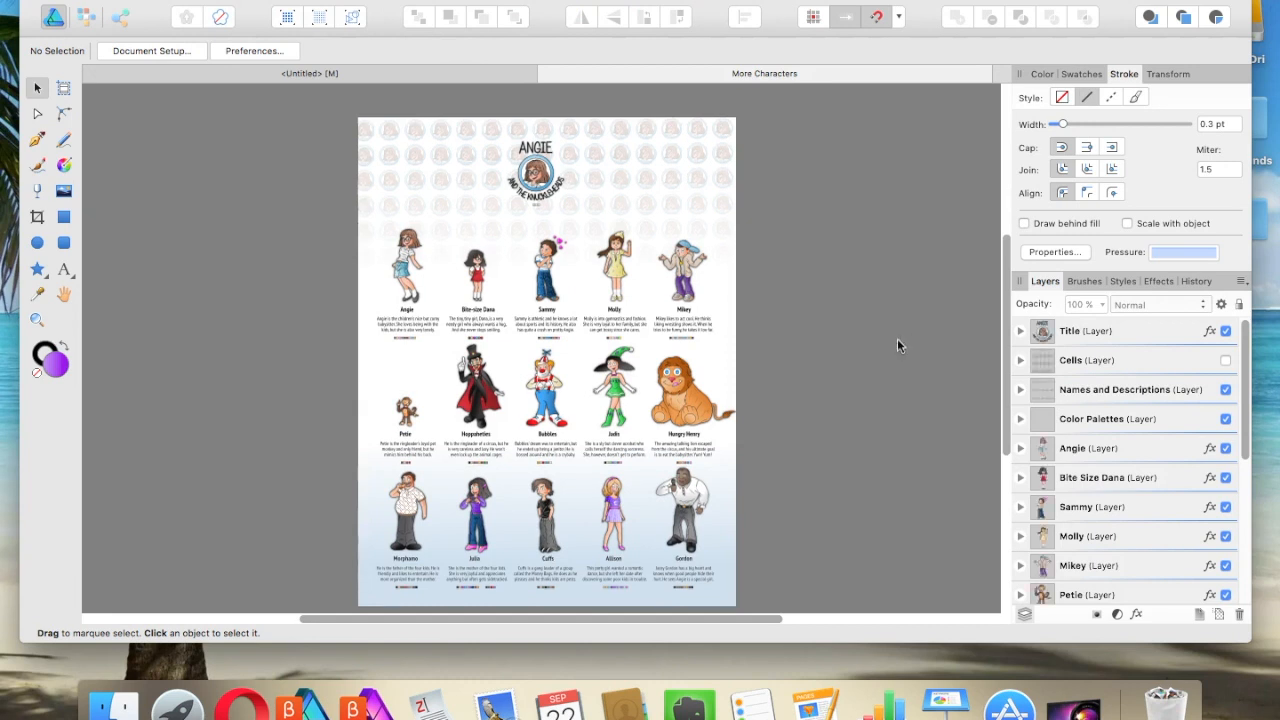
Scroll down the Layers panel and select the Hoppaheties character layer
scroll("down", 3)
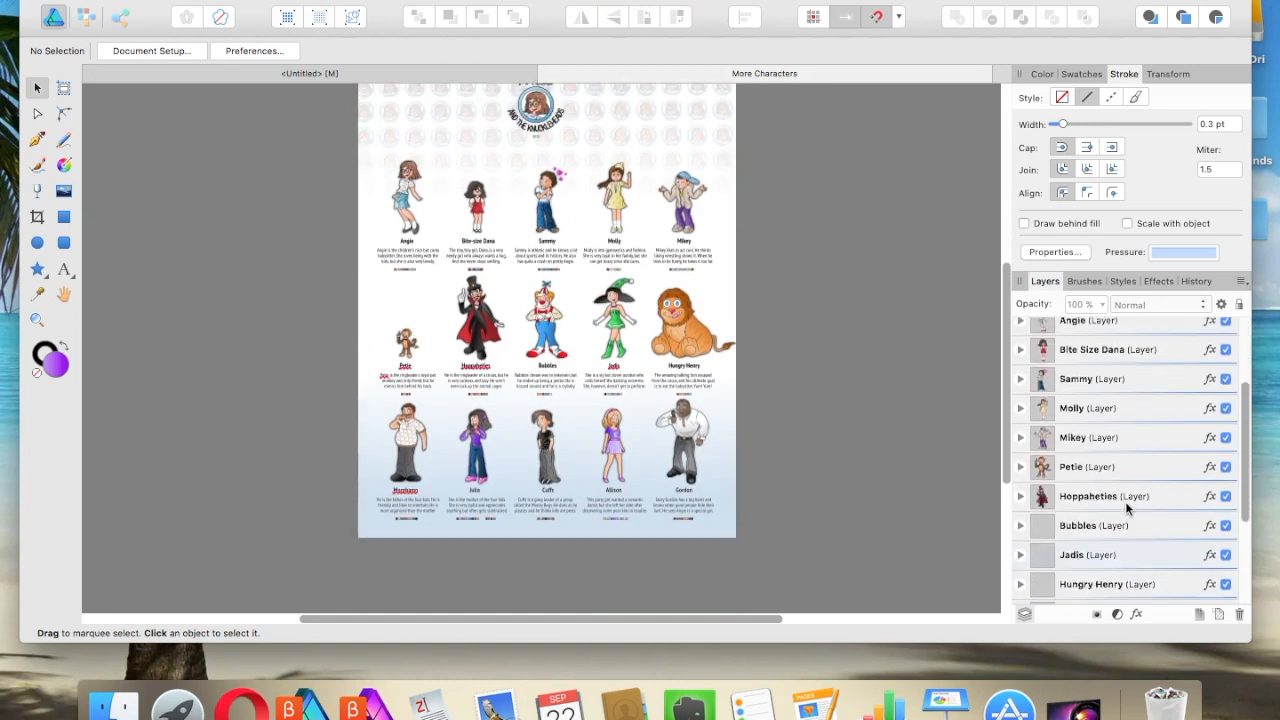
scroll("down", 3)
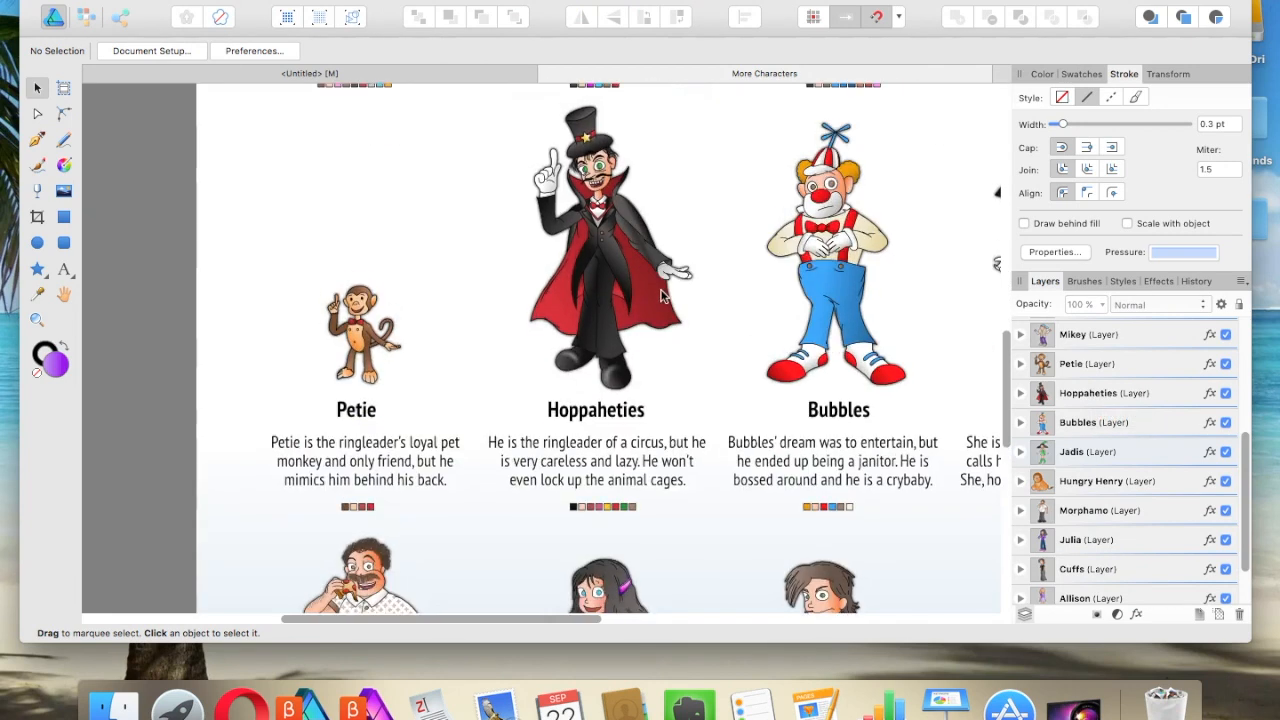
scroll("down", 3)
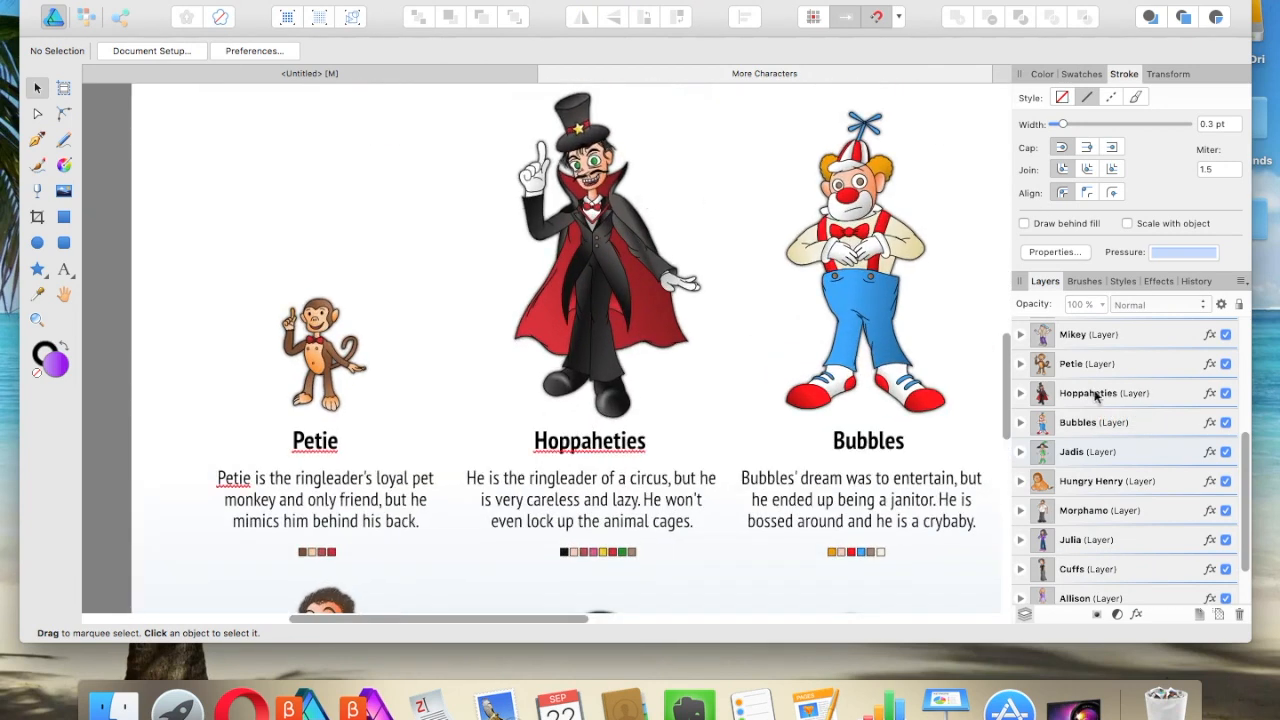
left_click(1088, 392)
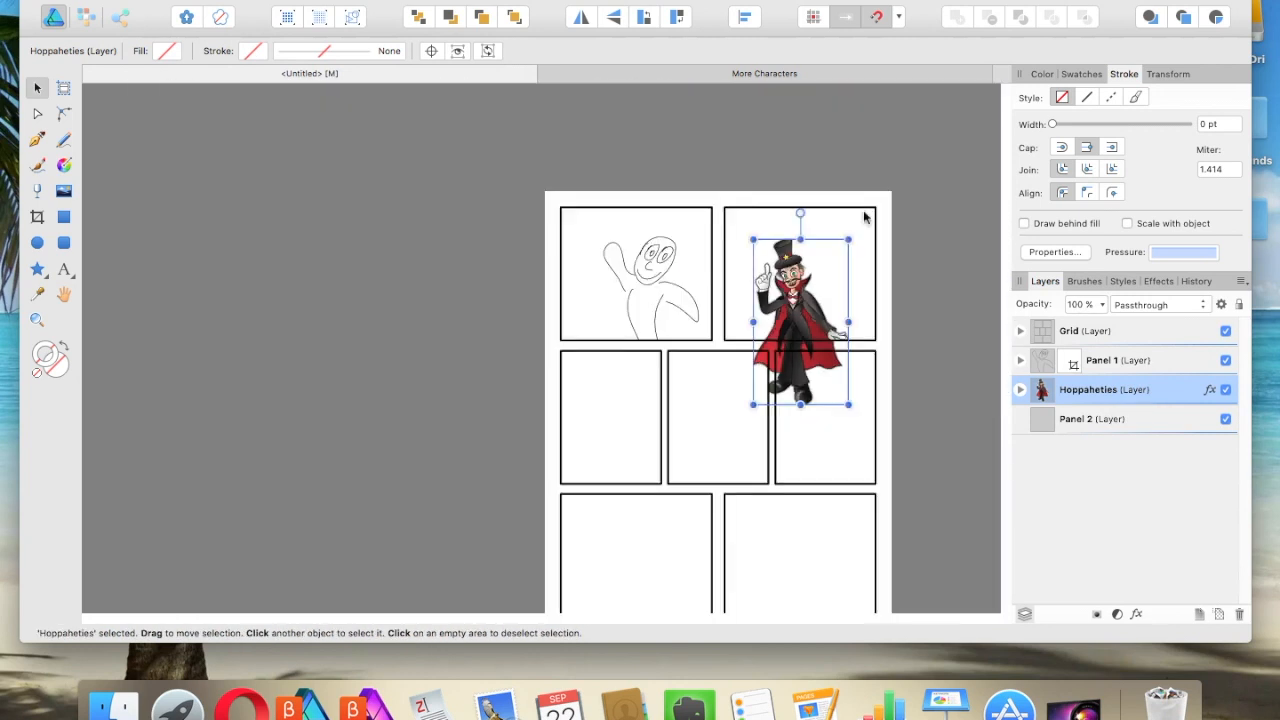
Enlarge Hoppaheties over the top-right panel, nest it in Panel 2 and tighten the crop around it
left_click_drag(800, 310, 816, 290)
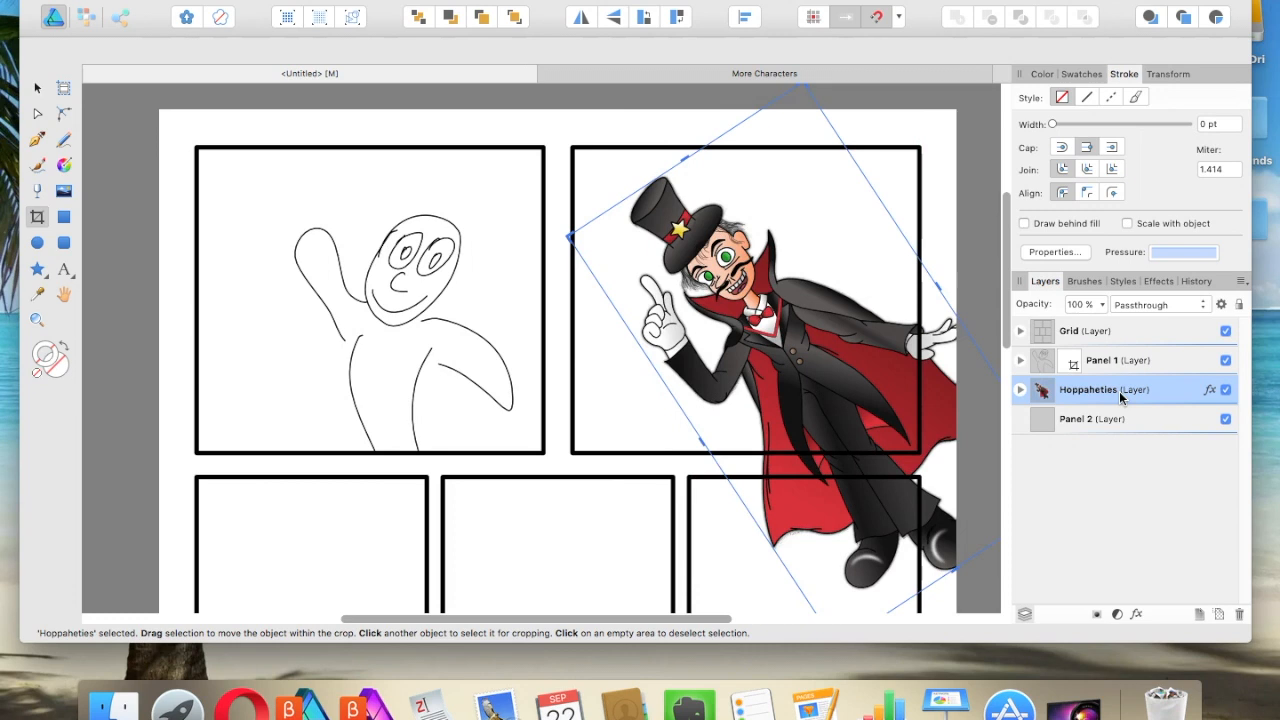
mouse_move(1092, 392)
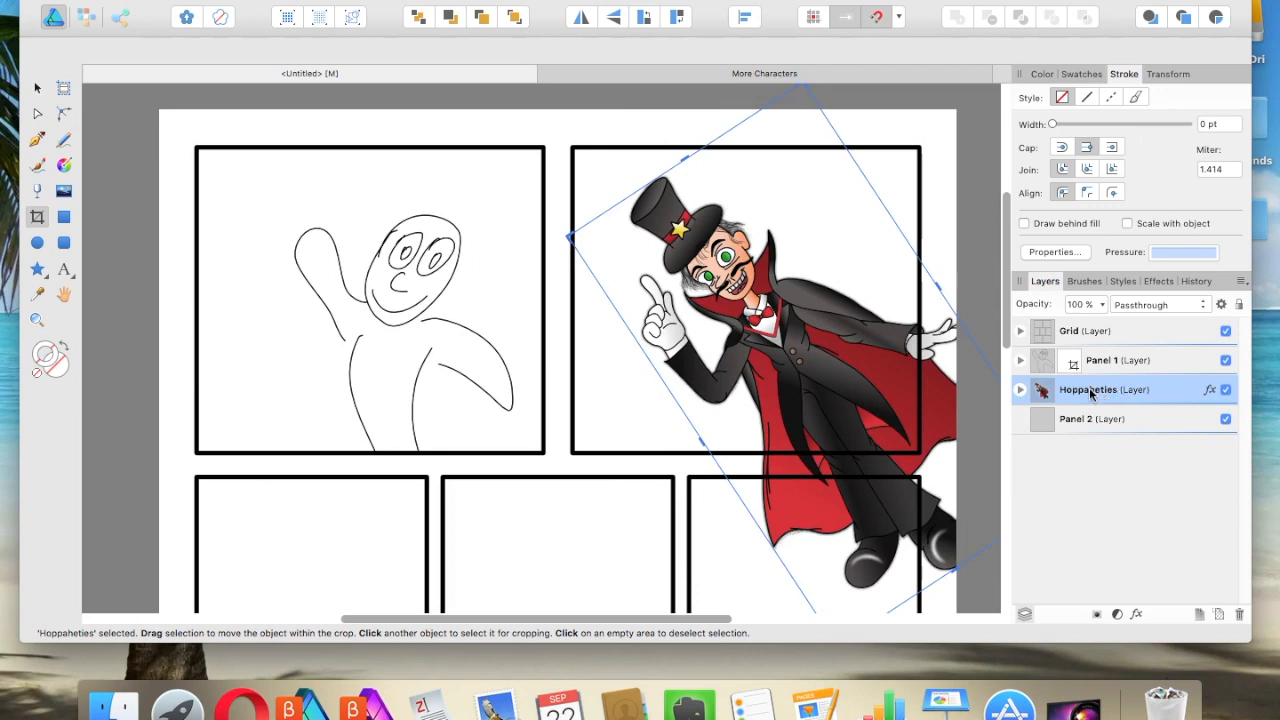
left_click_drag(1088, 388, 1160, 440)
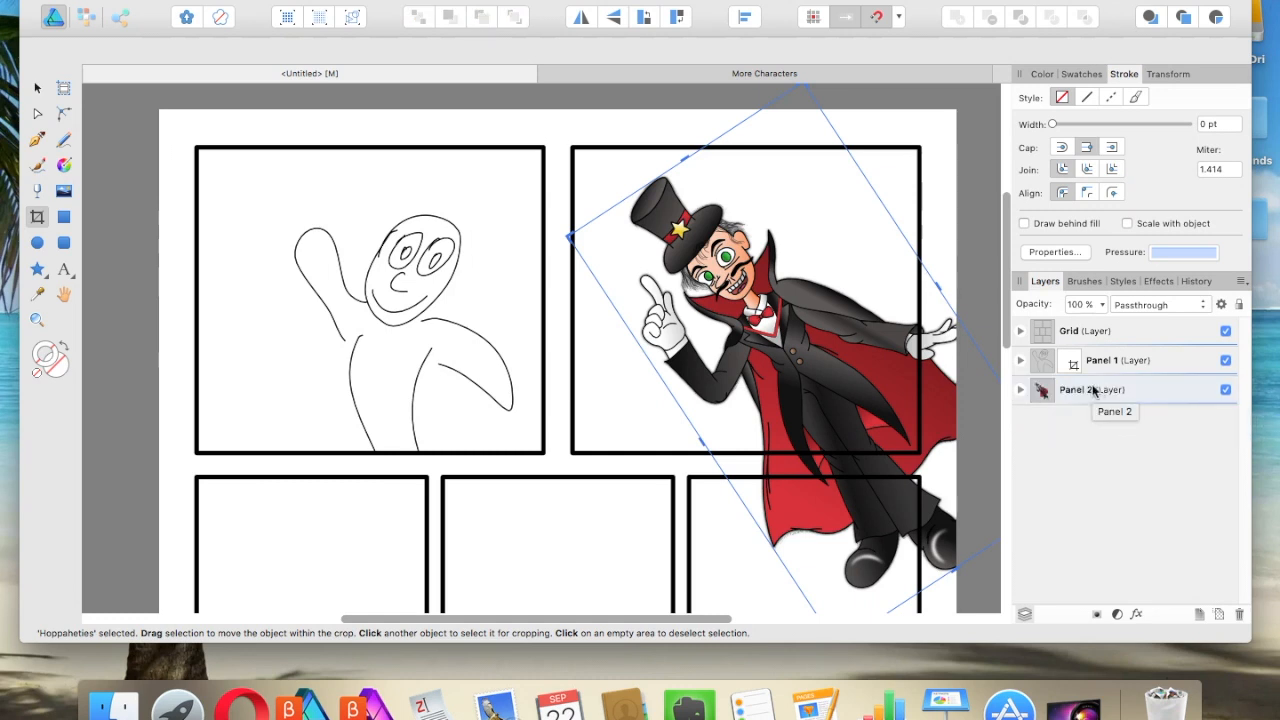
left_click(1090, 388)
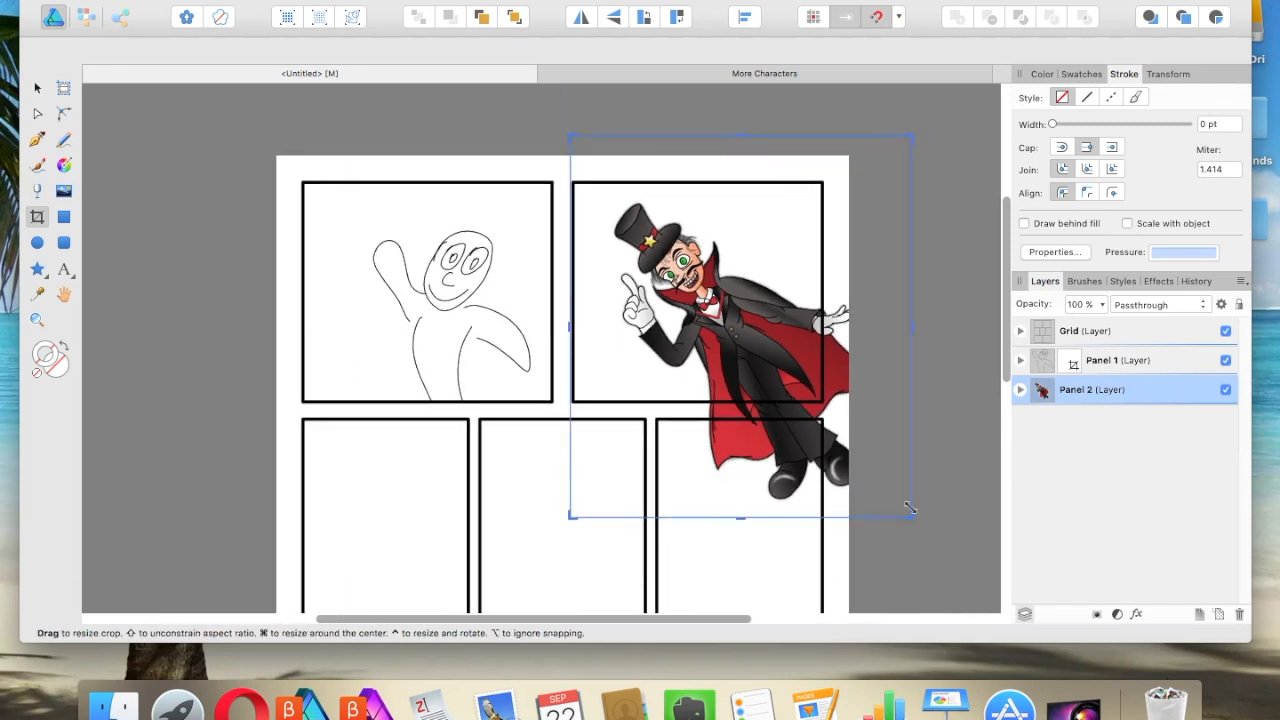
left_click_drag(908, 510, 820, 396)
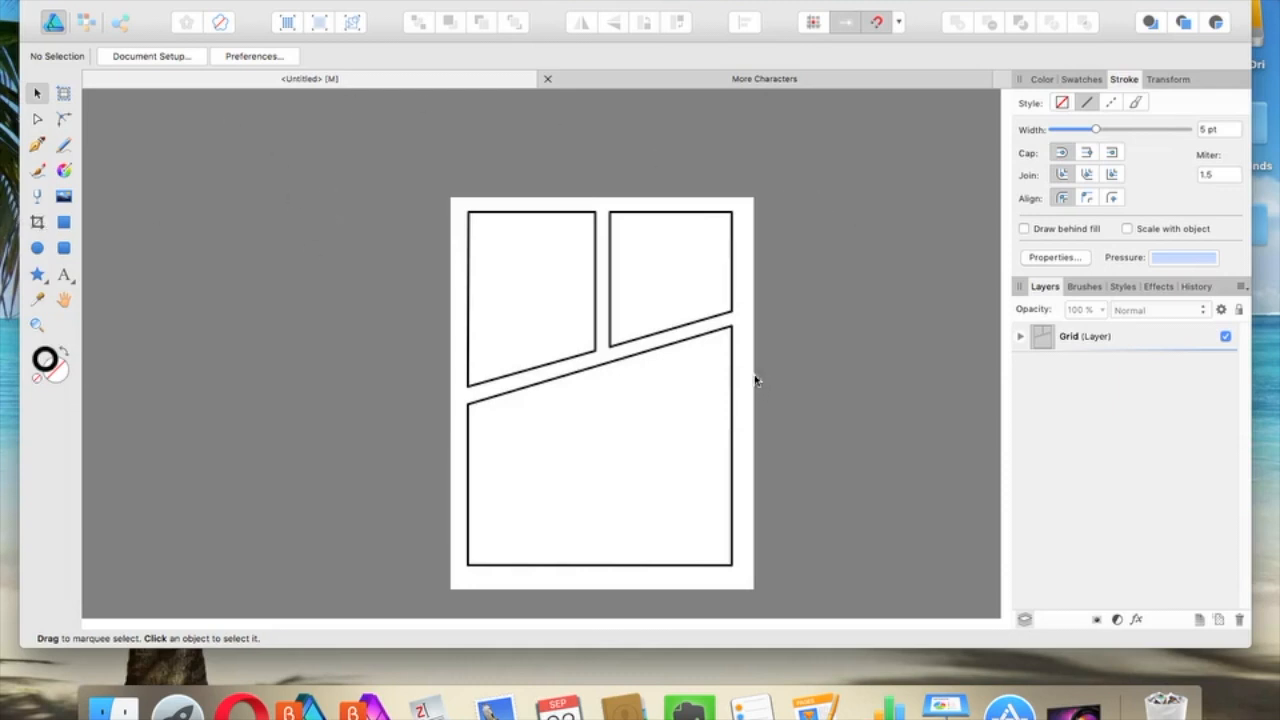
mouse_move(748, 256)
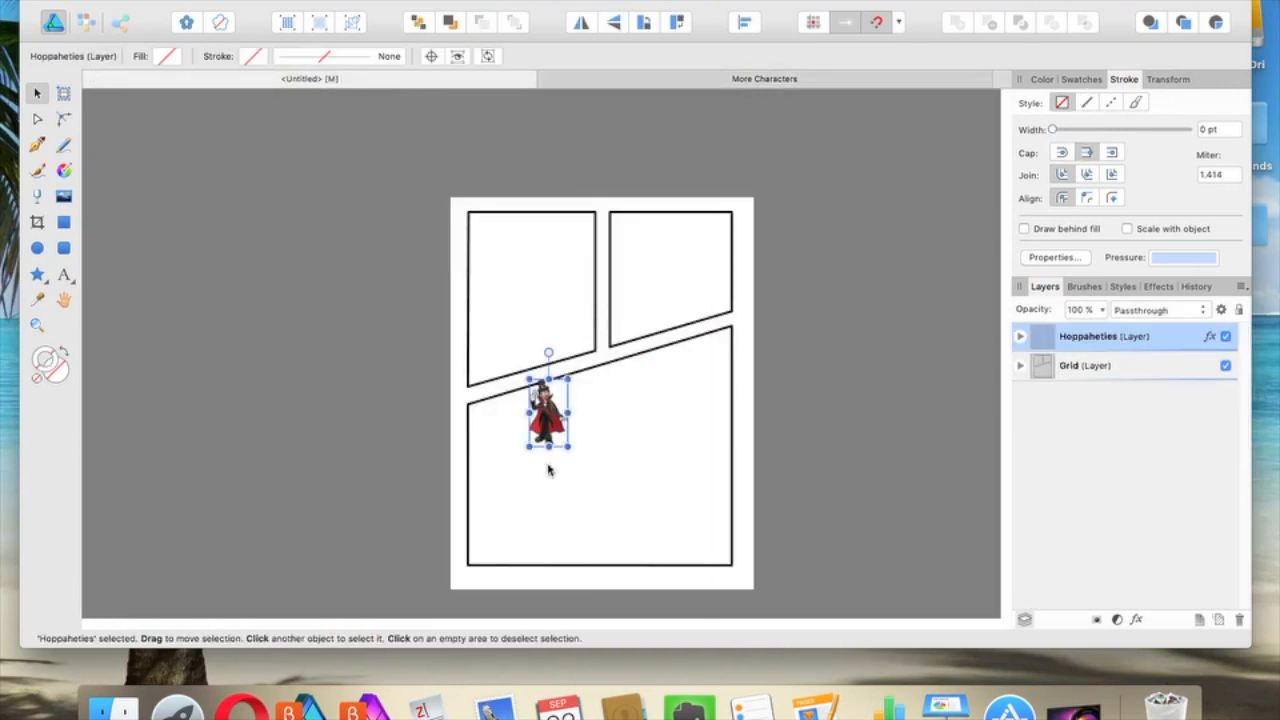
Scale Hoppaheties over the slanted bottom panel and add a new layer named 'Panel'
left_click_drag(564, 440, 758, 236)
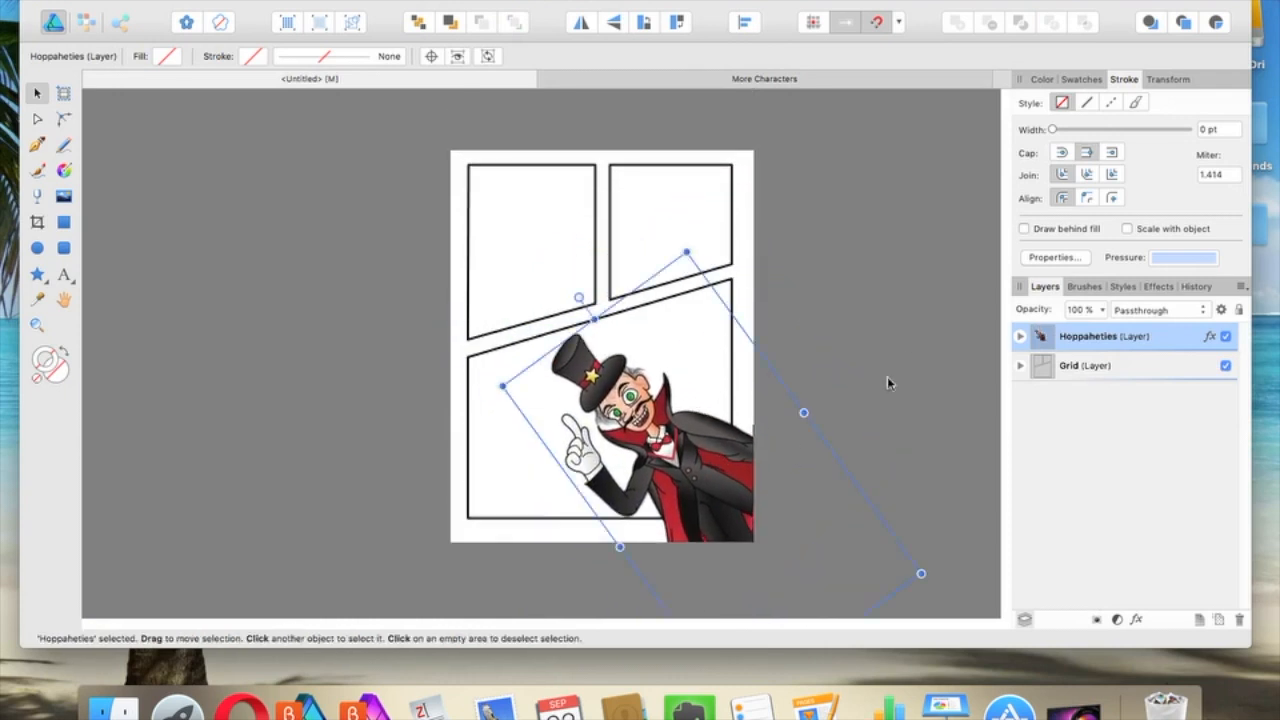
left_click(890, 384)
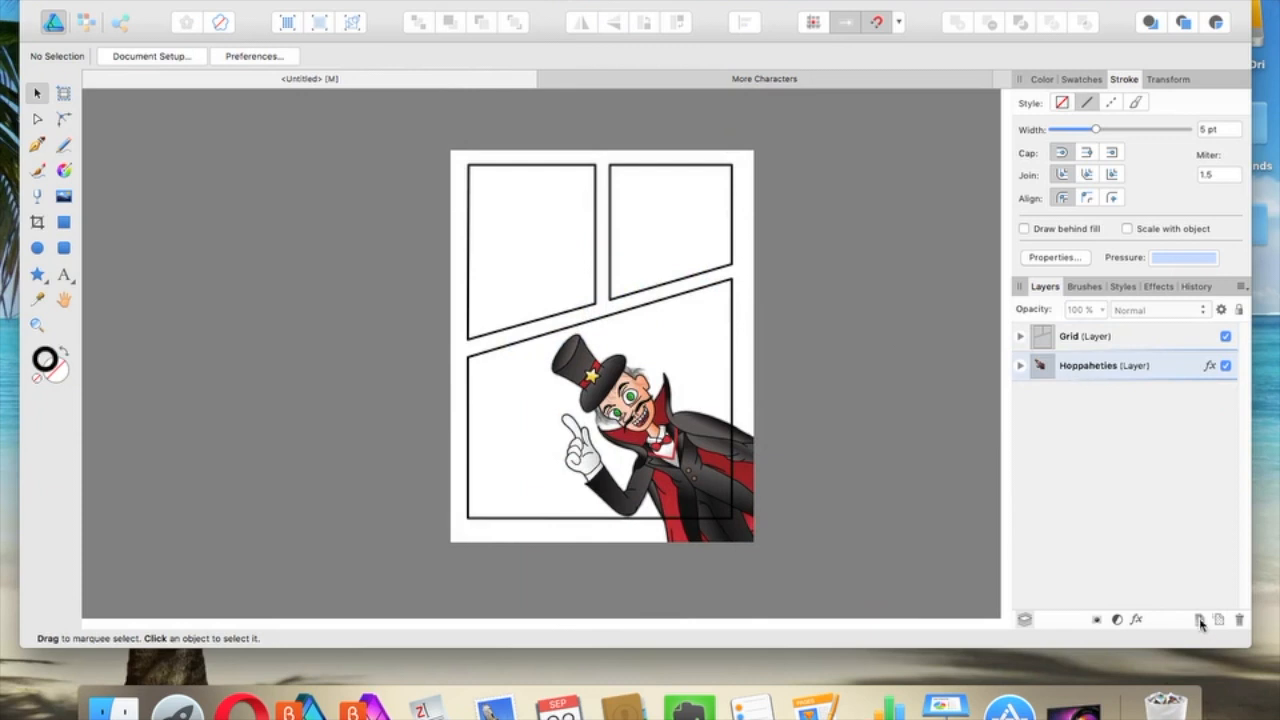
left_click(1200, 620)
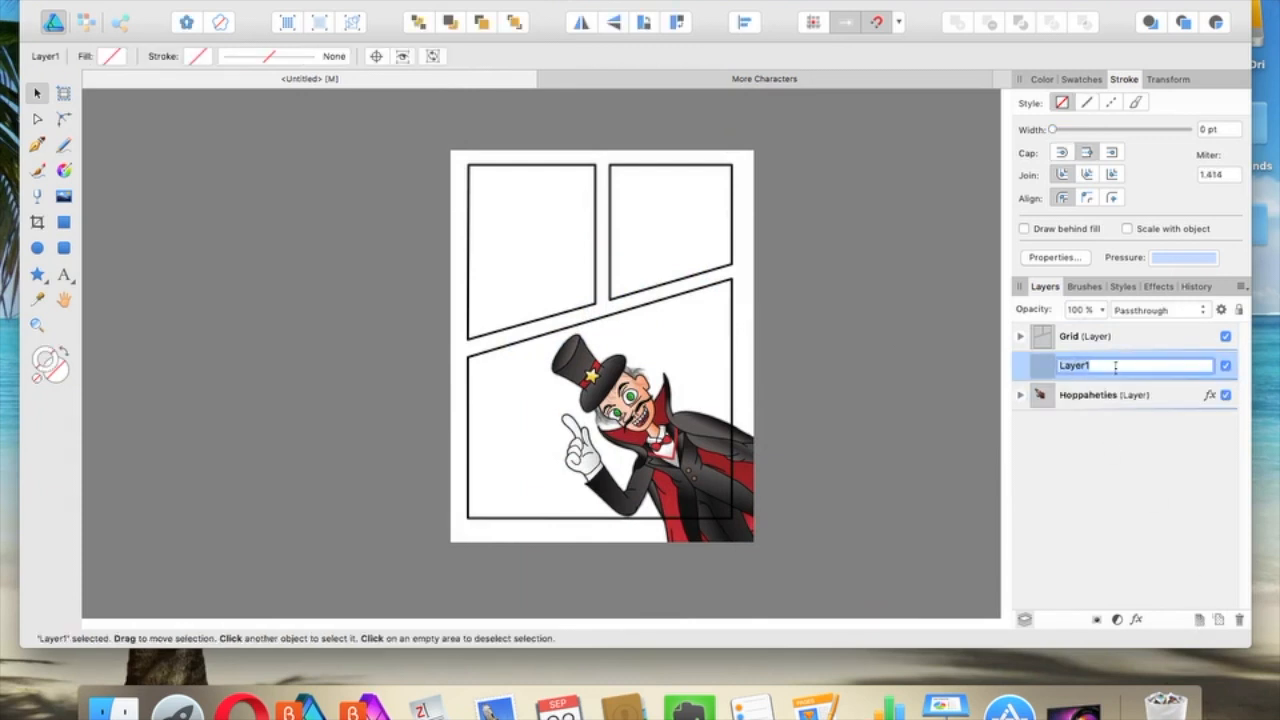
type("Panel 3")
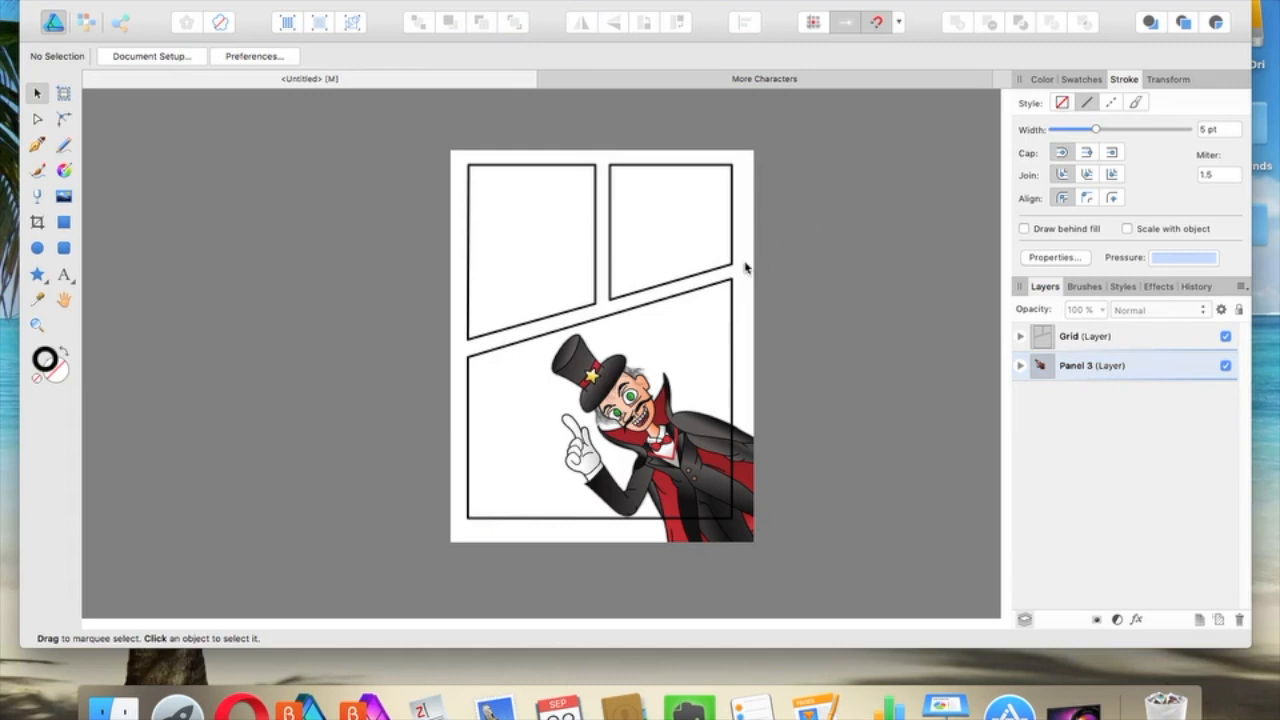
mouse_move(730, 292)
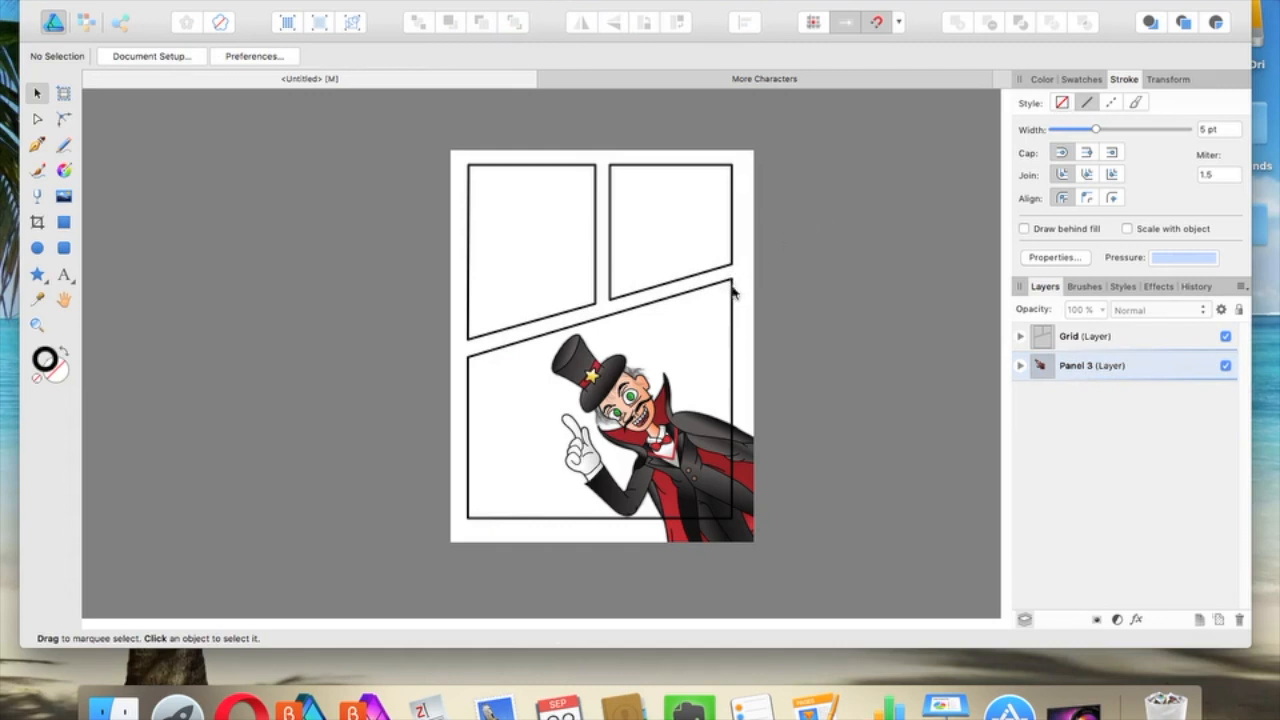
Copy the bottom panel outline into Panel 3 and clip Hoppaheties to that curve
left_click(730, 280)
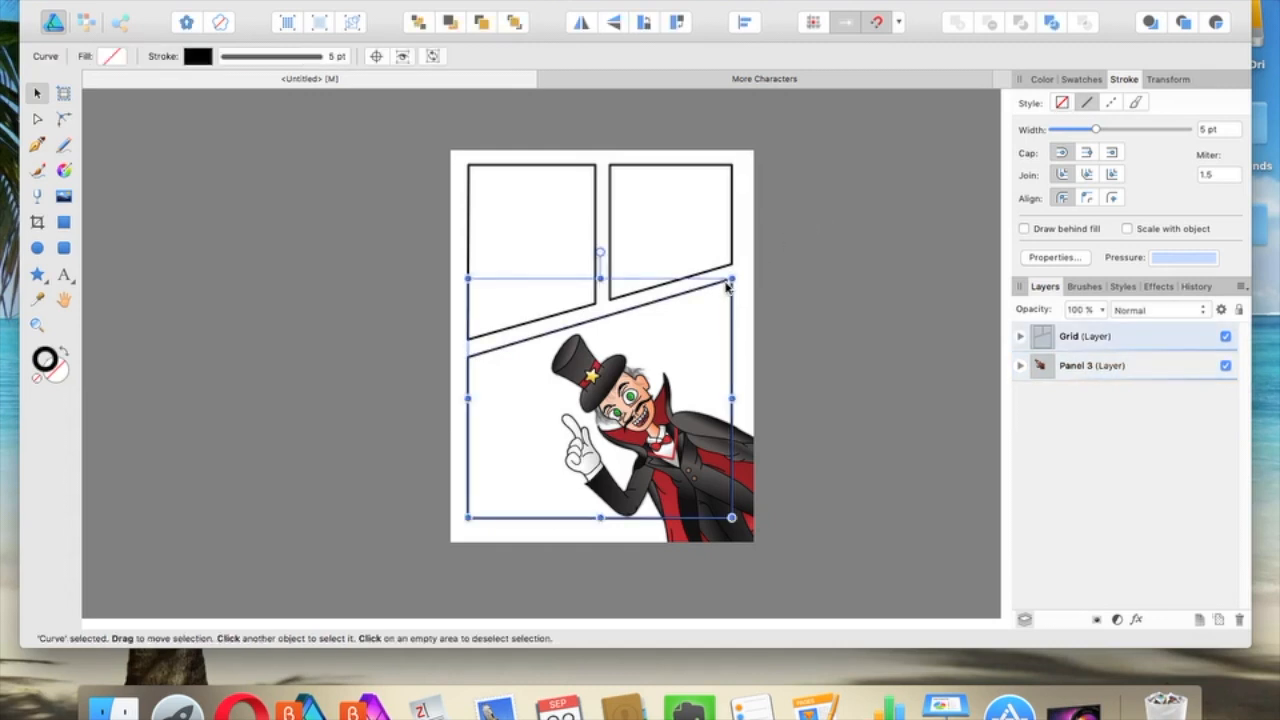
left_click(1092, 364)
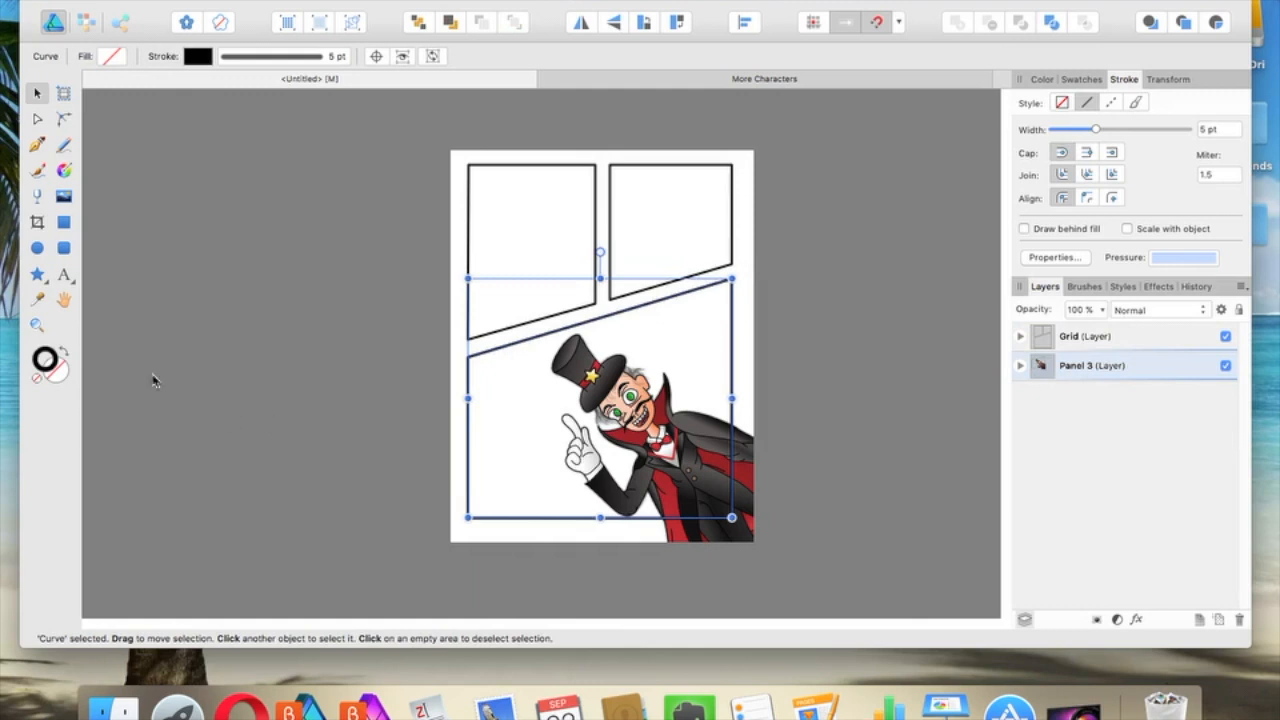
mouse_move(62, 356)
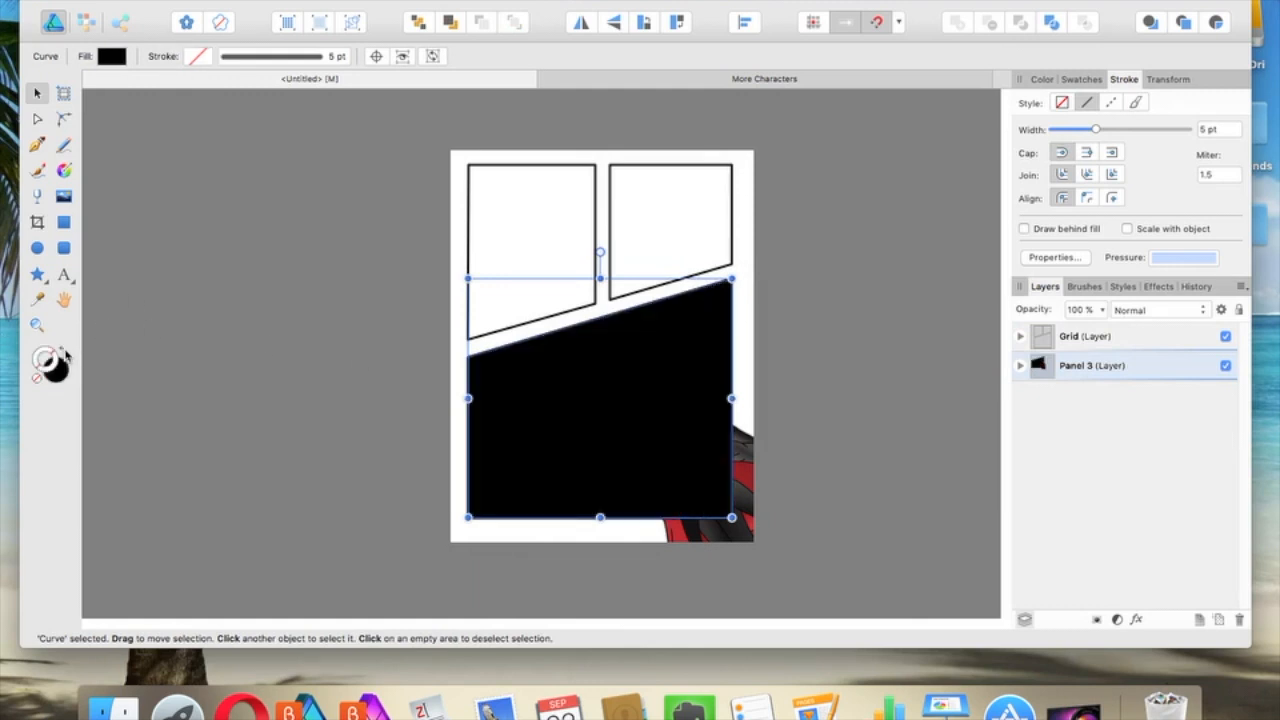
left_click(1020, 364)
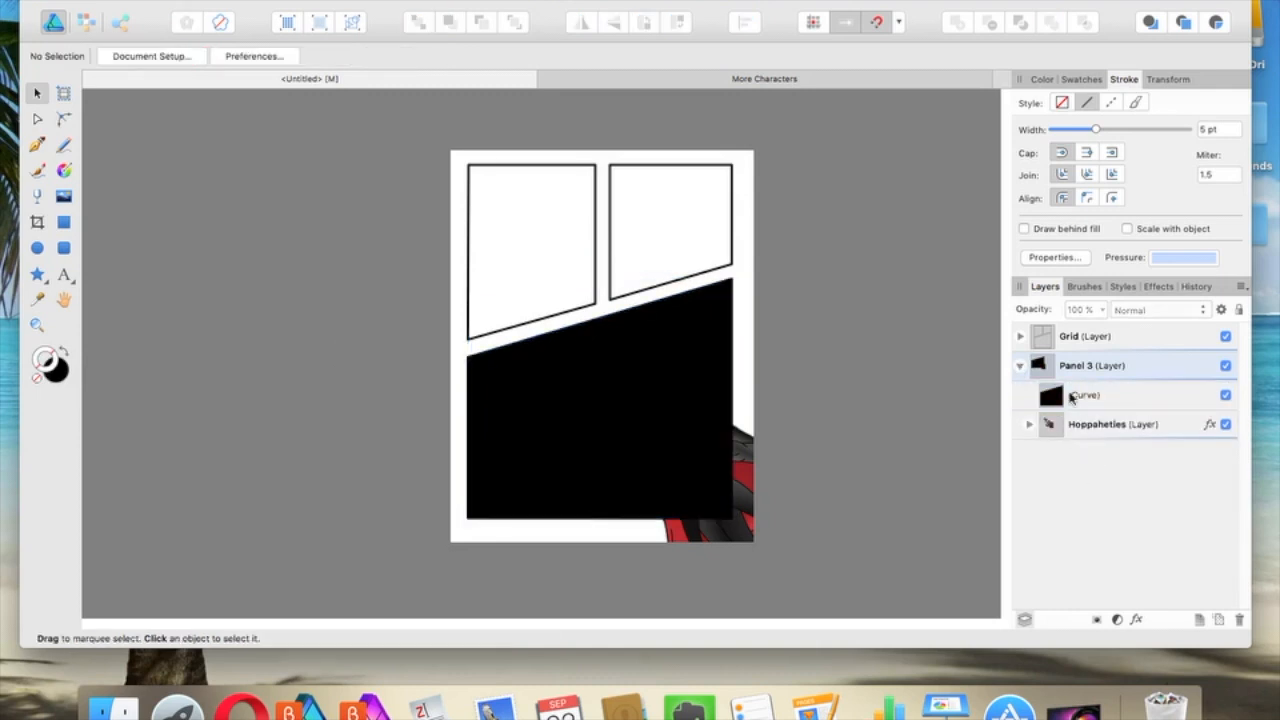
left_click(1084, 394)
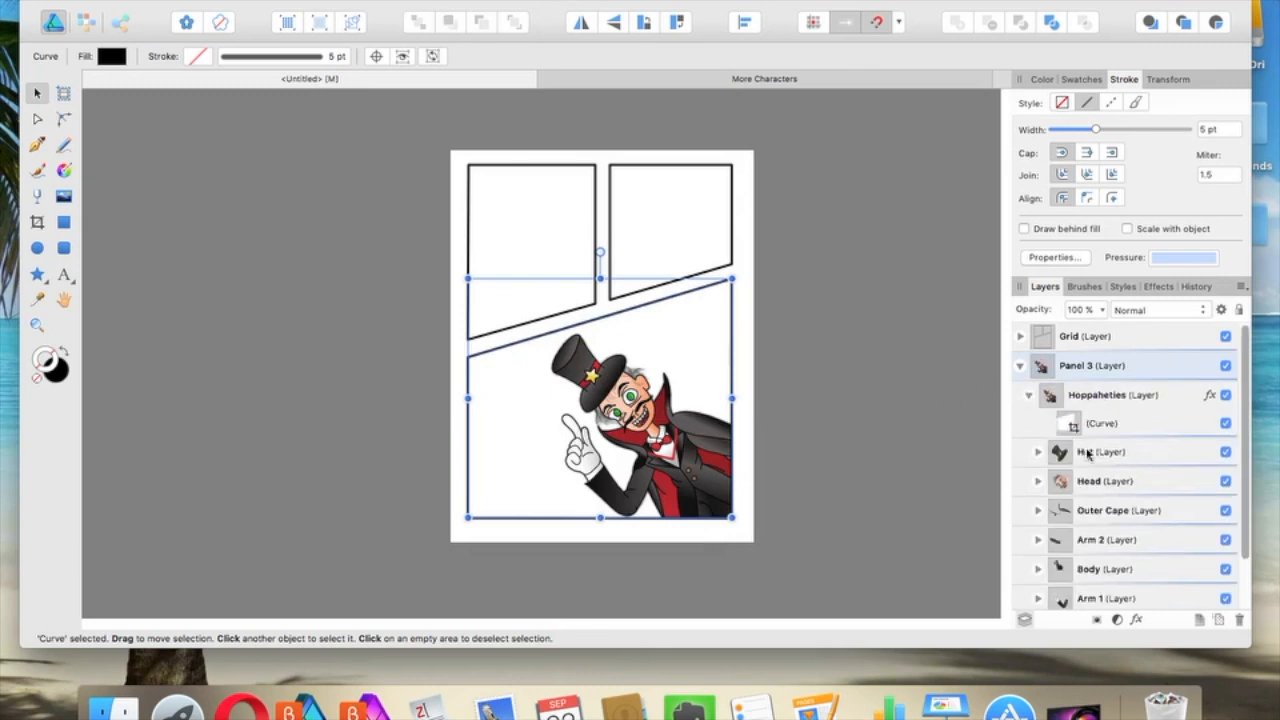
mouse_move(1096, 452)
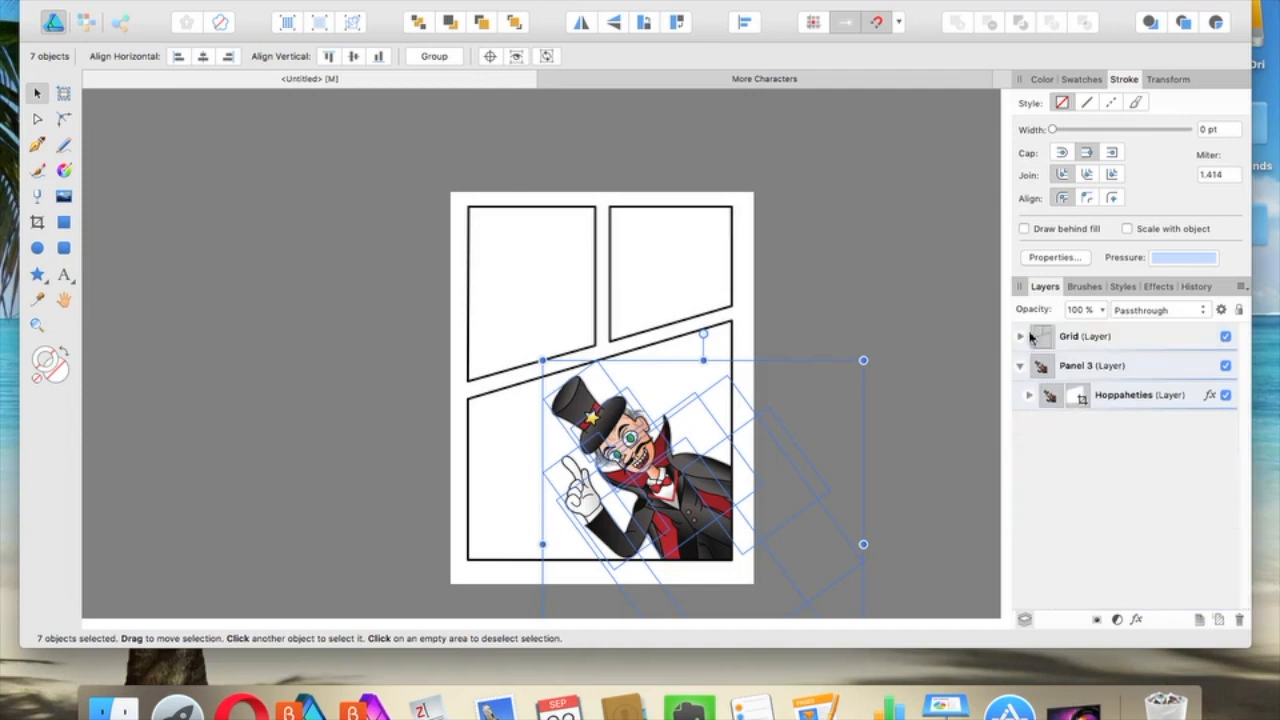
left_click(1020, 364)
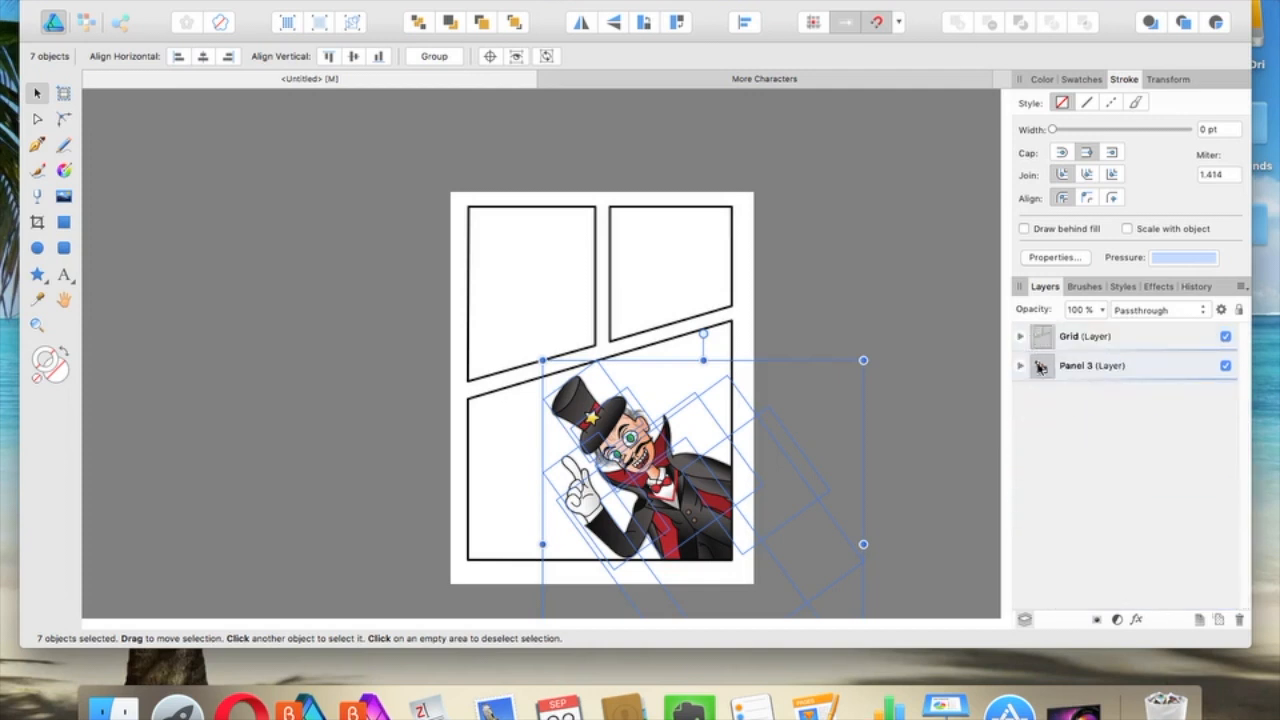